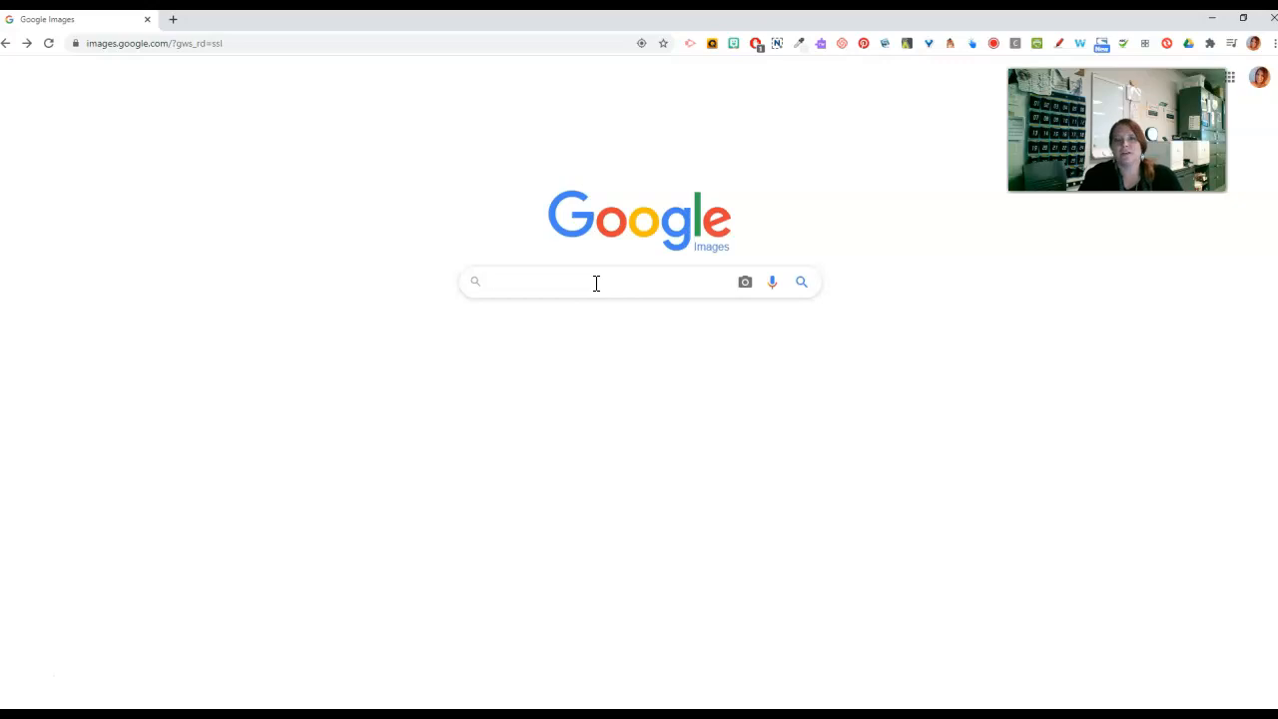
Search Google Images for 'red food' and scroll through the results grid
{"action": "left_click", "coordinate": [594, 281]}
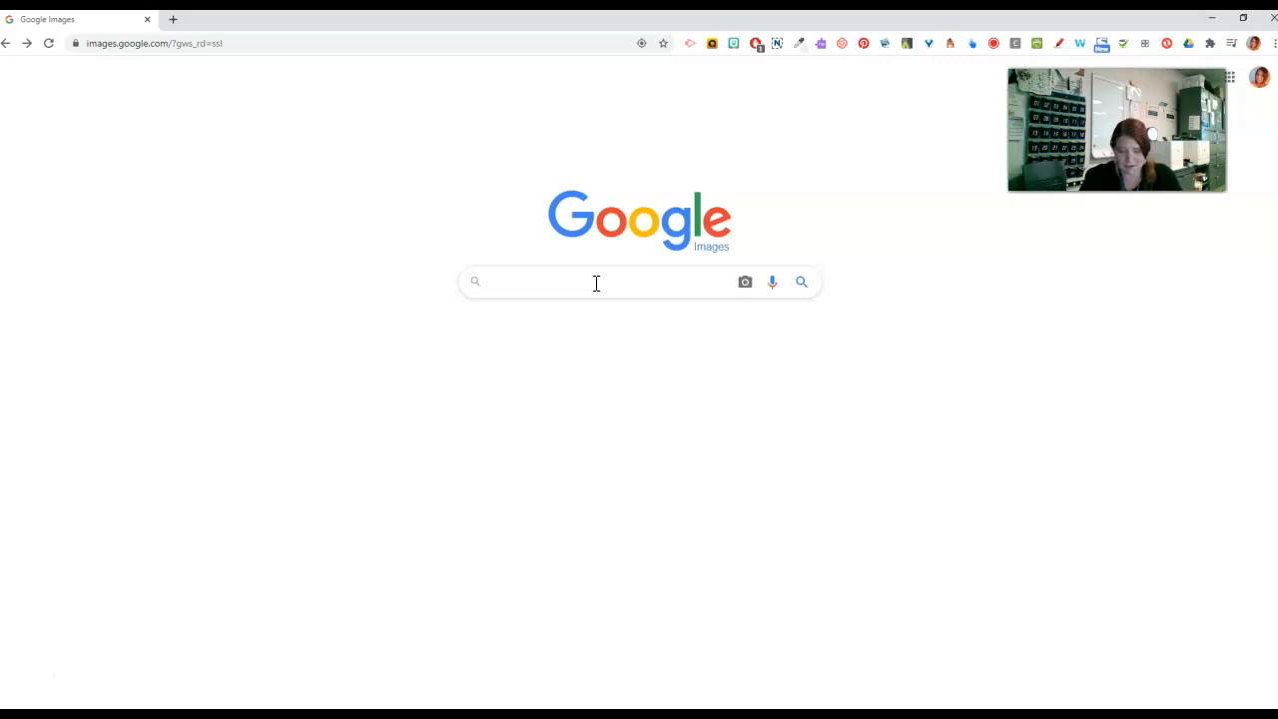
{"action": "type", "text": "red food"}
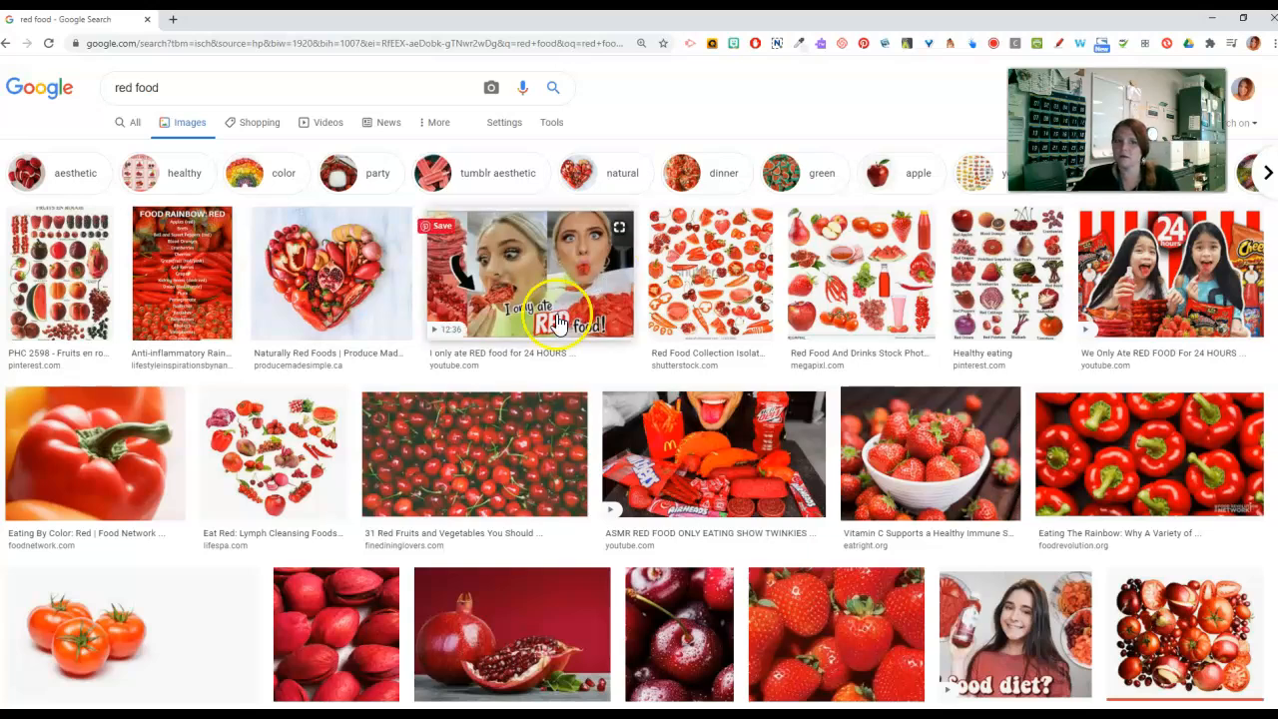
{"action": "scroll", "scroll_direction": "down", "scroll_amount": 3}
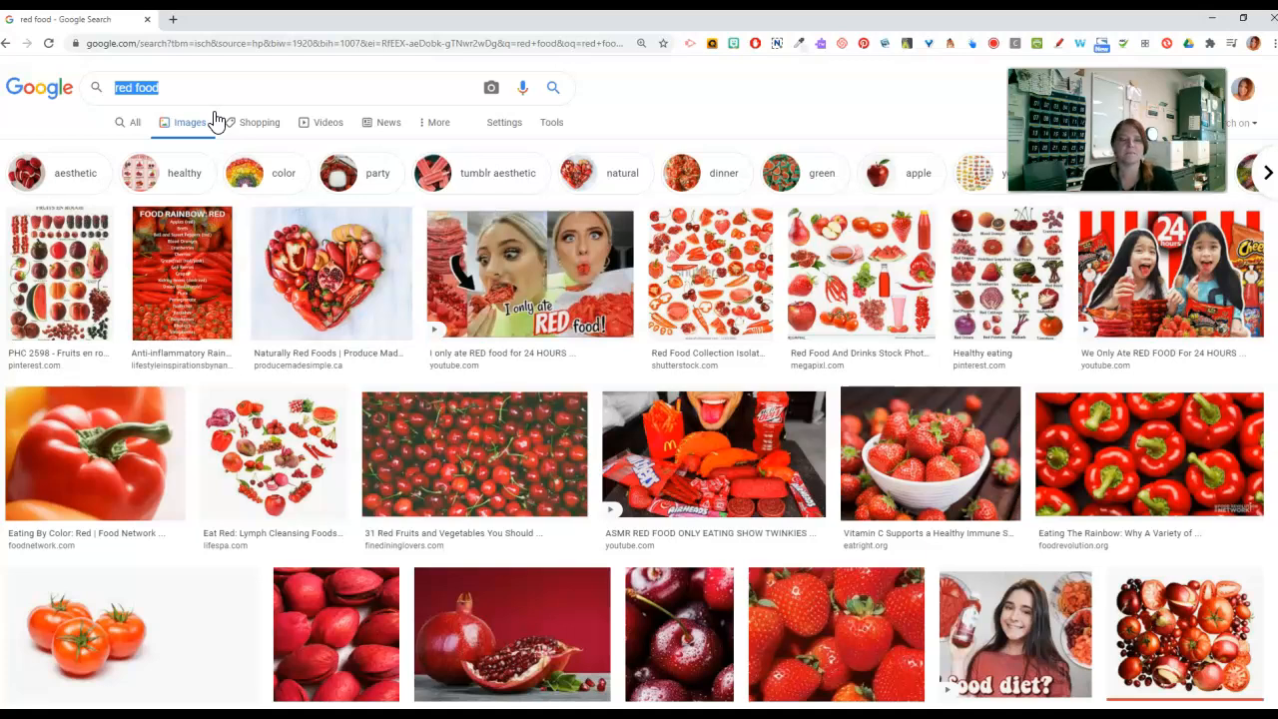
Search 'vegetable' and filter by colour, first Pink then Red, browsing the results
{"action": "type", "text": "vegetable"}
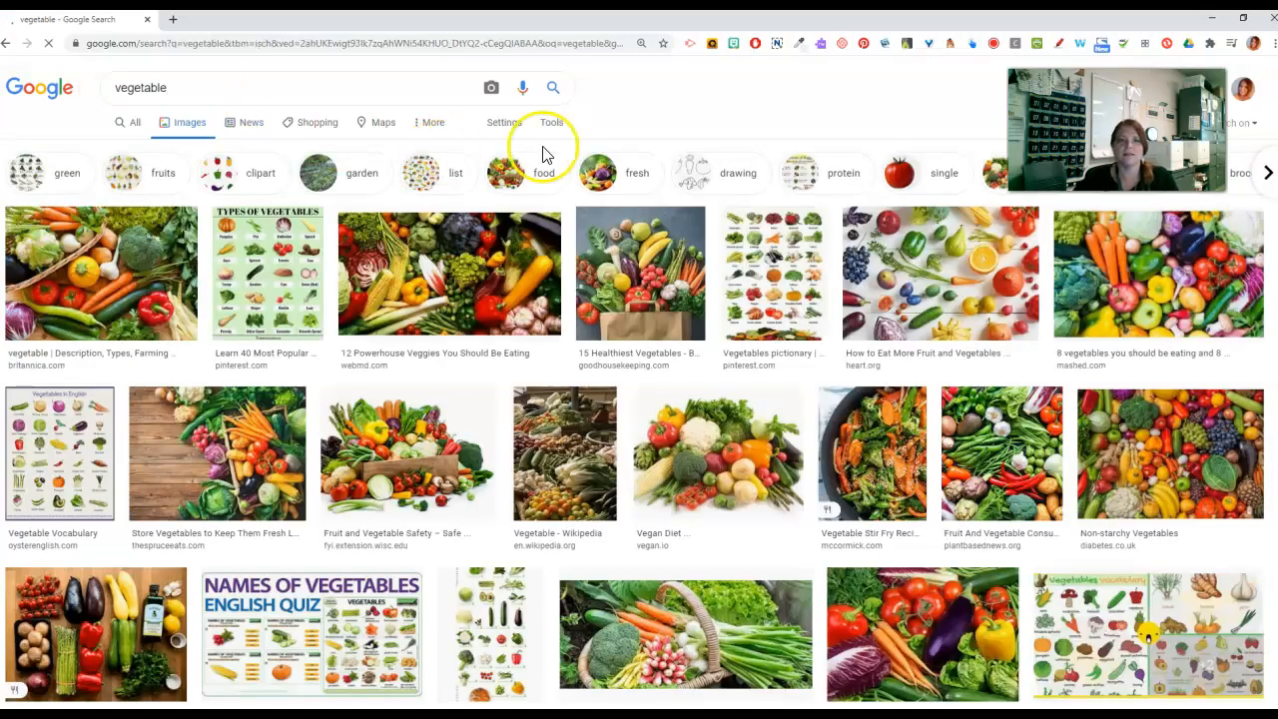
{"action": "left_click", "coordinate": [551, 122]}
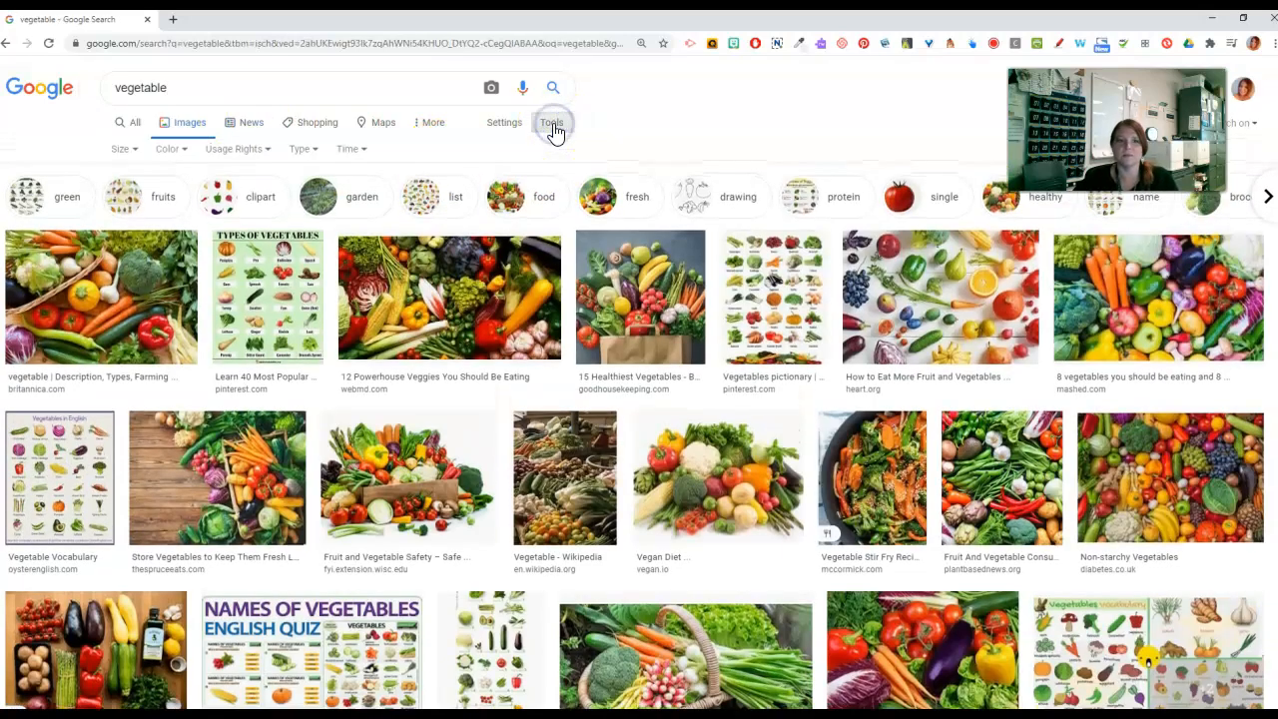
{"action": "left_click", "coordinate": [169, 148]}
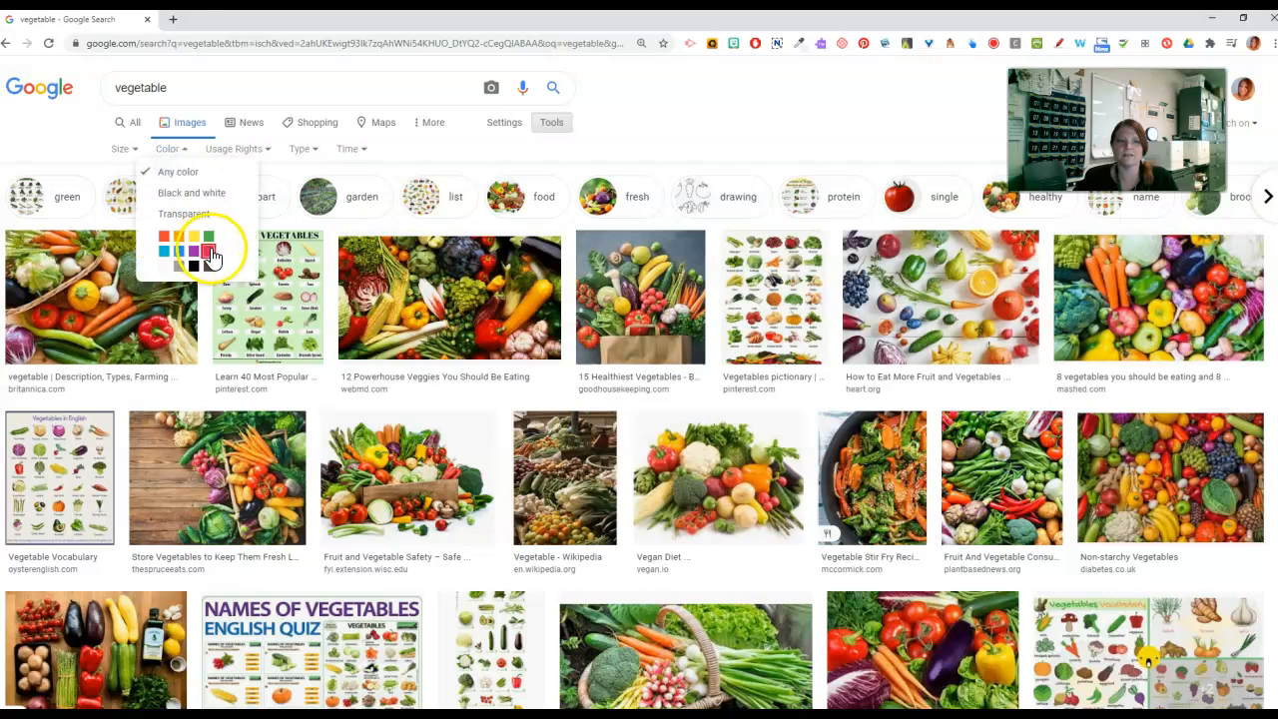
{"action": "left_click", "coordinate": [208, 238]}
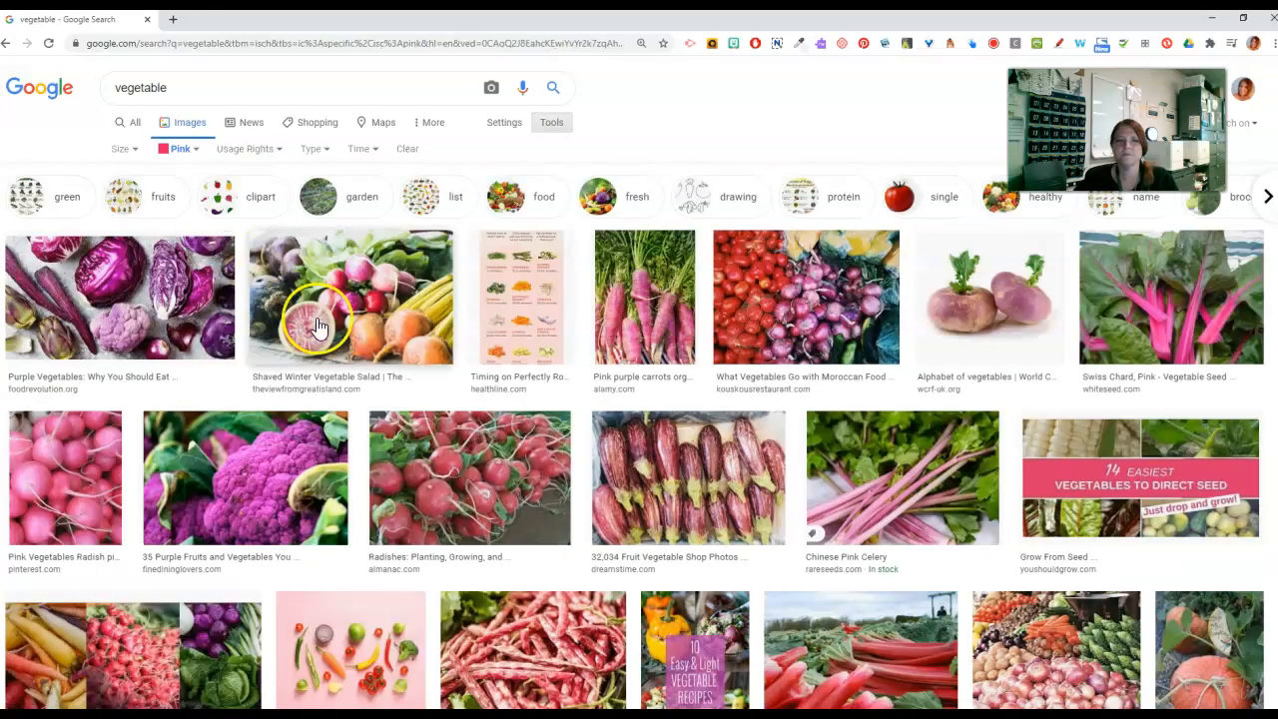
{"action": "left_click", "coordinate": [179, 148]}
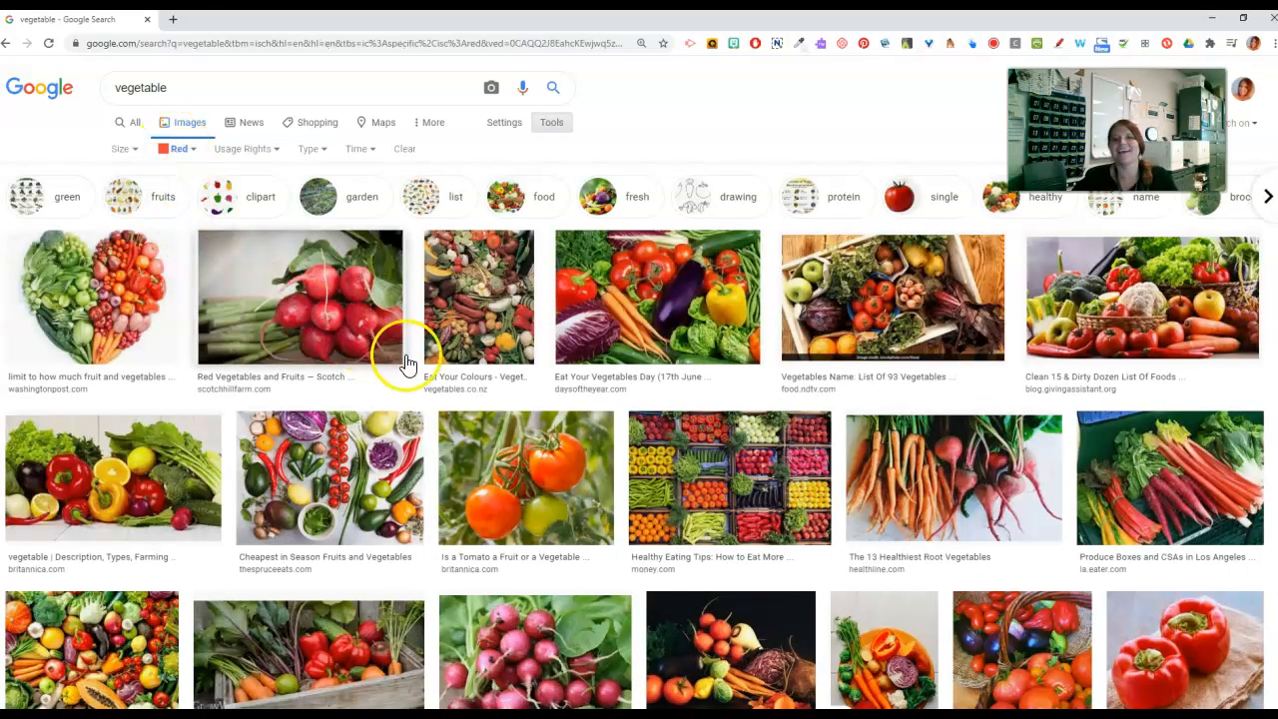
{"action": "scroll", "scroll_direction": "down", "scroll_amount": 3}
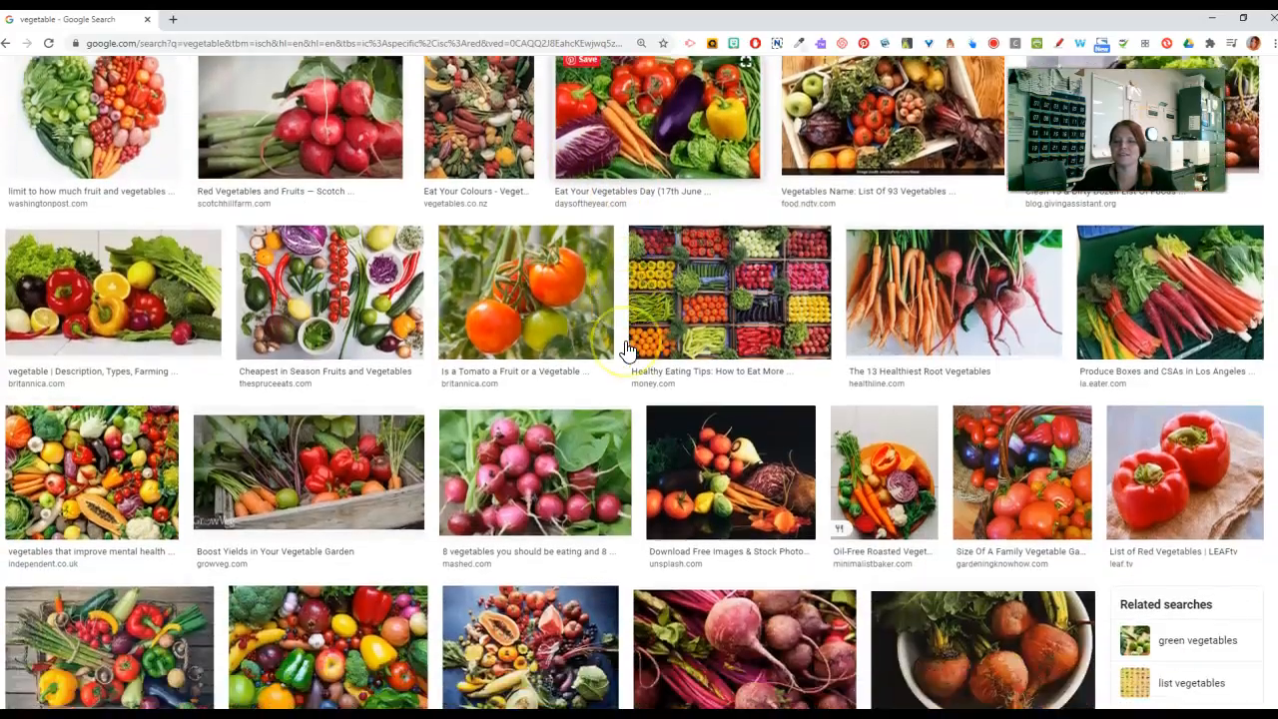
{"action": "scroll", "scroll_direction": "down", "scroll_amount": 3}
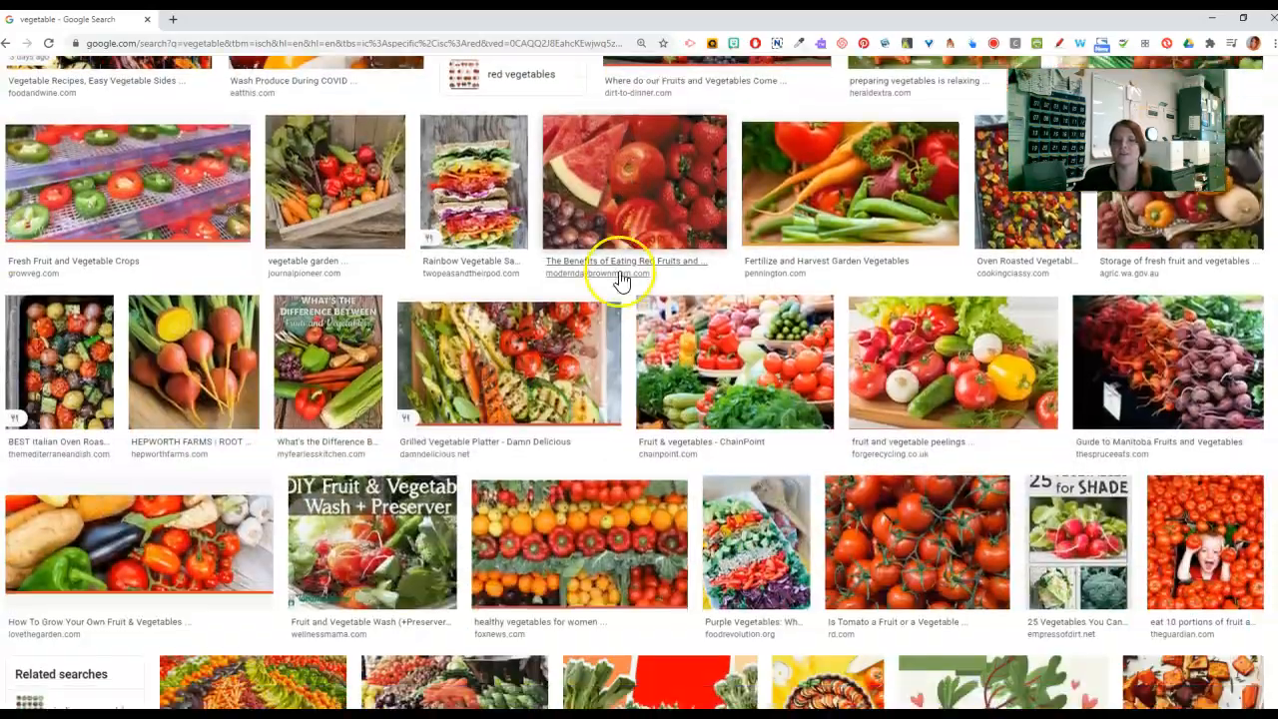
{"action": "scroll", "scroll_direction": "down", "scroll_amount": 3}
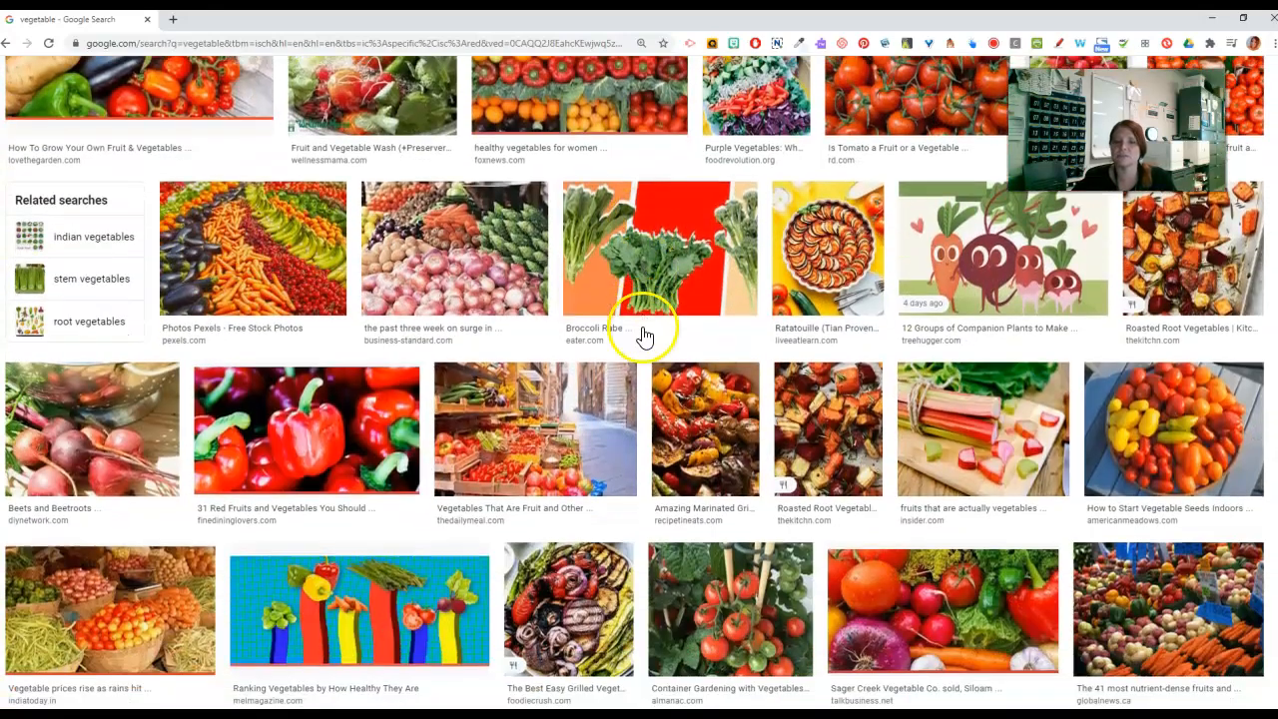
{"action": "scroll", "scroll_direction": "down", "scroll_amount": 3}
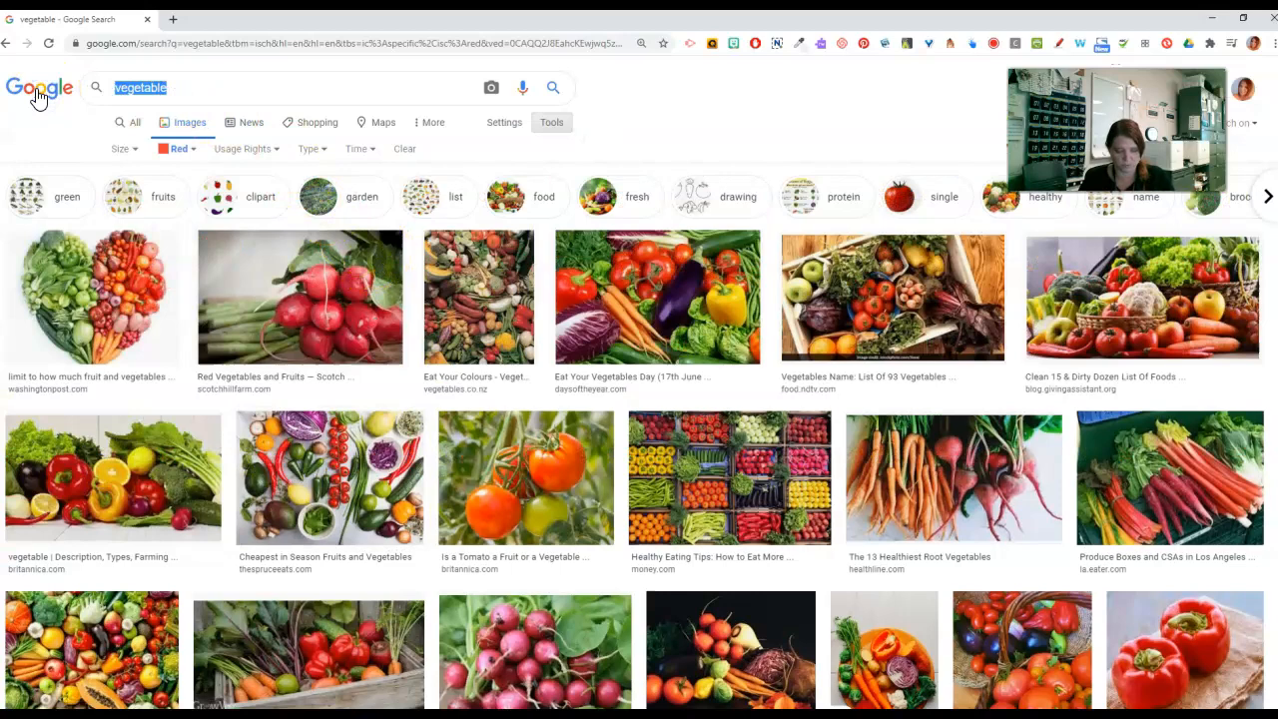
Search 'fruit' and then 'meat' while keeping the Red colour filter
{"action": "type", "text": "fruit"}
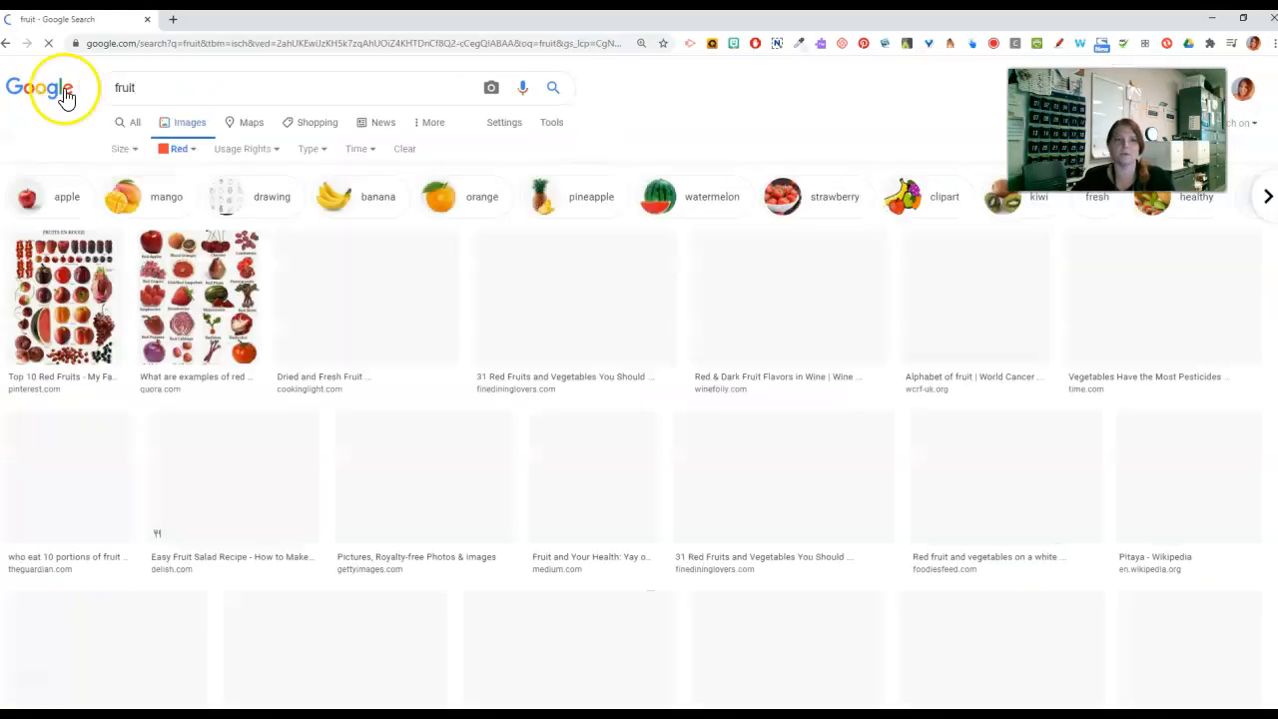
{"action": "scroll", "scroll_direction": "down", "scroll_amount": 3}
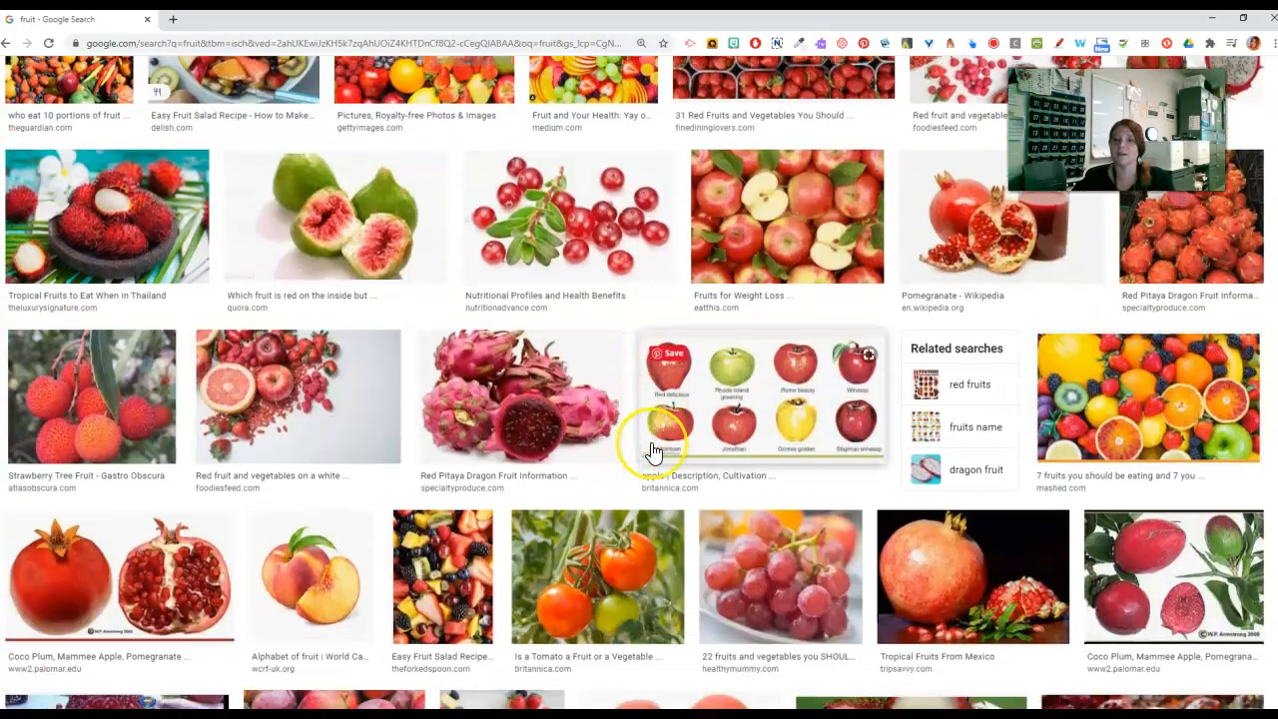
{"action": "scroll", "scroll_direction": "down", "scroll_amount": 3}
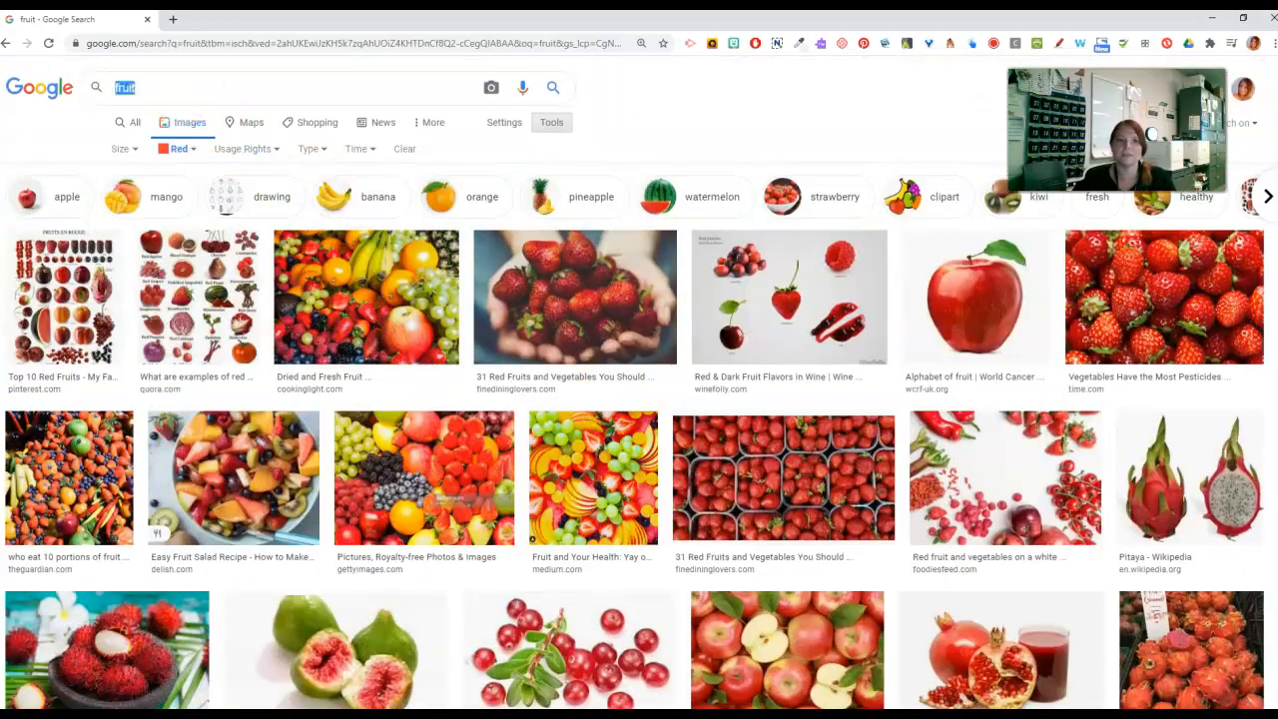
{"action": "type", "text": "meat"}
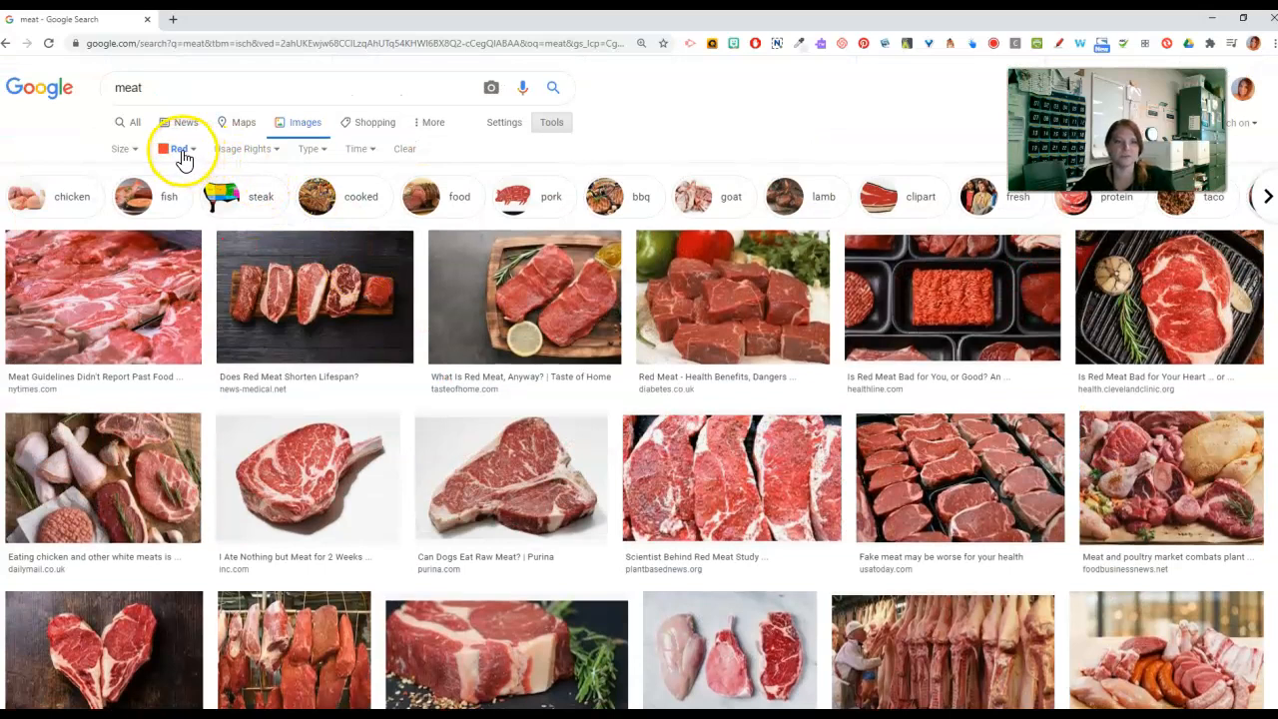
Set the meat results' colour to Any color, then apply and remove a Large size filter
{"action": "left_click", "coordinate": [180, 148]}
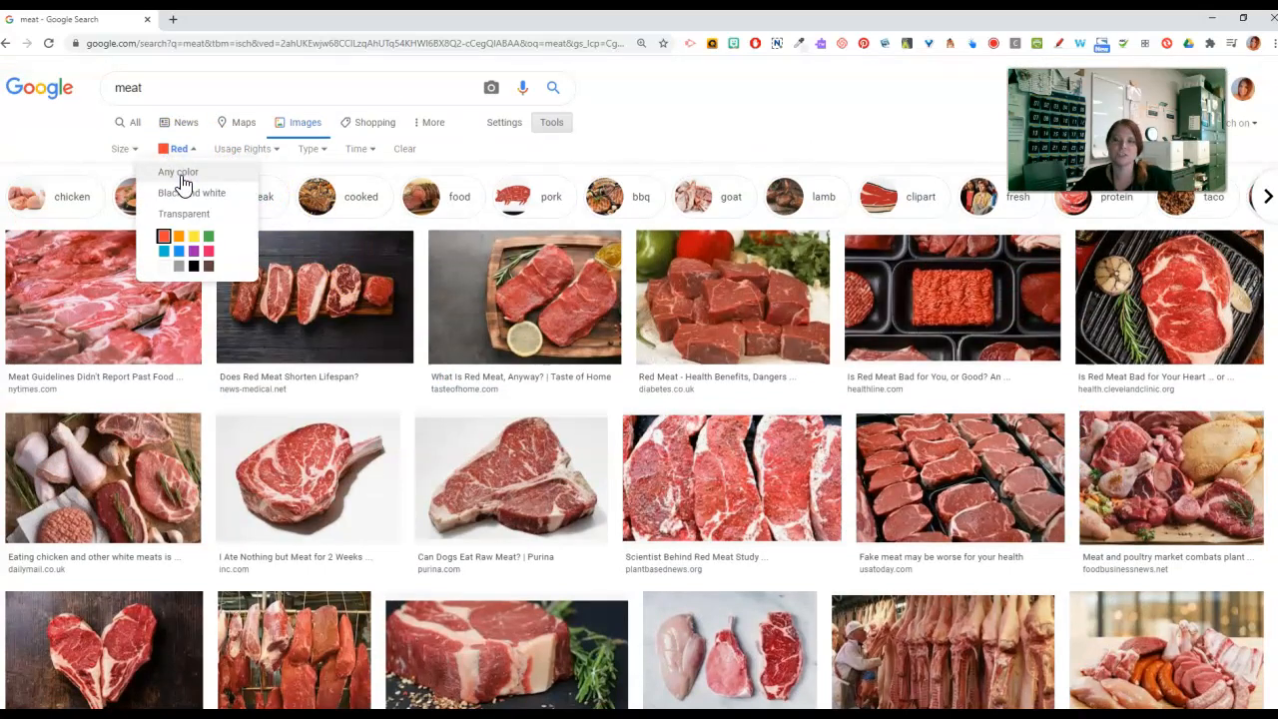
{"action": "left_click", "coordinate": [178, 172]}
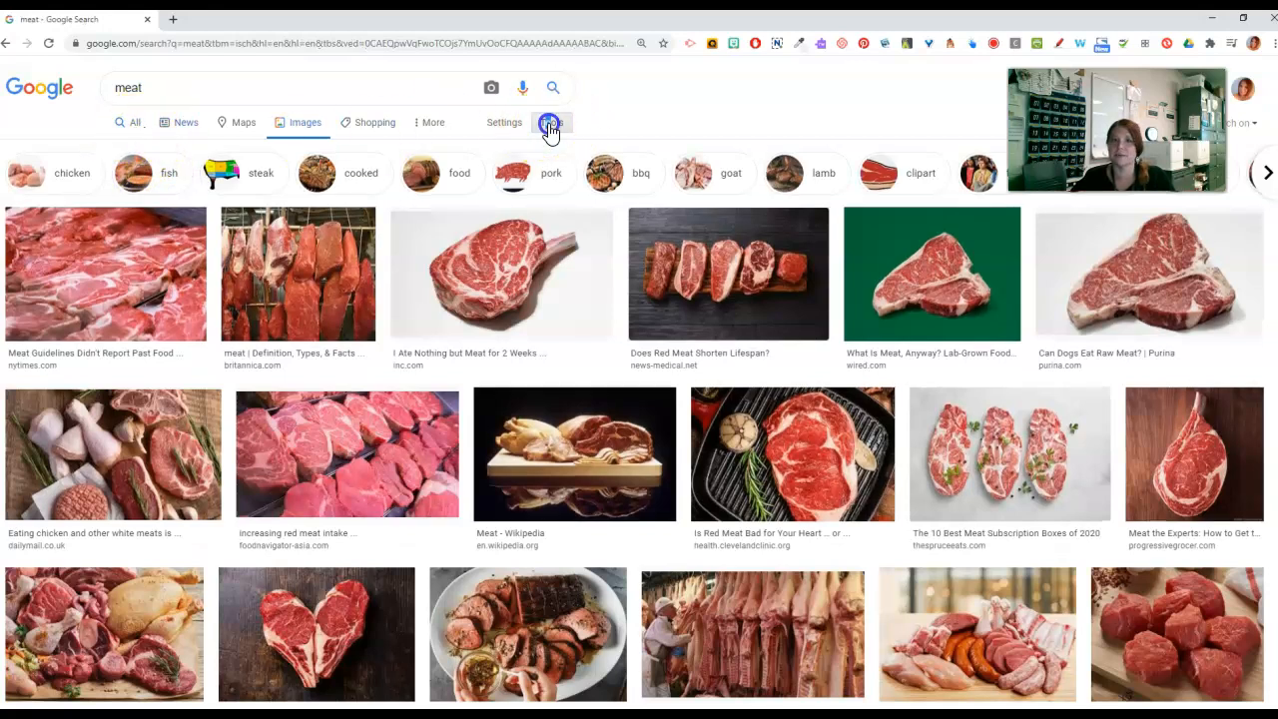
{"action": "left_click", "coordinate": [551, 121]}
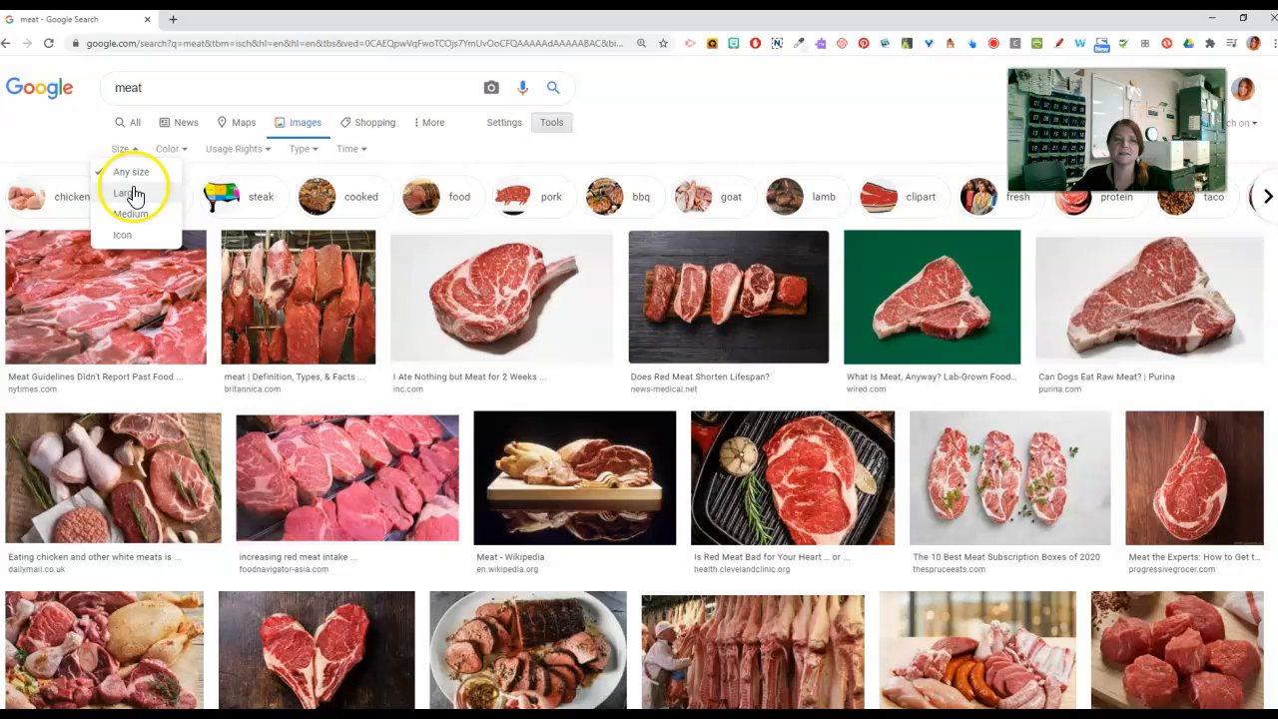
{"action": "left_click", "coordinate": [131, 193]}
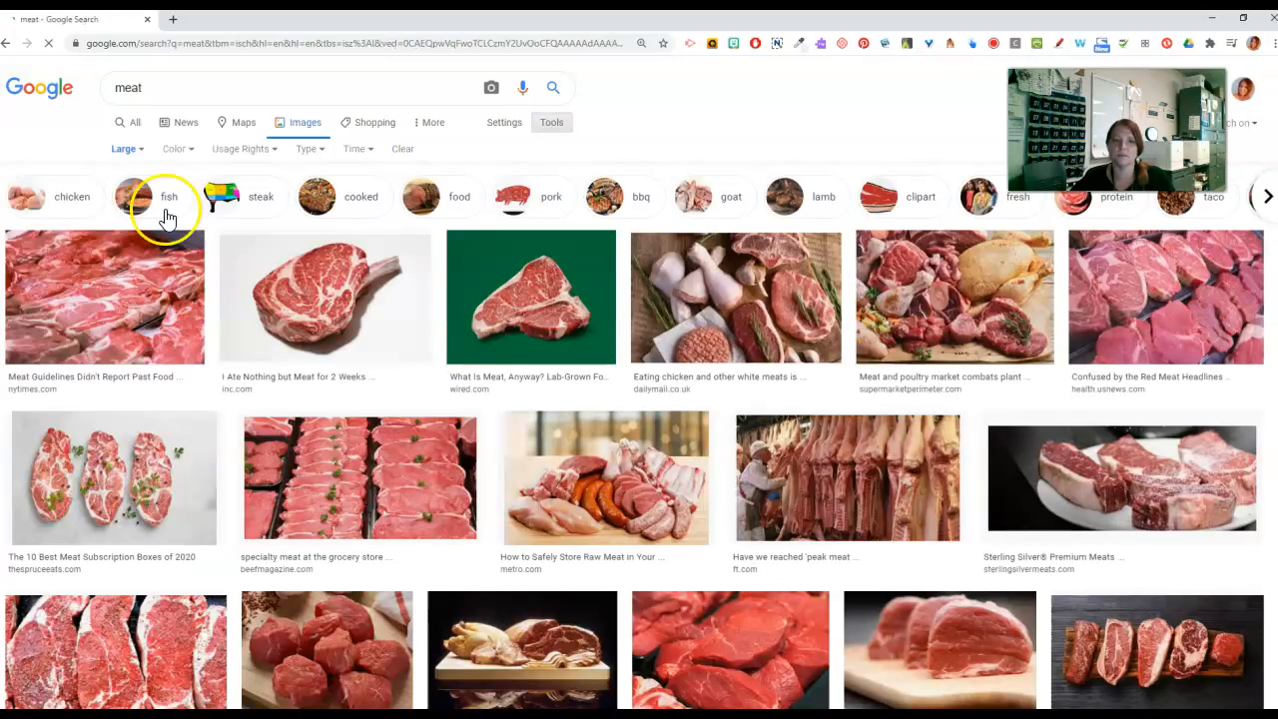
{"action": "mouse_move", "coordinate": [124, 159]}
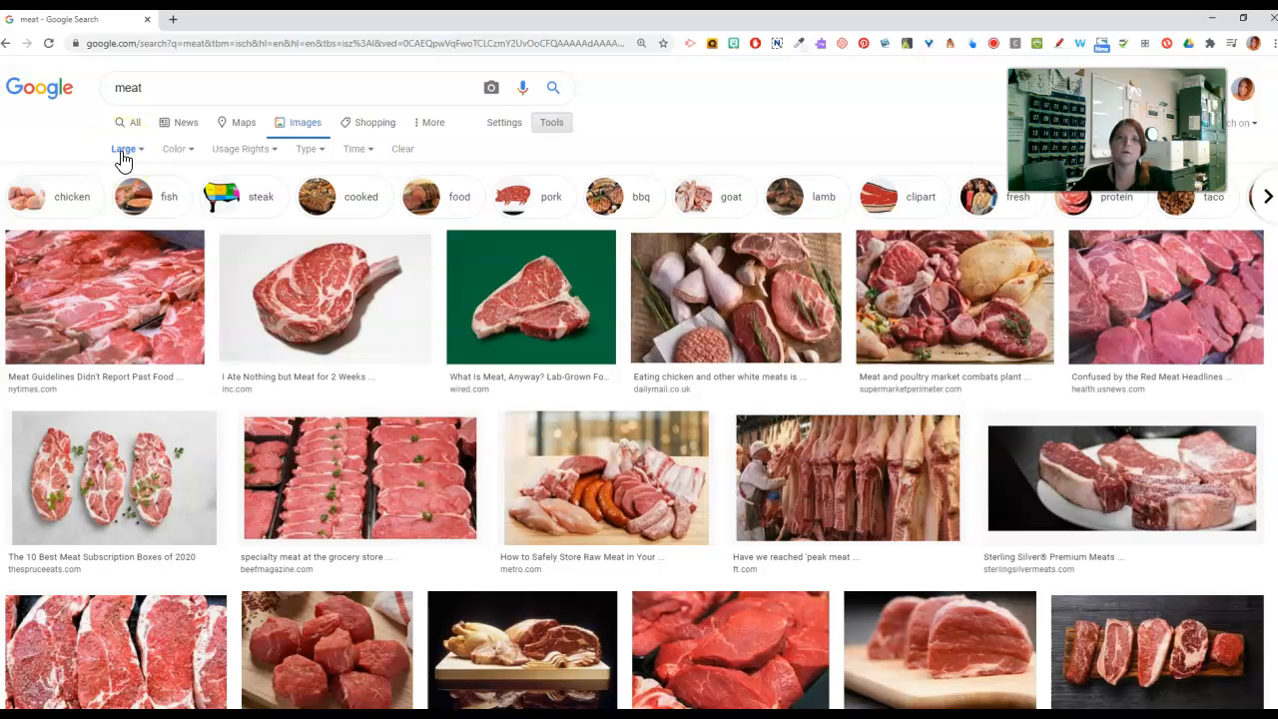
{"action": "left_click", "coordinate": [123, 149]}
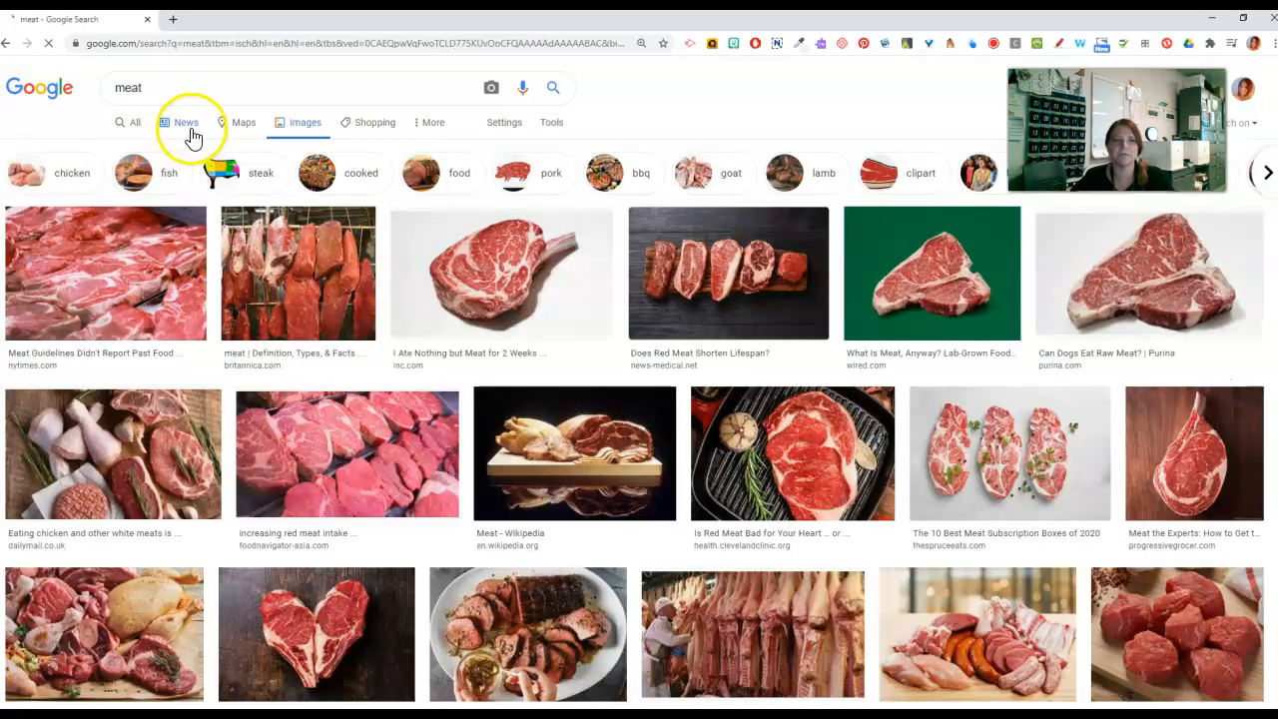
Set Usage Rights to Labeled for Reuse on the meat results
{"action": "left_click", "coordinate": [551, 122]}
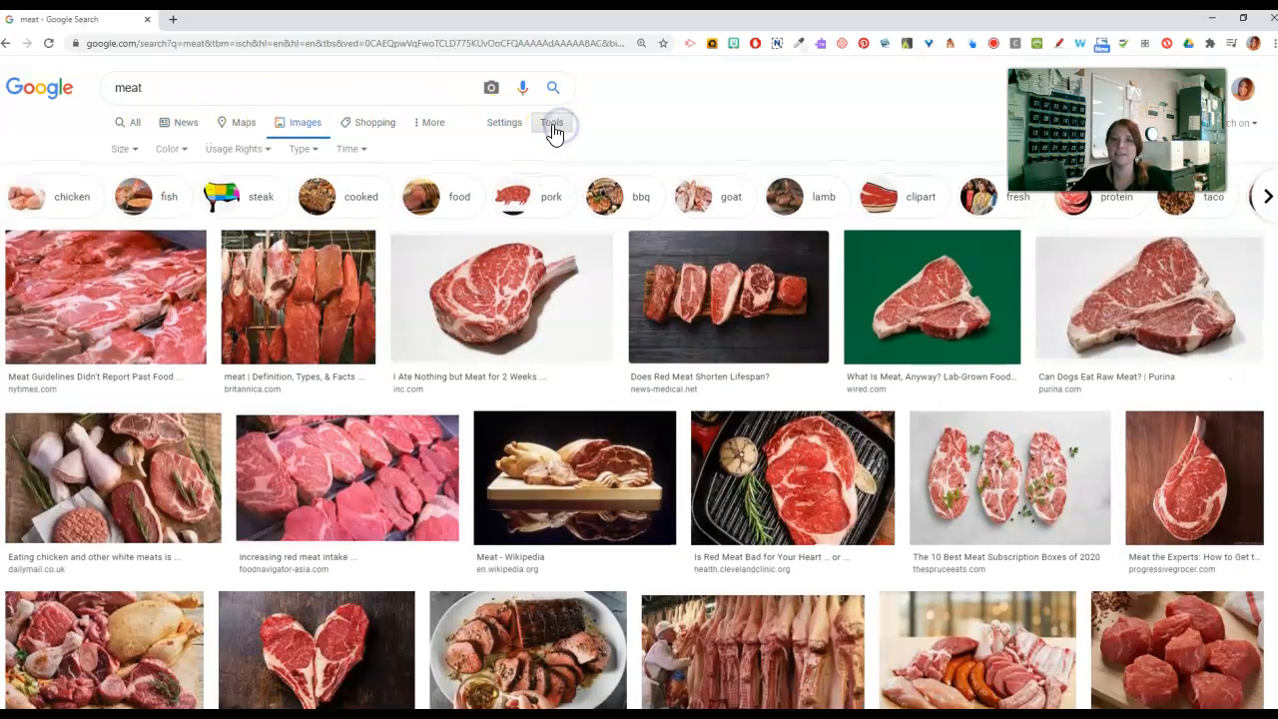
{"action": "left_click", "coordinate": [551, 122]}
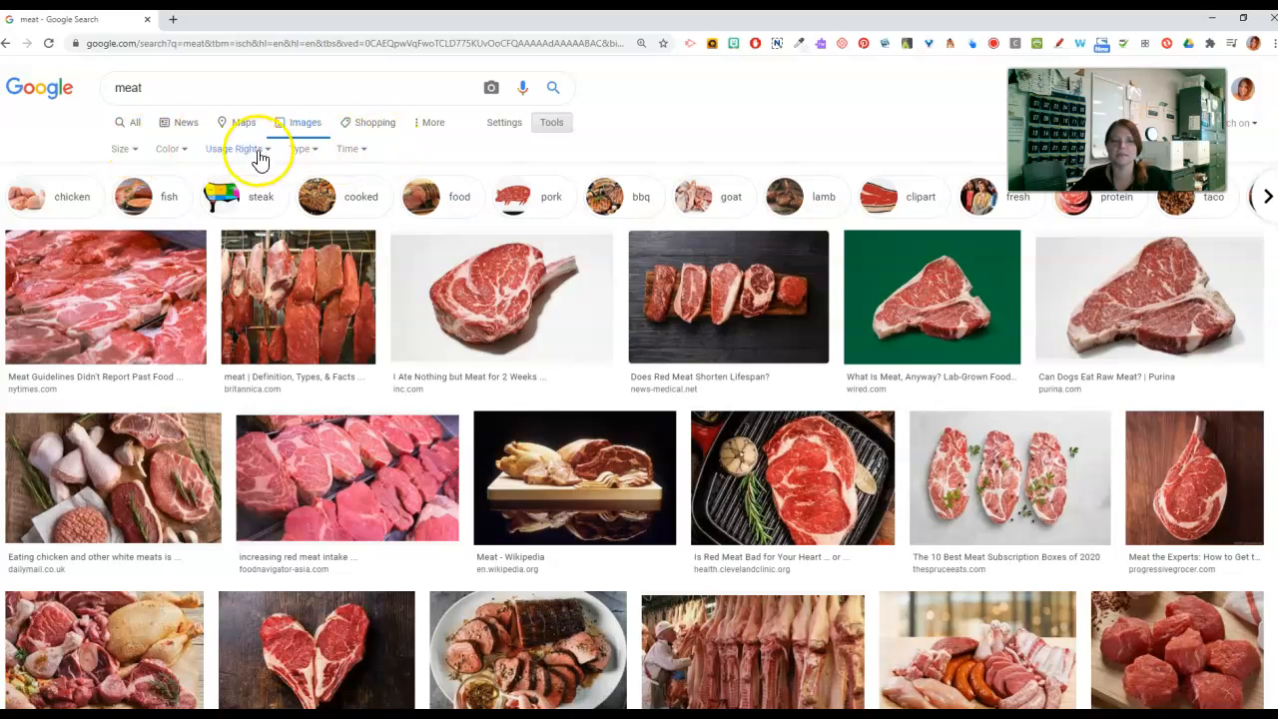
{"action": "left_click", "coordinate": [236, 147]}
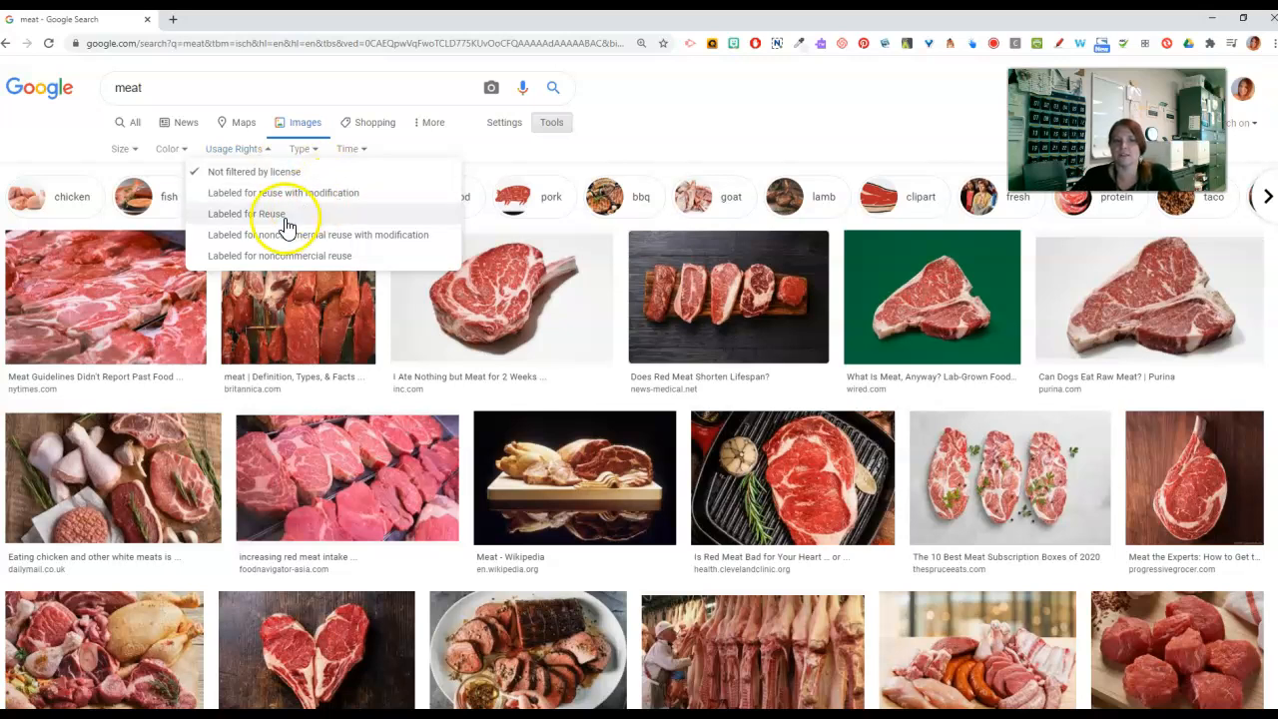
{"action": "left_click", "coordinate": [266, 213]}
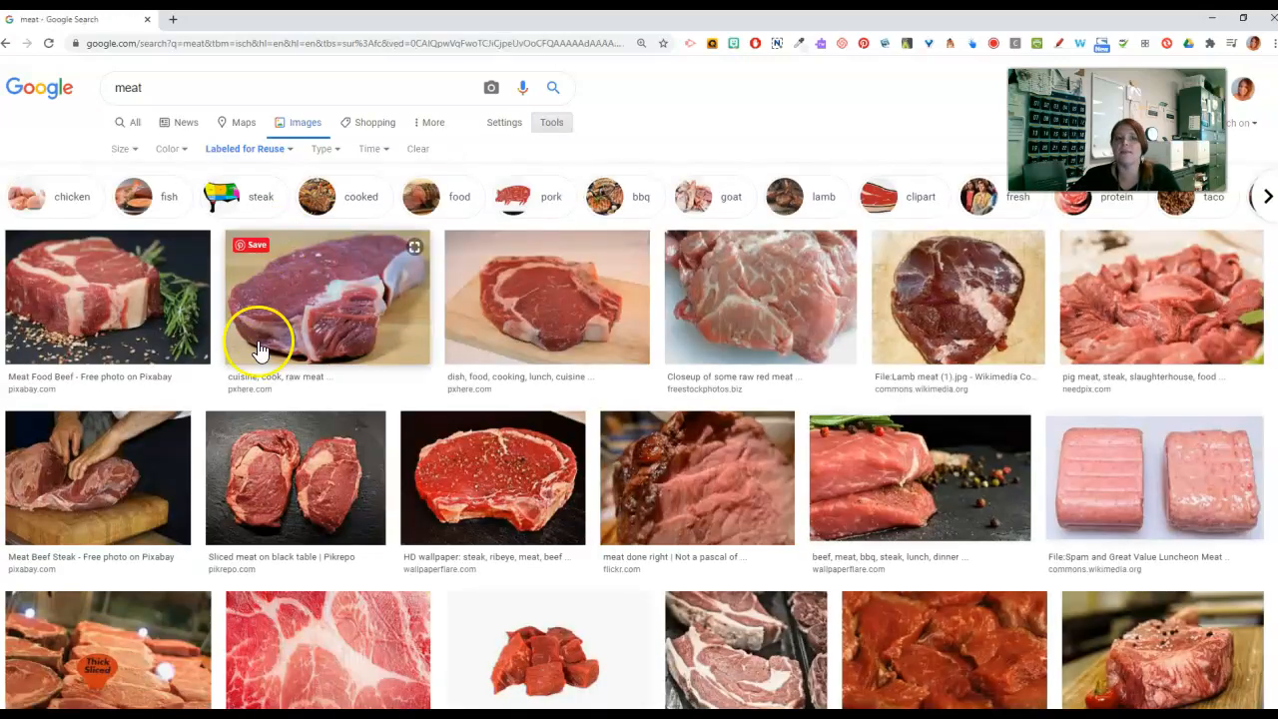
{"action": "mouse_move", "coordinate": [1211, 431]}
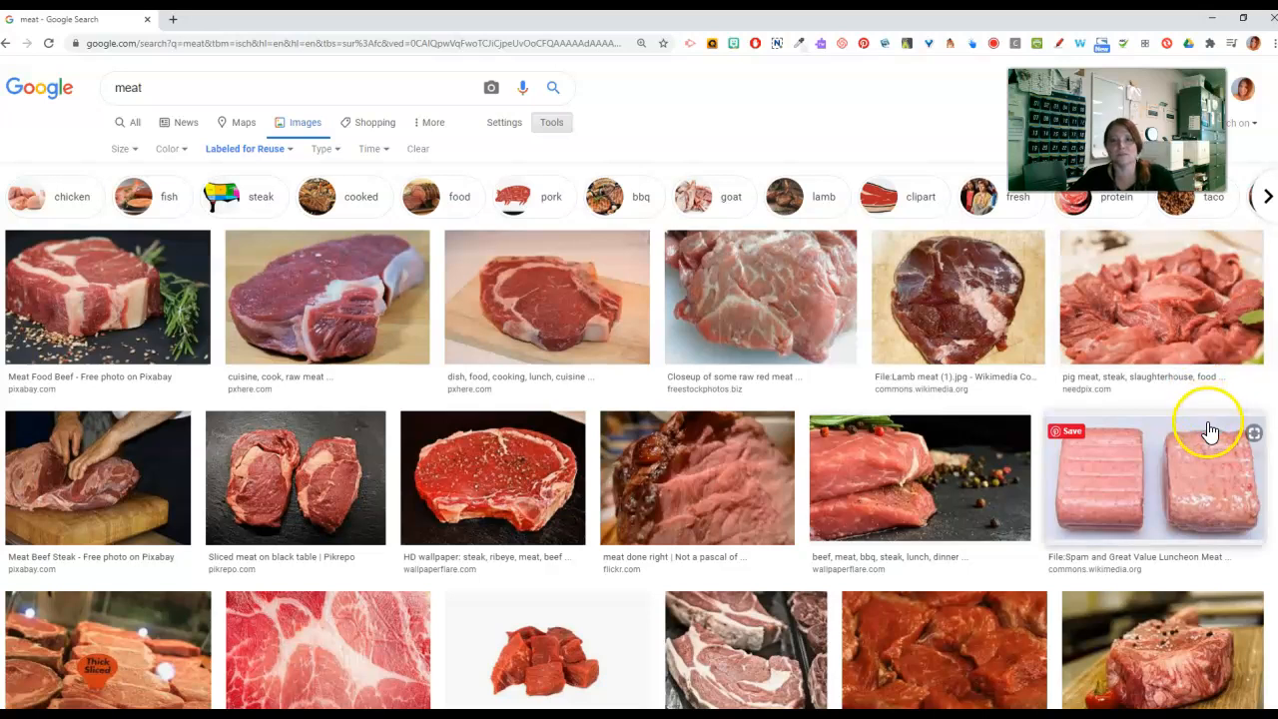
{"action": "mouse_move", "coordinate": [706, 149]}
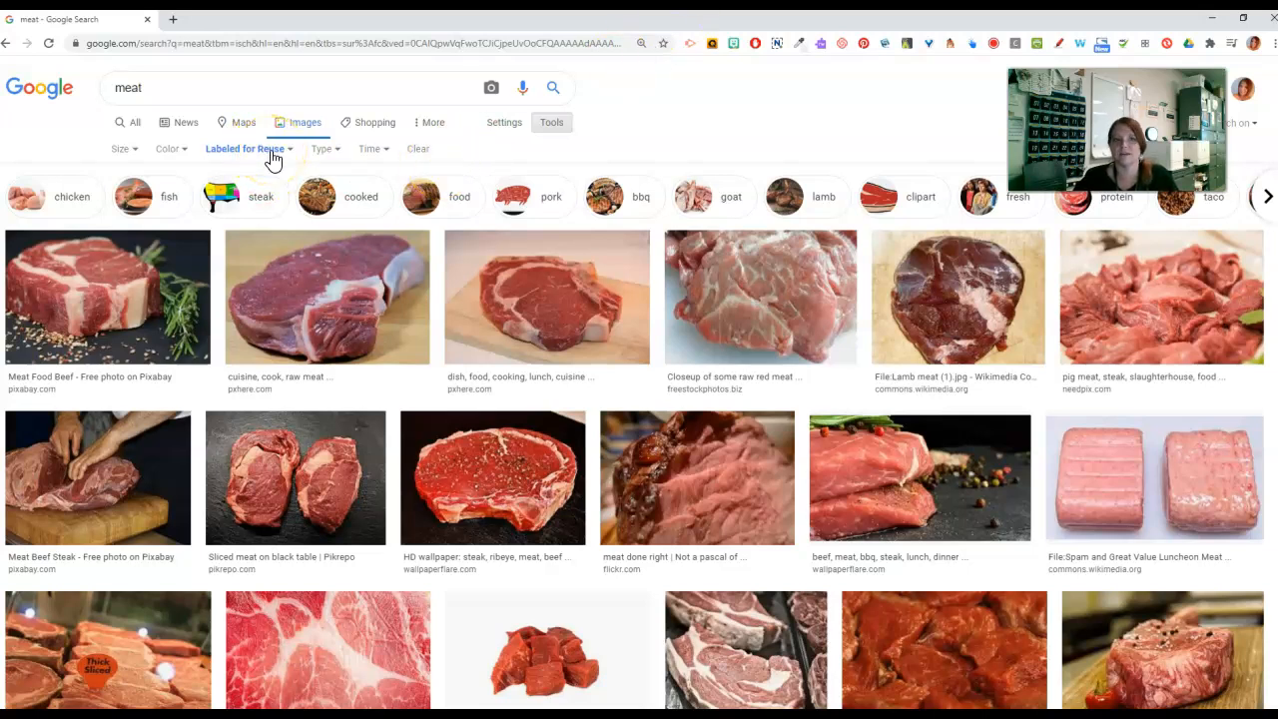
Remove the reuse filter and limit trump results to Line Drawing images
{"action": "left_click", "coordinate": [246, 147]}
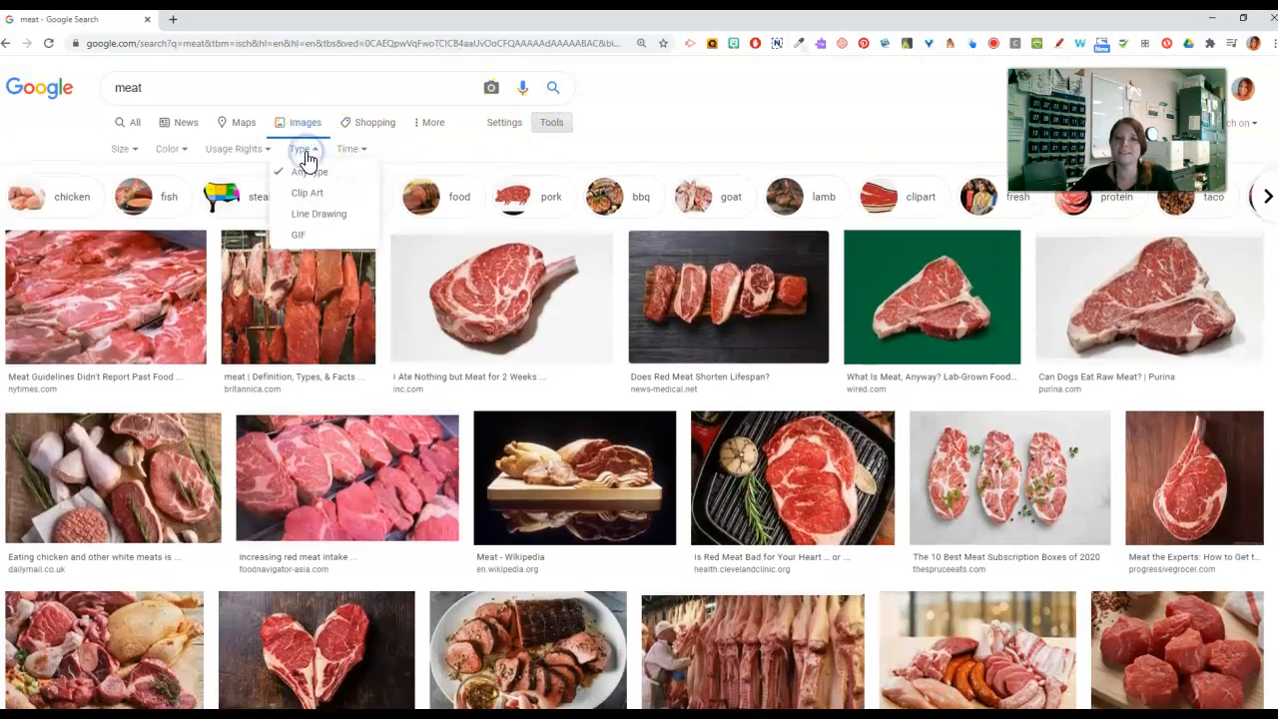
{"action": "left_click", "coordinate": [306, 191]}
{"action": "type", "text": "trump"}
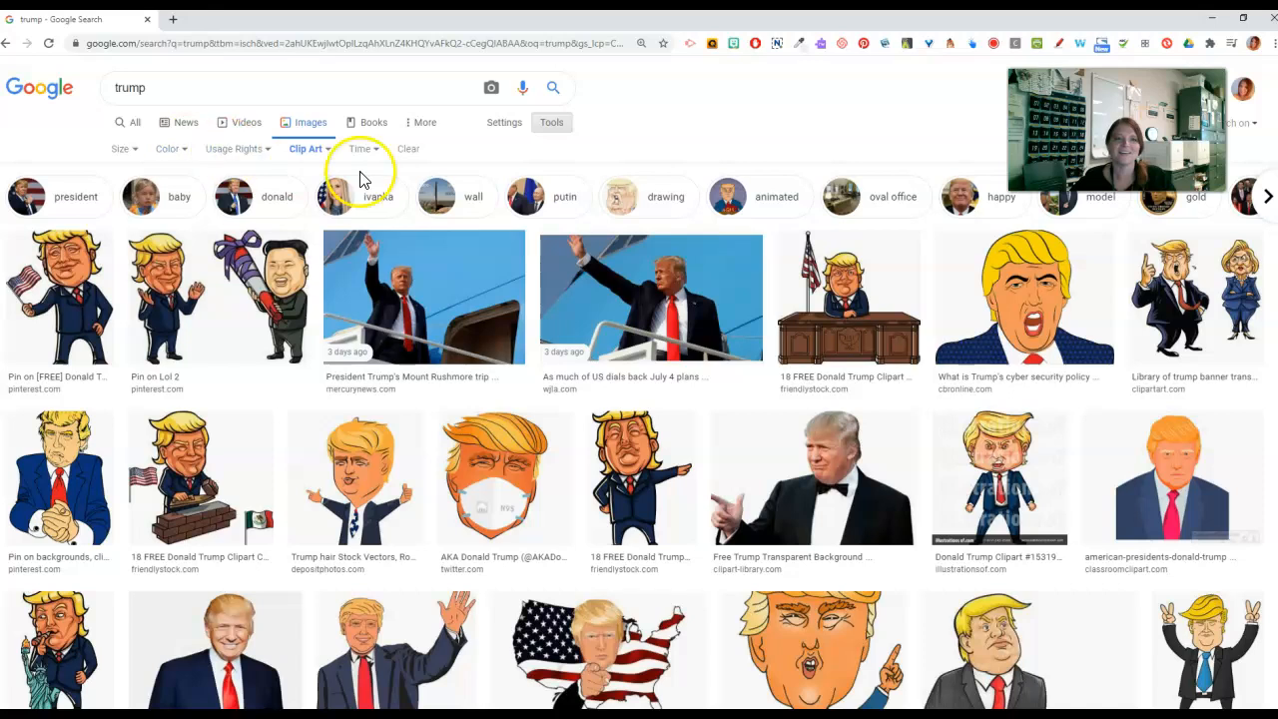
{"action": "left_click", "coordinate": [308, 148]}
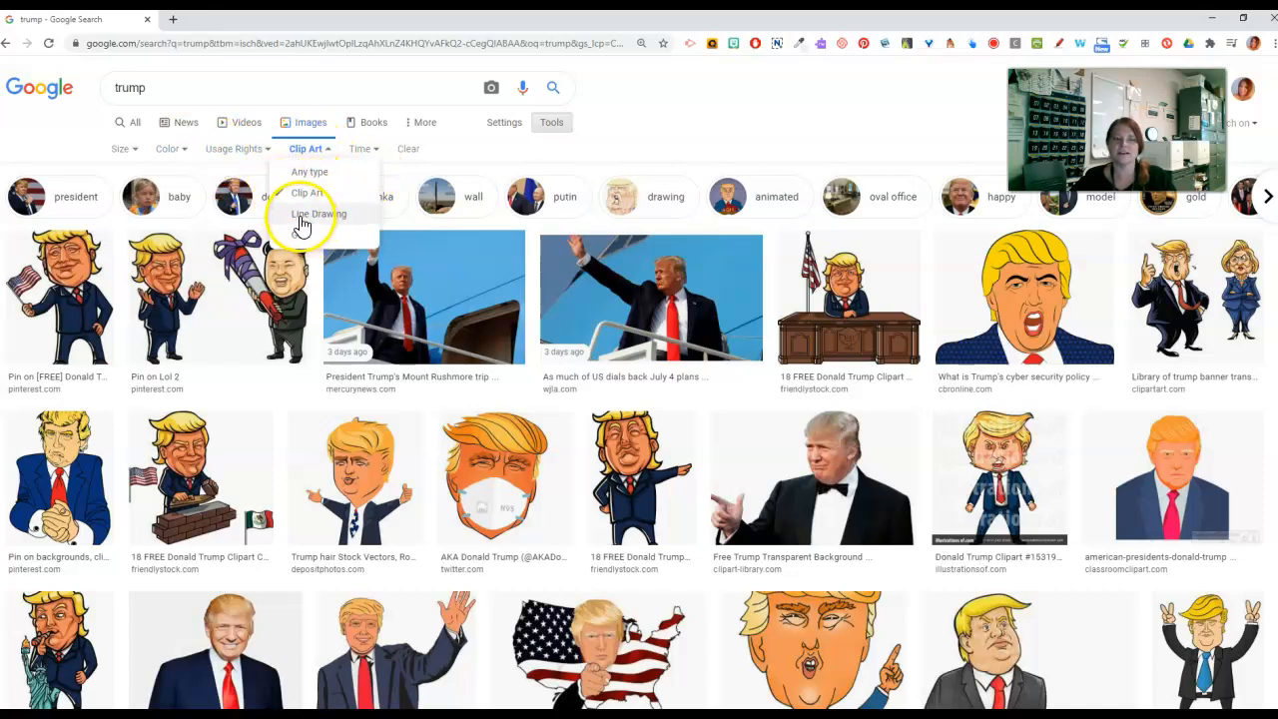
{"action": "left_click", "coordinate": [318, 213]}
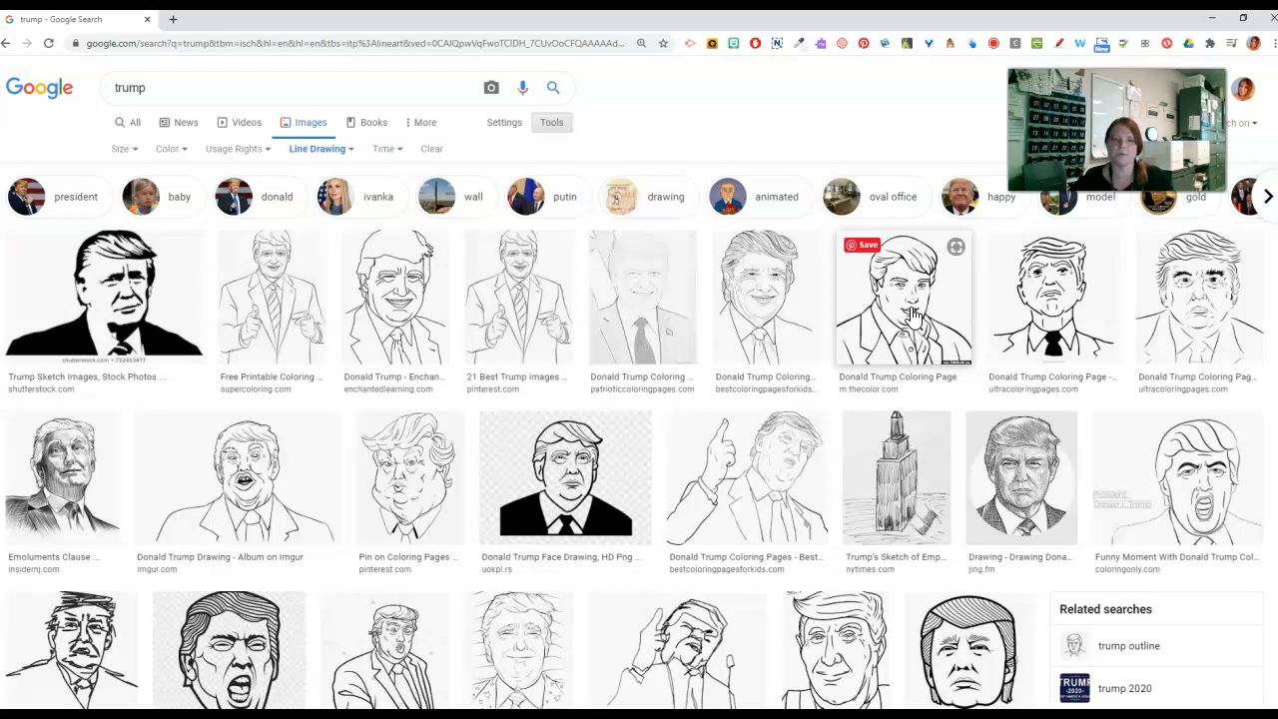
Switch the image type to GIF and preview the Covfefe memes GIF
{"action": "left_click", "coordinate": [319, 148]}
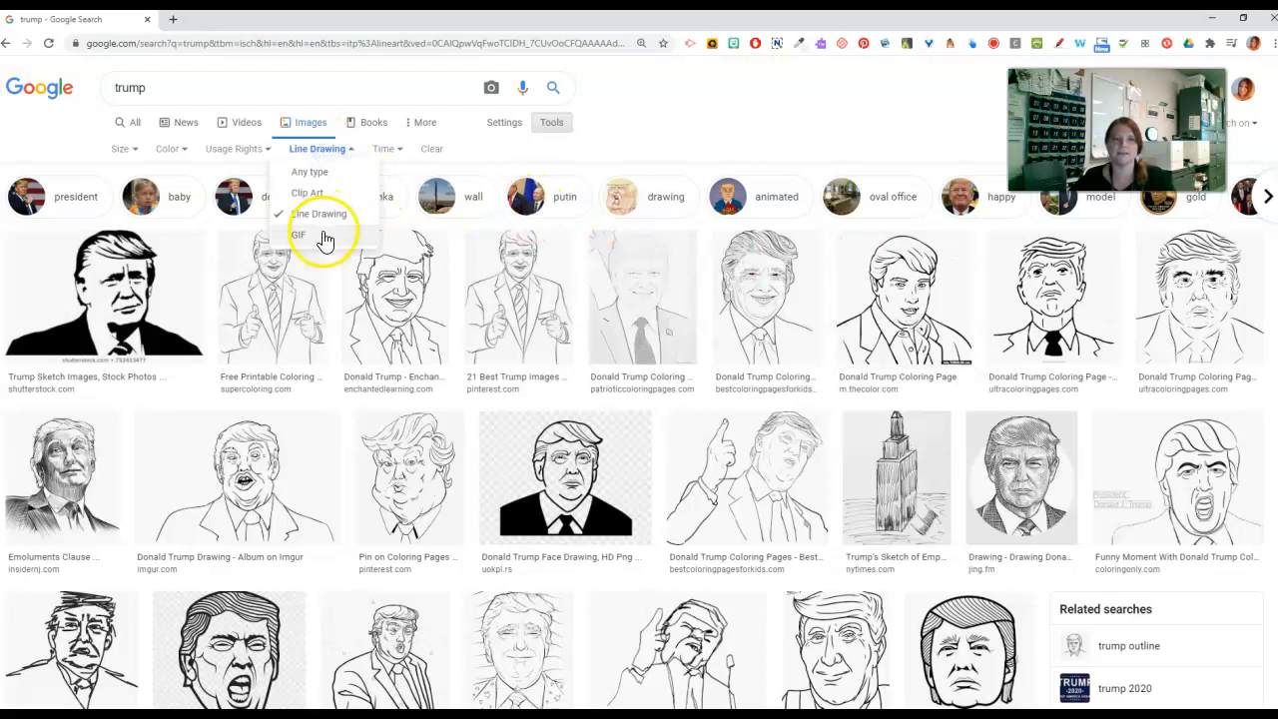
{"action": "left_click", "coordinate": [298, 233]}
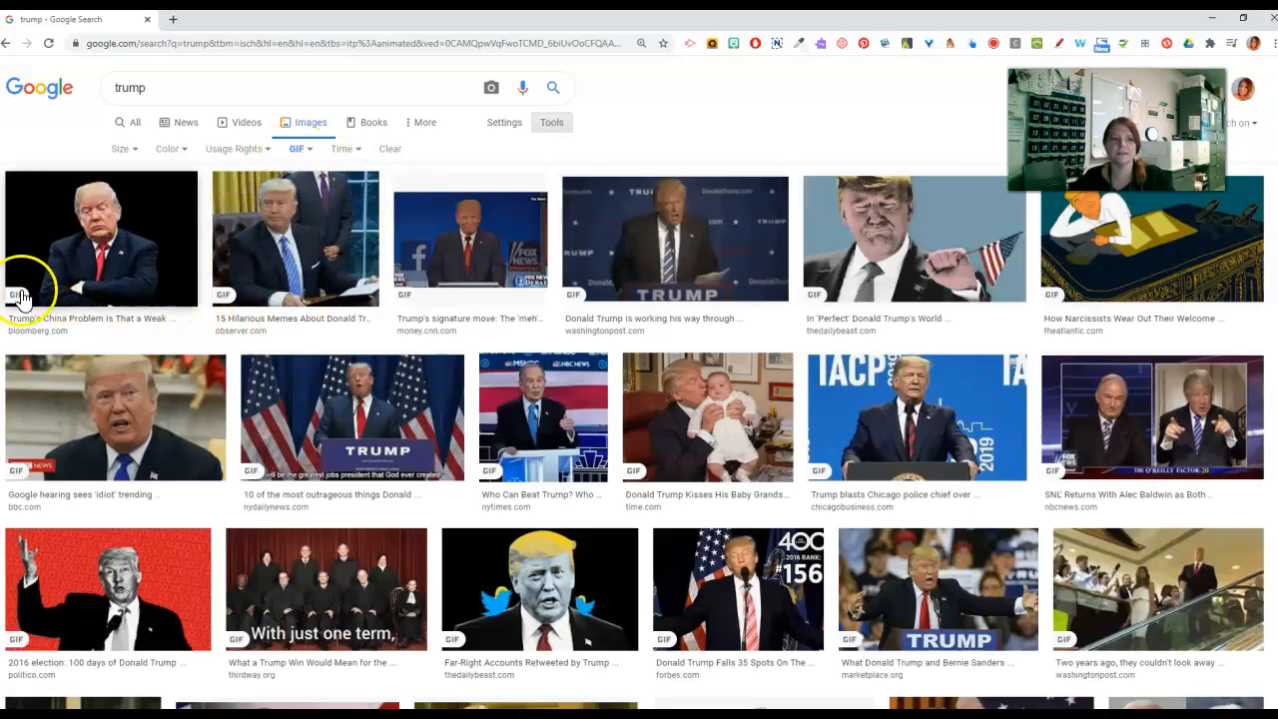
{"action": "mouse_move", "coordinate": [309, 295]}
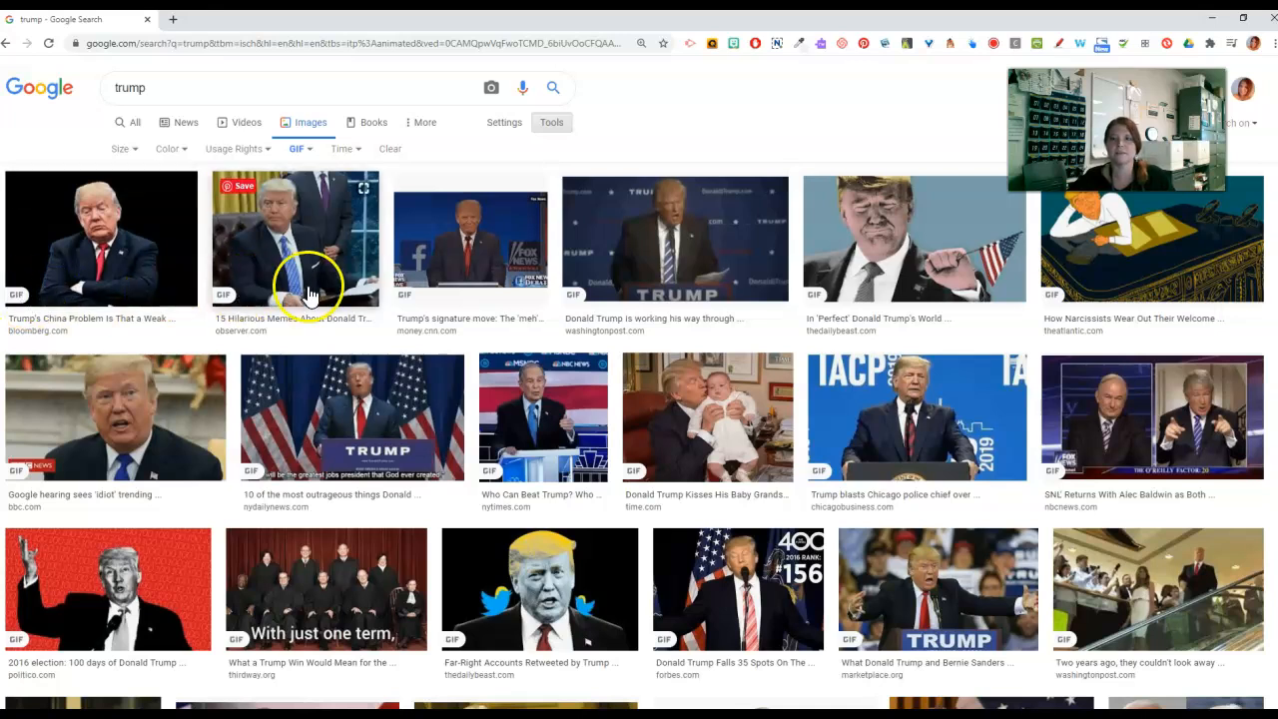
{"action": "left_click", "coordinate": [292, 237]}
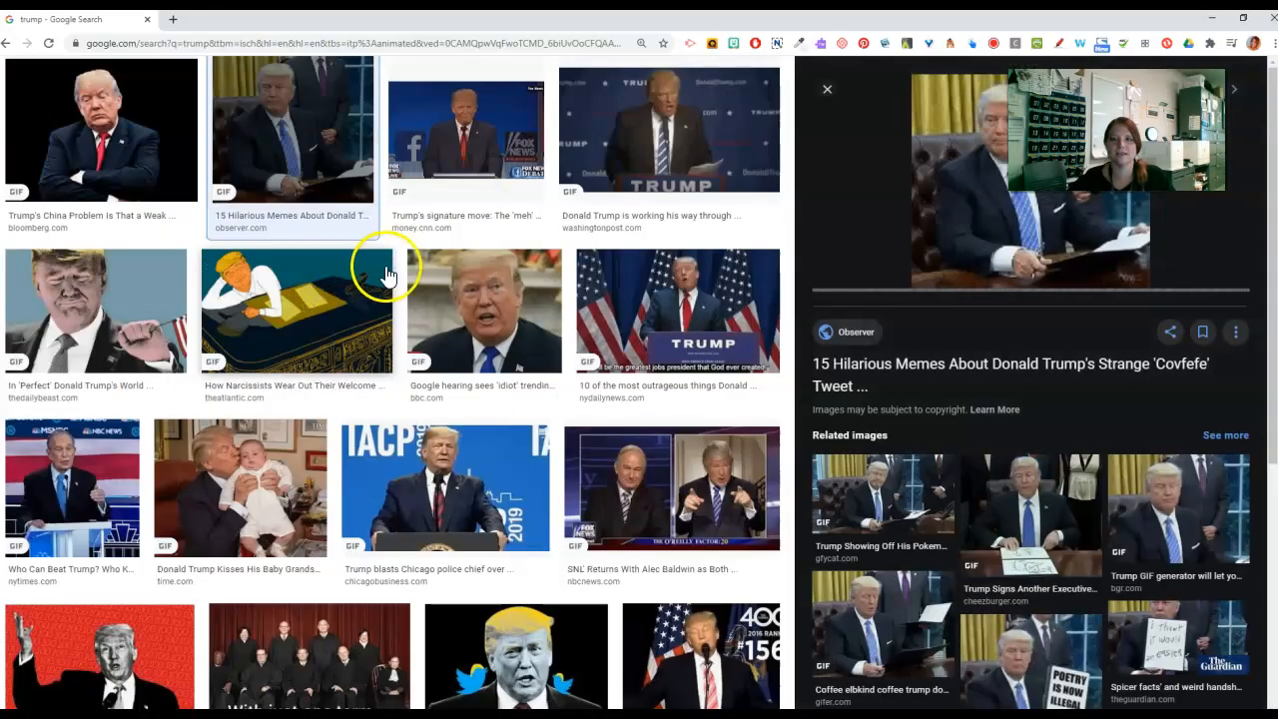
{"action": "mouse_move", "coordinate": [1008, 215]}
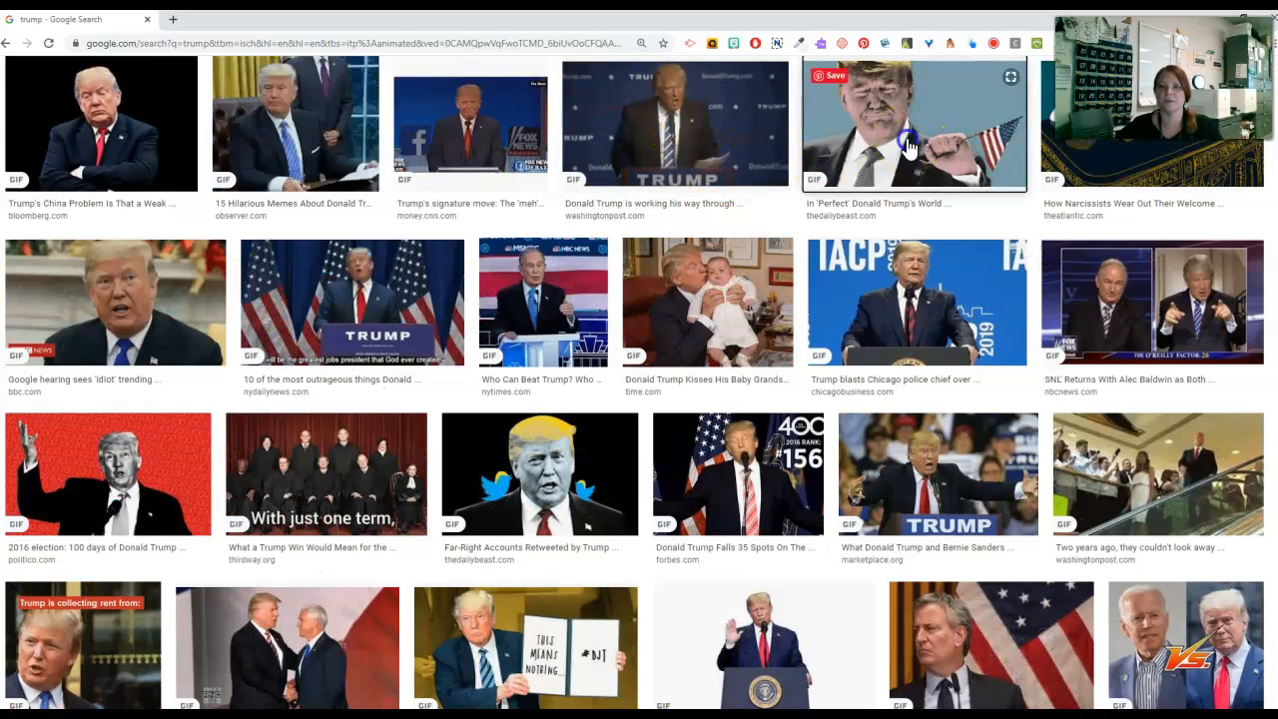
{"action": "left_click", "coordinate": [912, 124]}
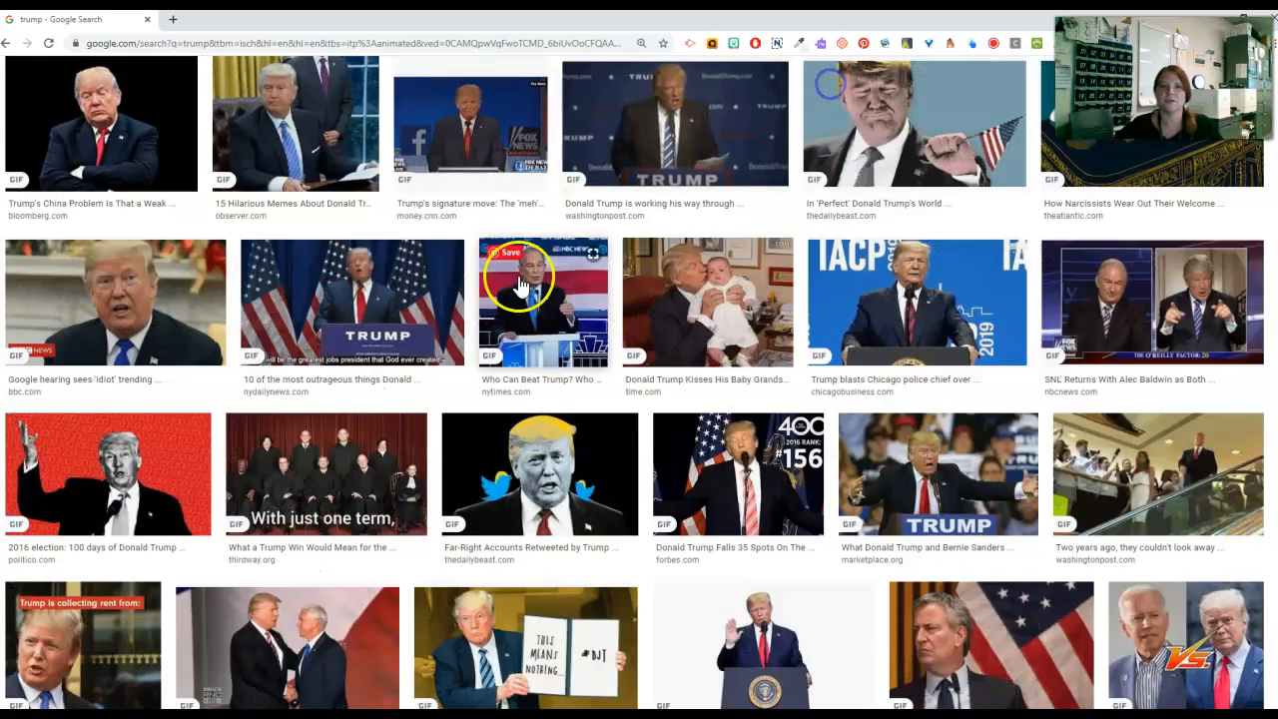
{"action": "left_click", "coordinate": [296, 148]}
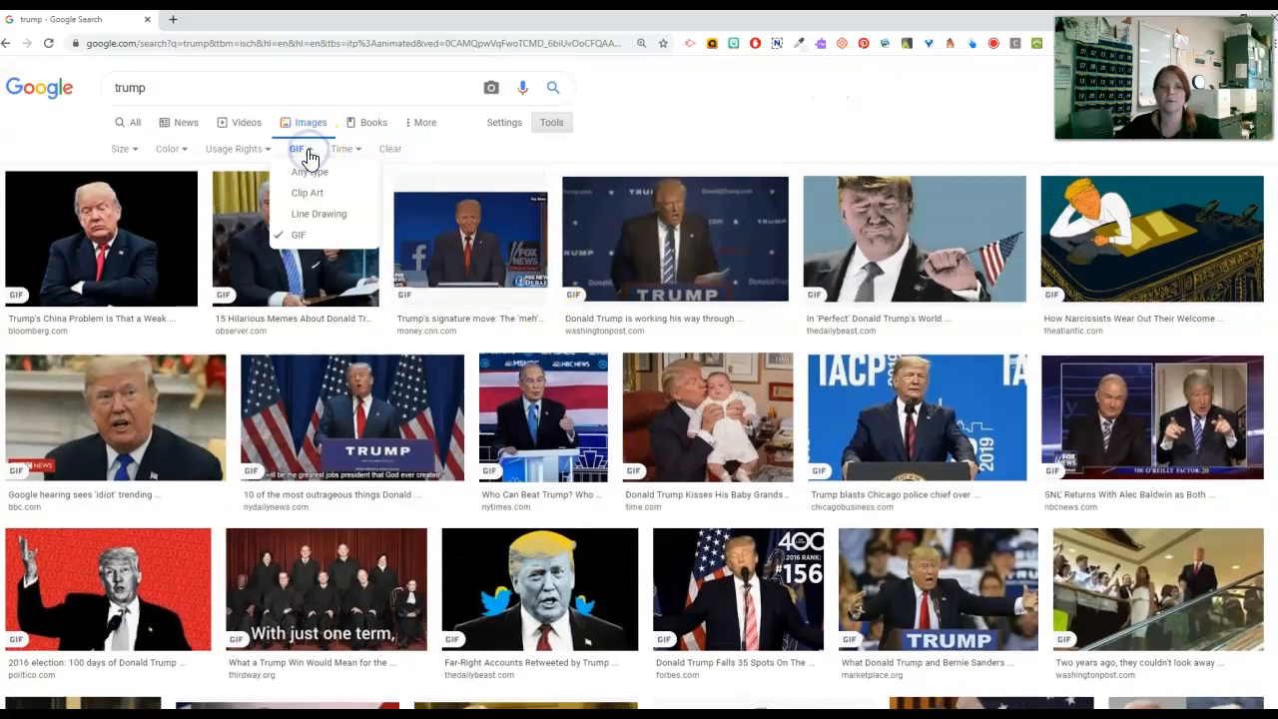
{"action": "mouse_move", "coordinate": [337, 237]}
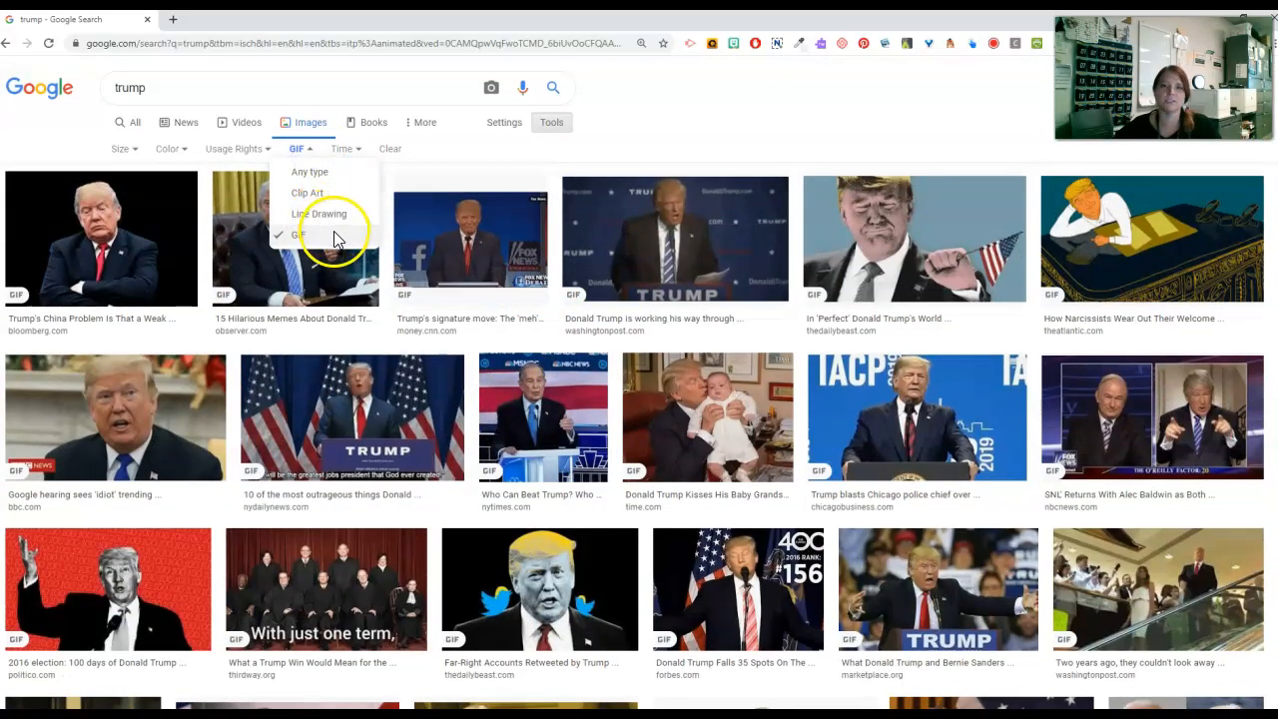
{"action": "mouse_move", "coordinate": [310, 171]}
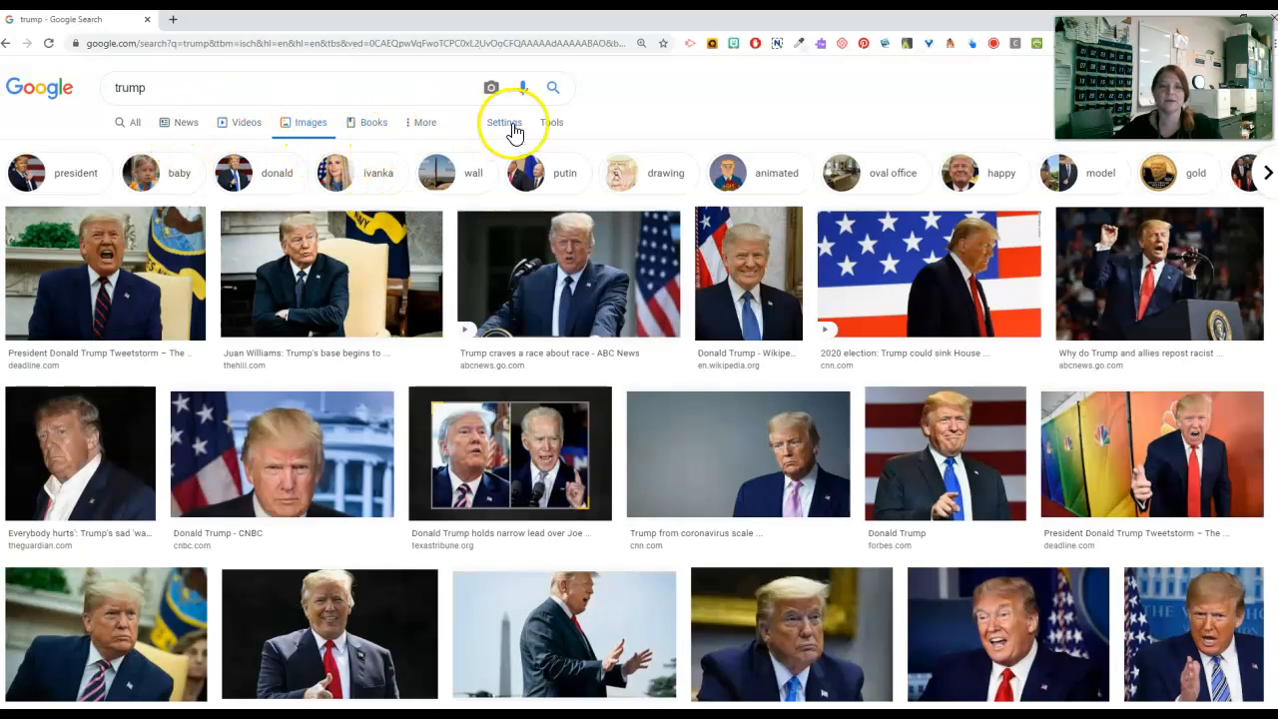
Limit trump results to Past 24 hours, then reopen the Time list to clear it
{"action": "left_click", "coordinate": [551, 122]}
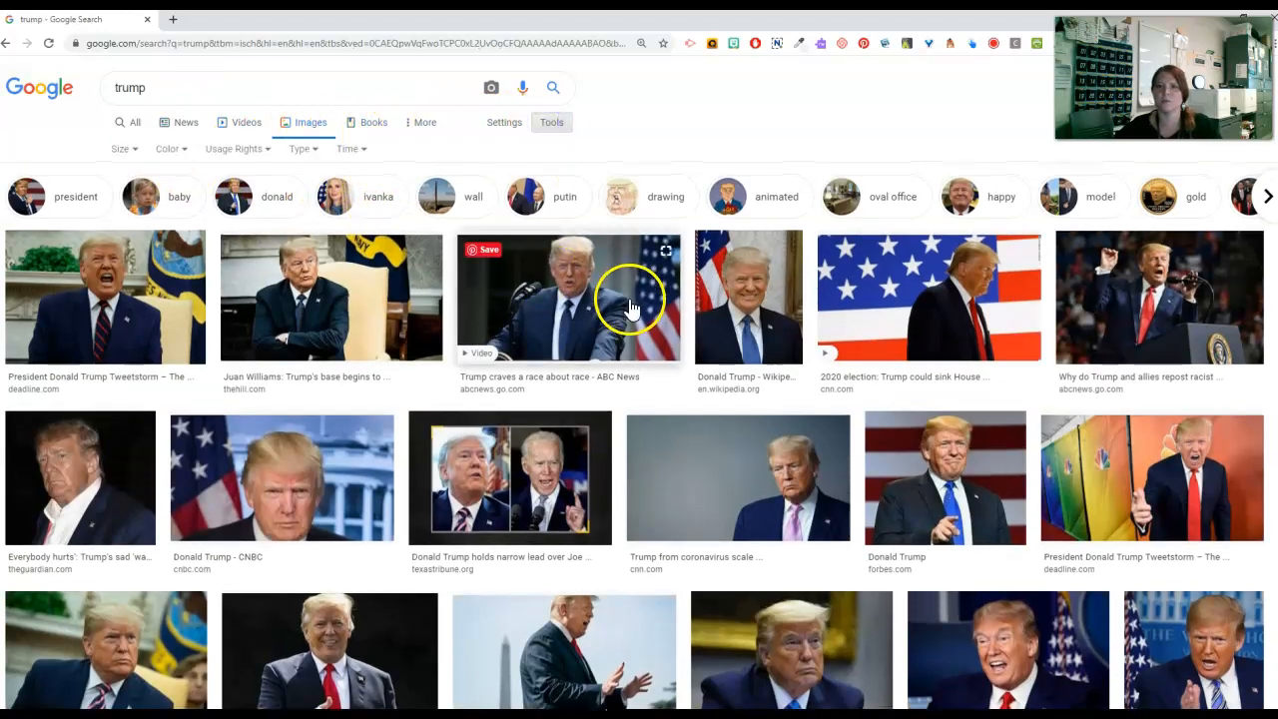
{"action": "left_click", "coordinate": [351, 147]}
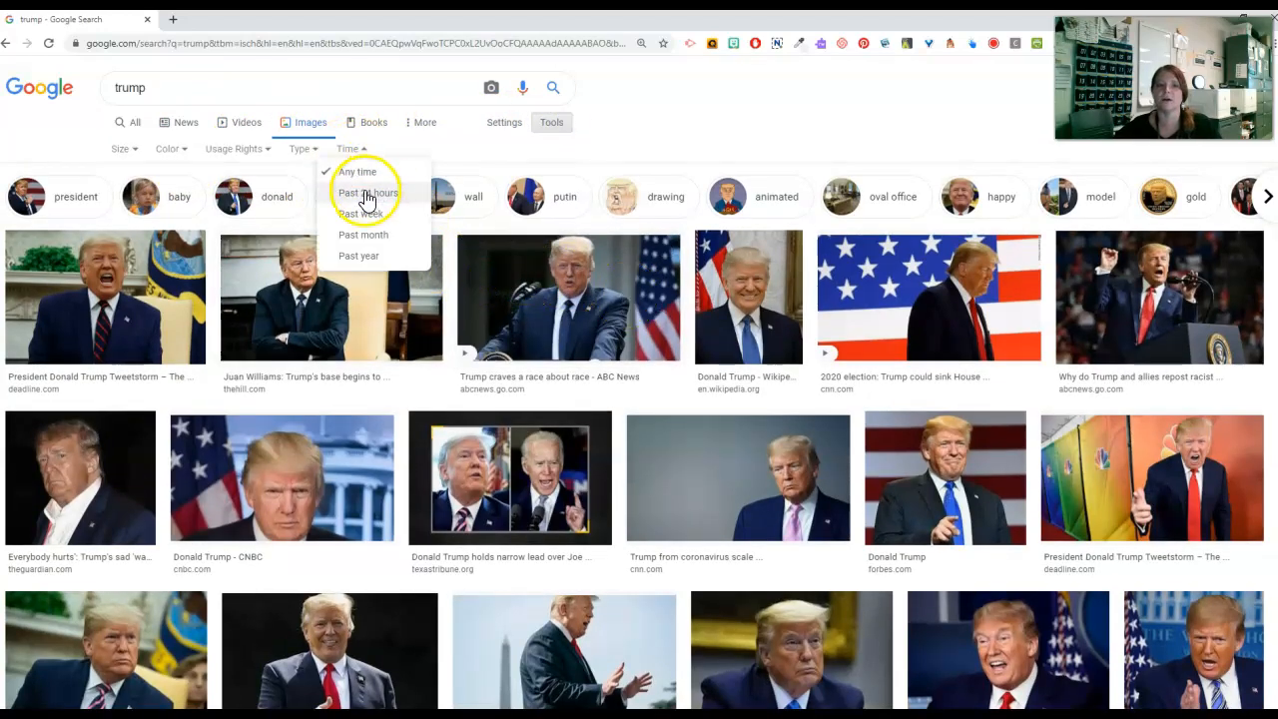
{"action": "left_click", "coordinate": [368, 192]}
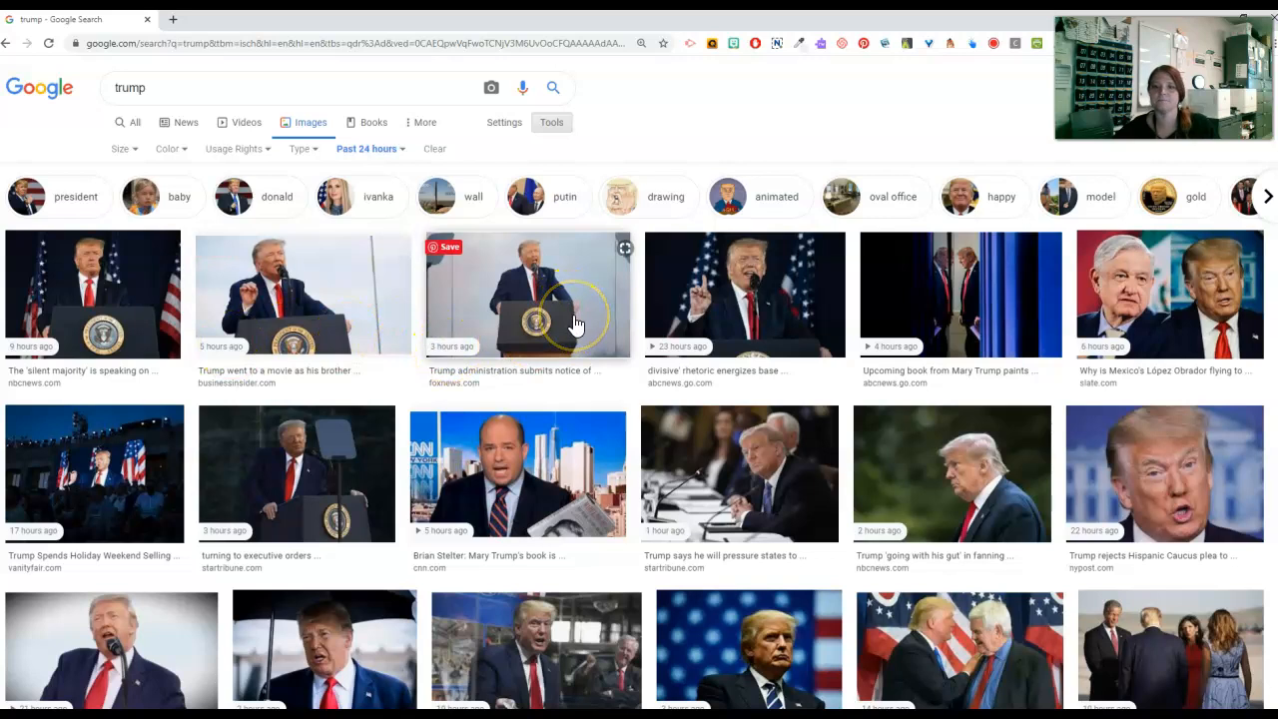
{"action": "mouse_move", "coordinate": [489, 262]}
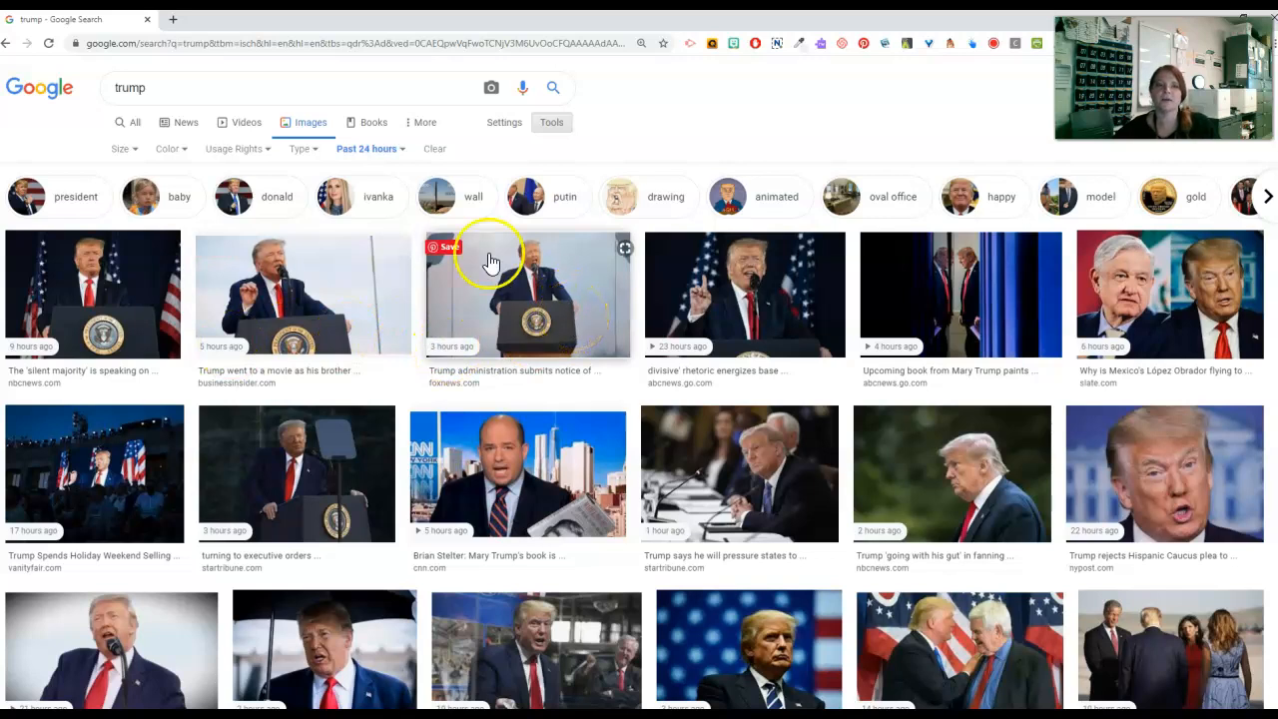
{"action": "left_click", "coordinate": [366, 148]}
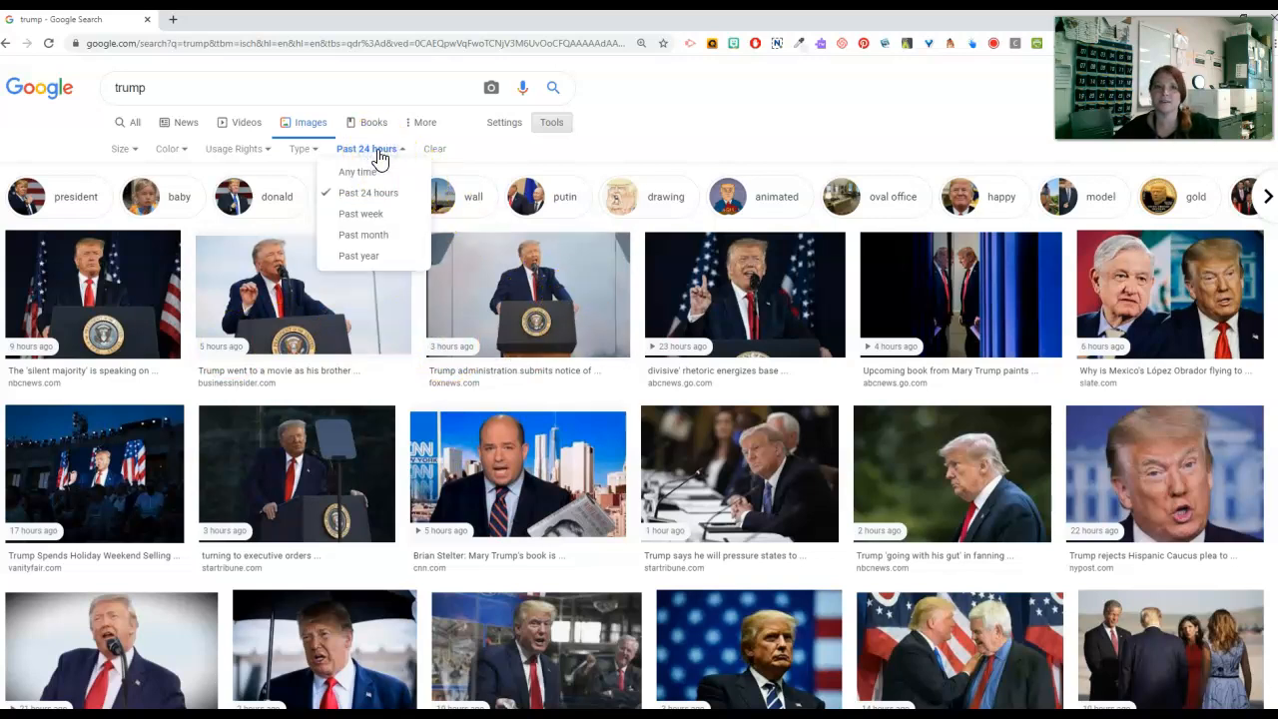
{"action": "mouse_move", "coordinate": [355, 160]}
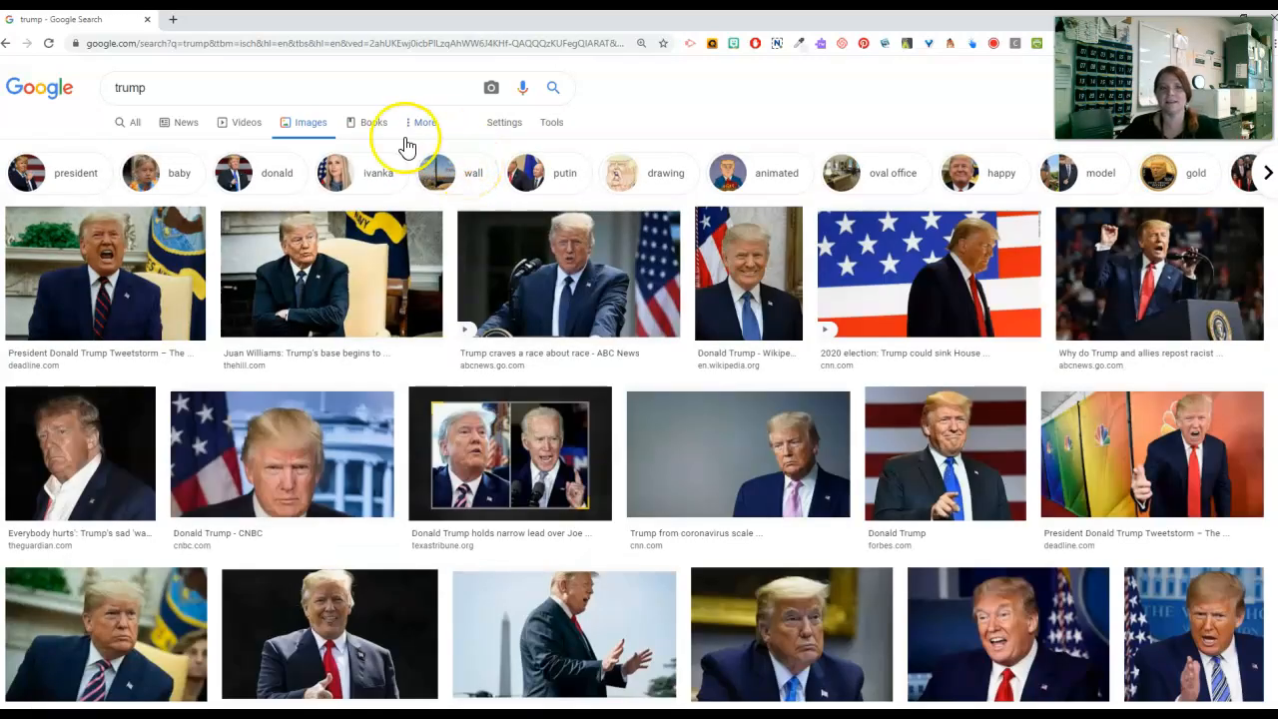
Search 'trump imagesize:640x480' for exact-size trump images
{"action": "left_click", "coordinate": [167, 88]}
{"action": "type", "text": " imagesize:"}
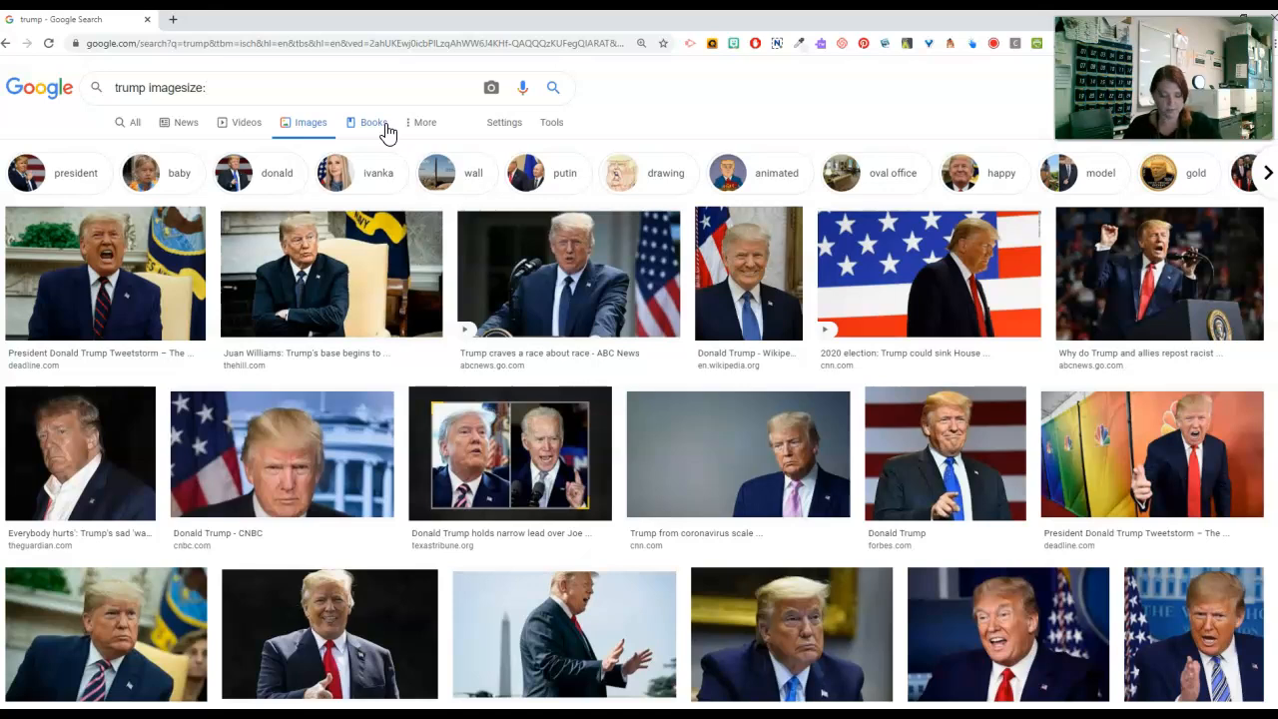
{"action": "type", "text": "640"}
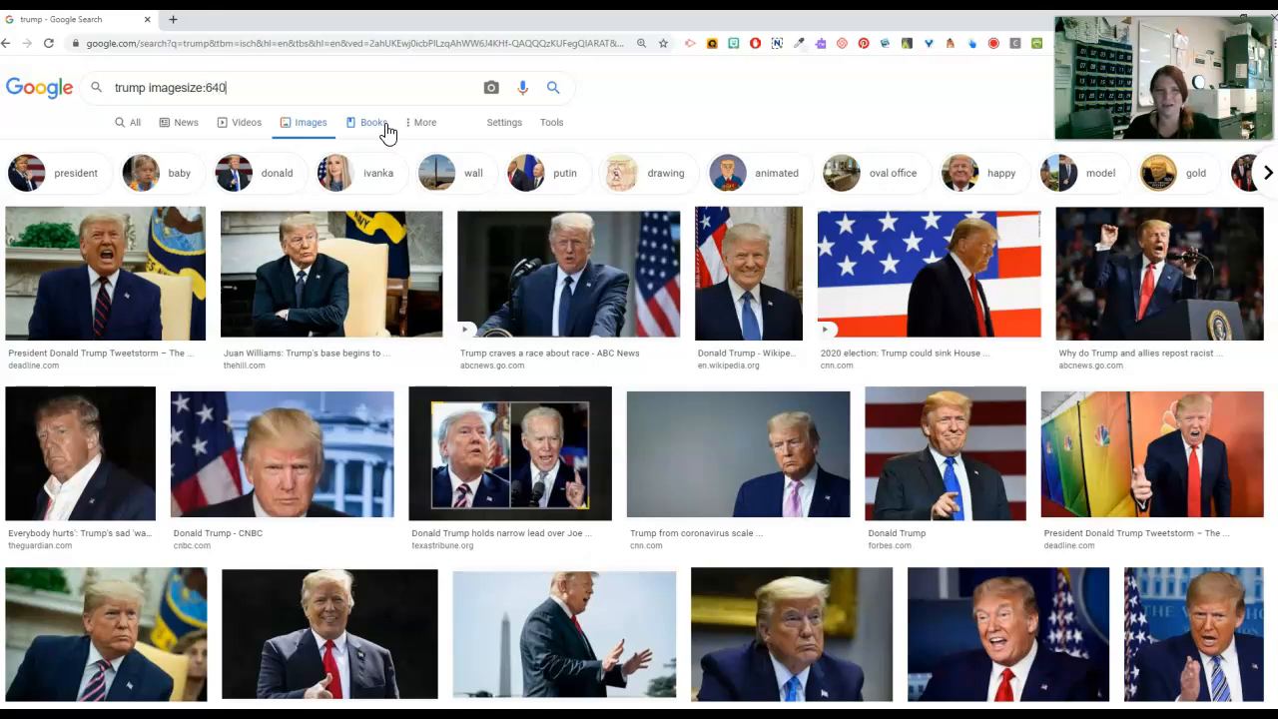
{"action": "type", "text": "x480"}
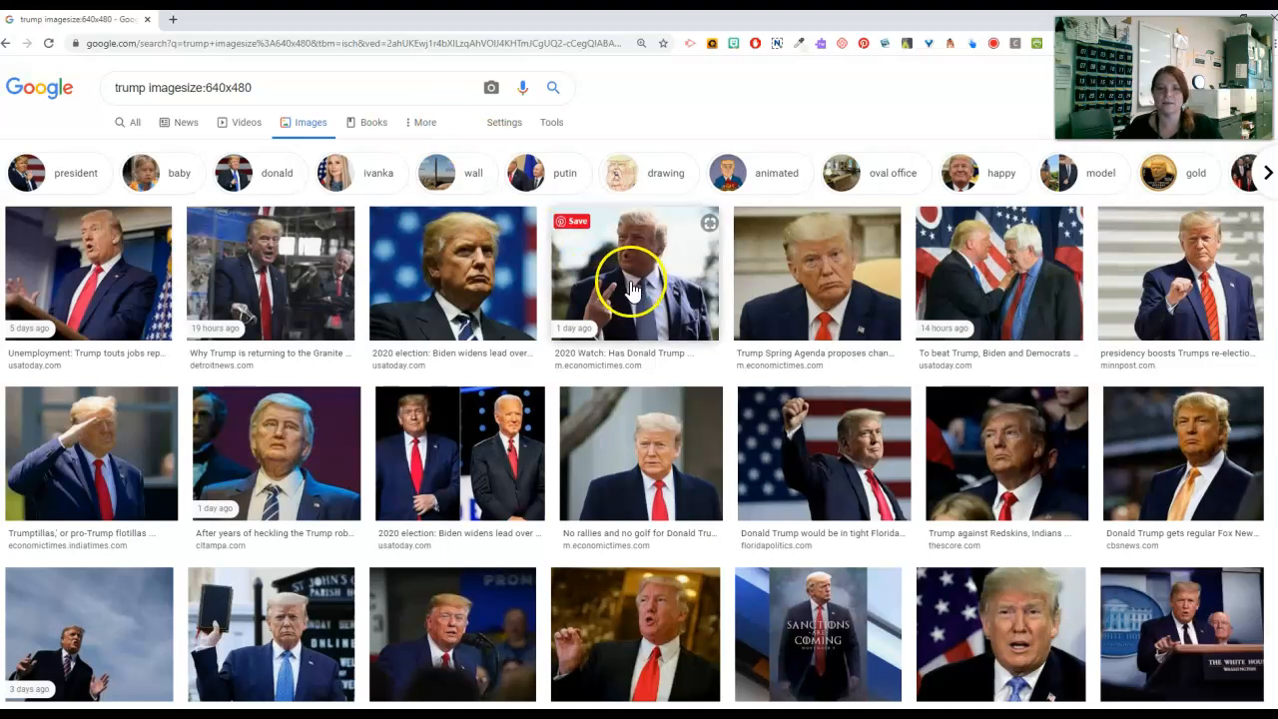
Preview the 2020 Watch article image, open it in a new tab, then close that tab
{"action": "left_click", "coordinate": [634, 272]}
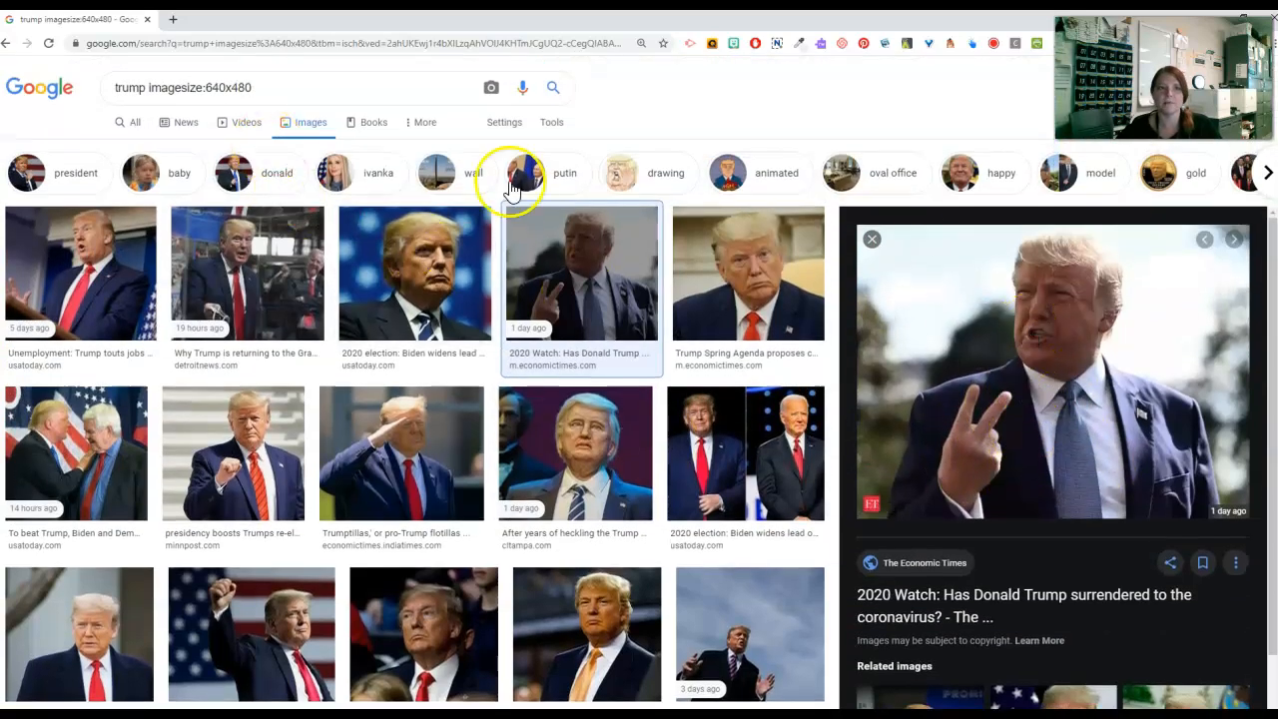
{"action": "mouse_move", "coordinate": [1079, 242]}
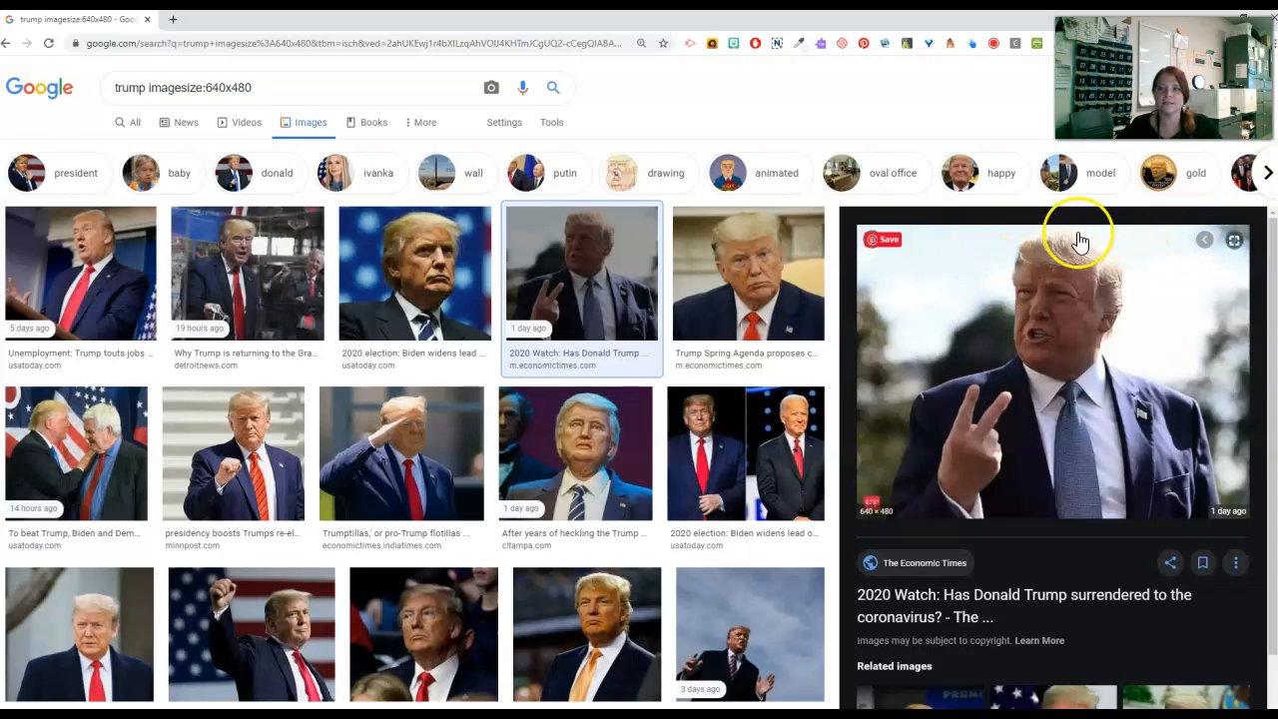
{"action": "scroll", "scroll_direction": "down", "scroll_amount": 3}
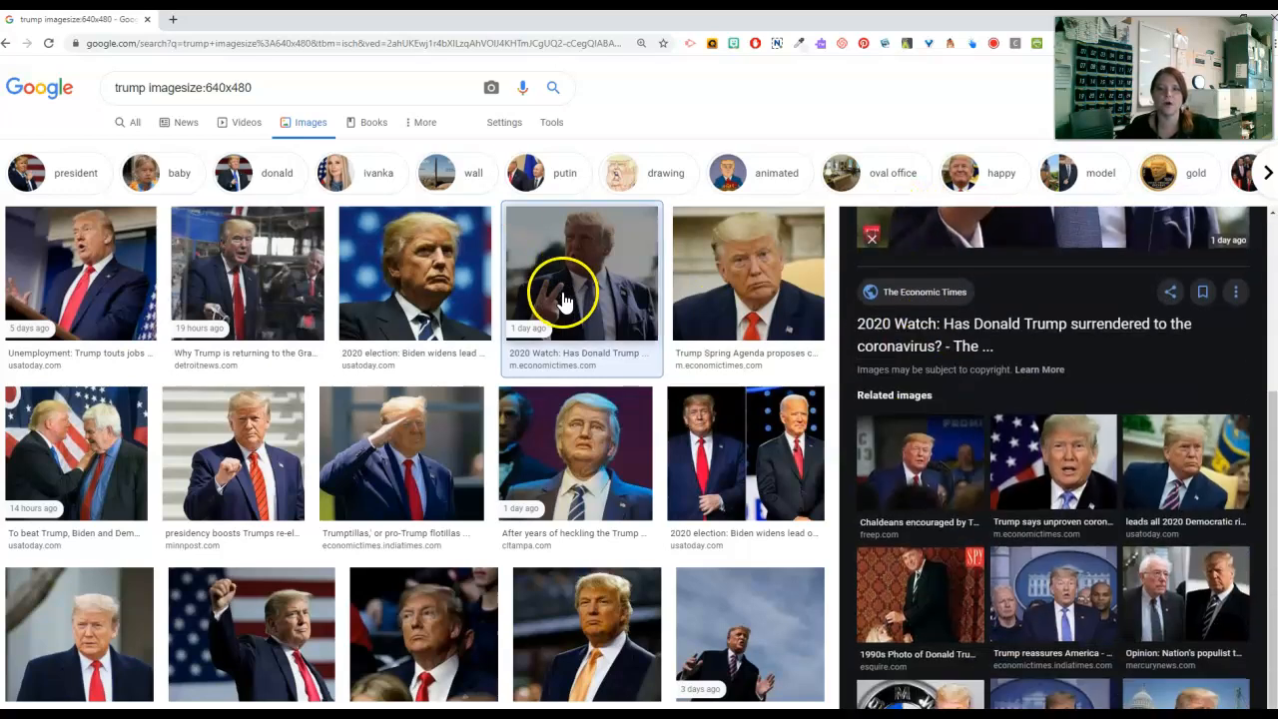
{"action": "left_click", "coordinate": [581, 271]}
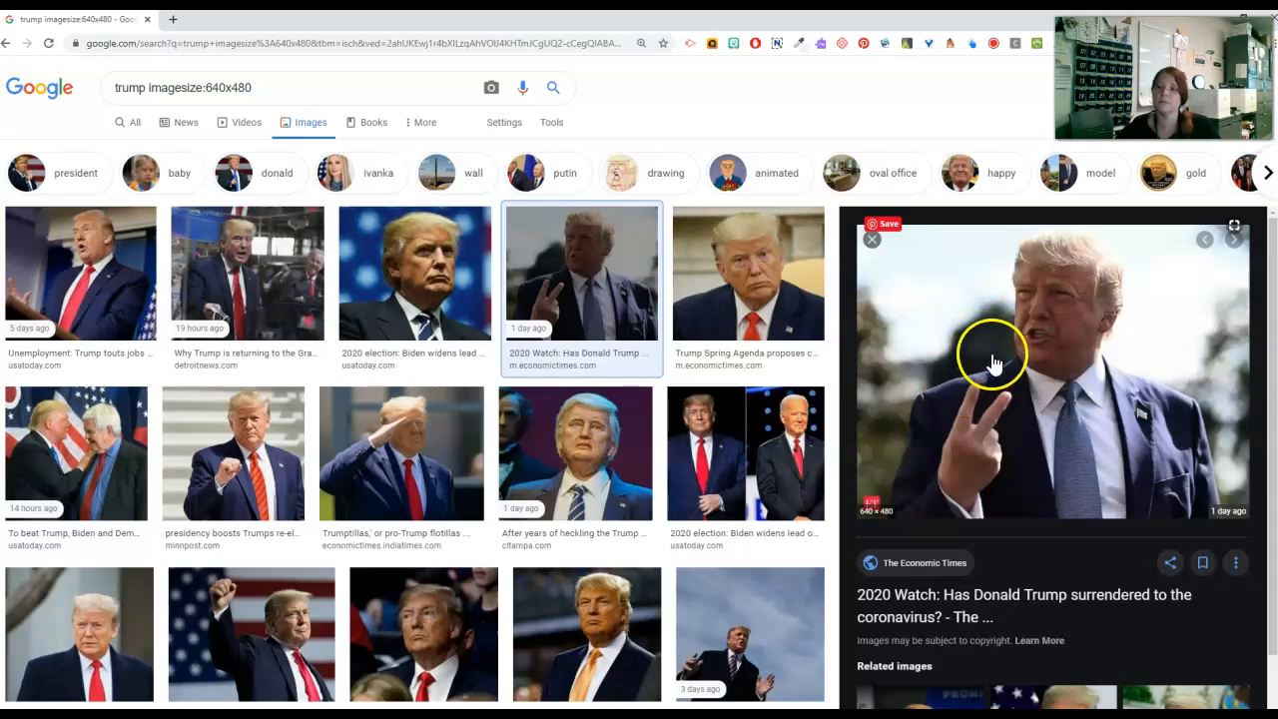
{"action": "mouse_move", "coordinate": [983, 375]}
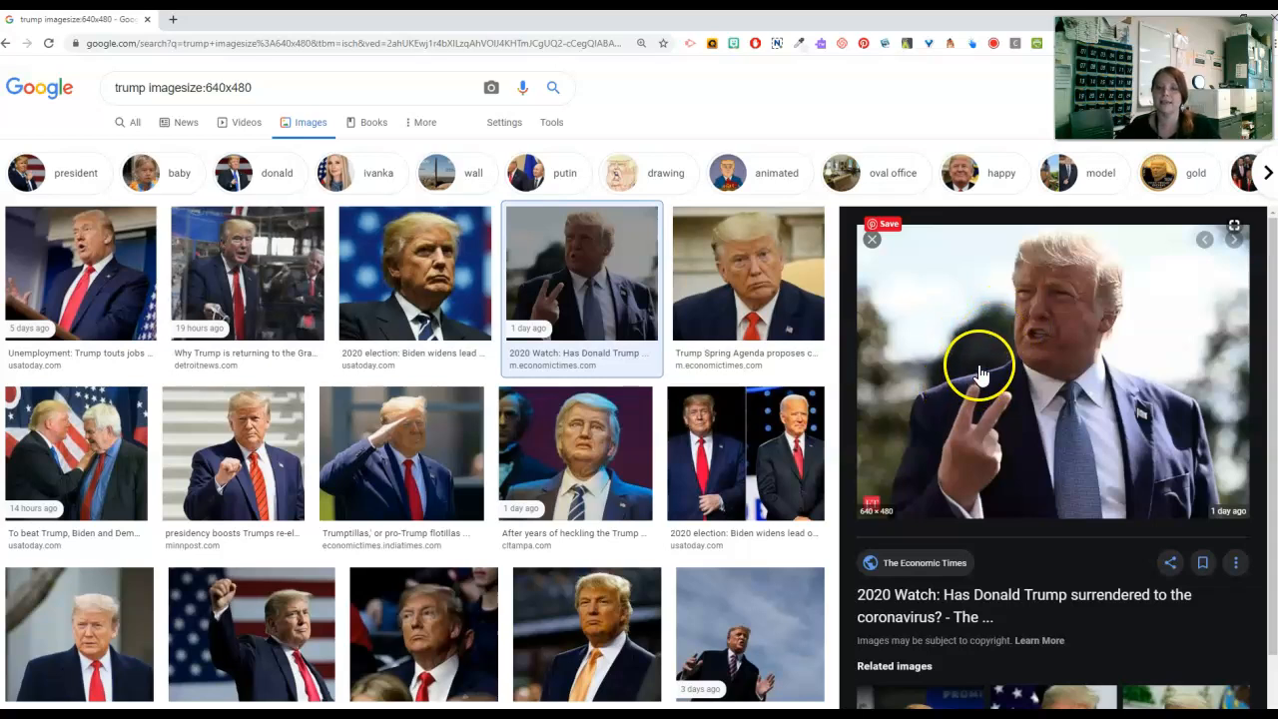
{"action": "right_click", "coordinate": [978, 369]}
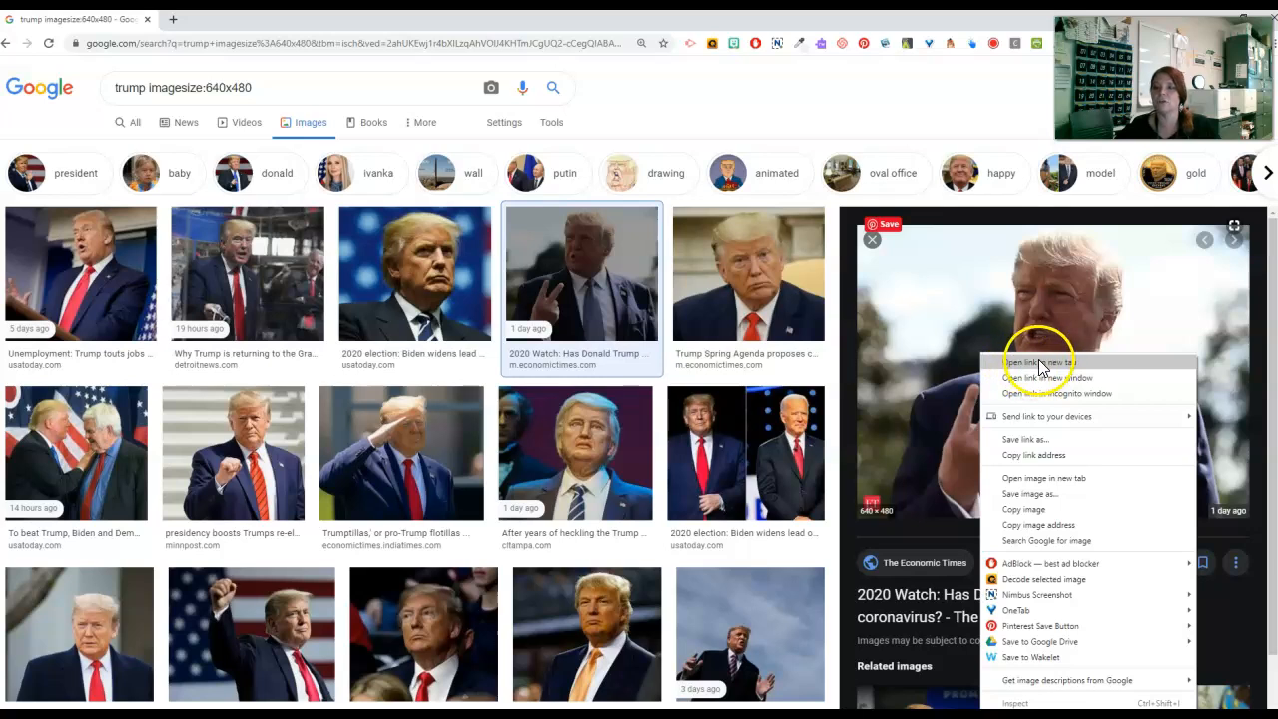
{"action": "mouse_move", "coordinate": [1041, 479]}
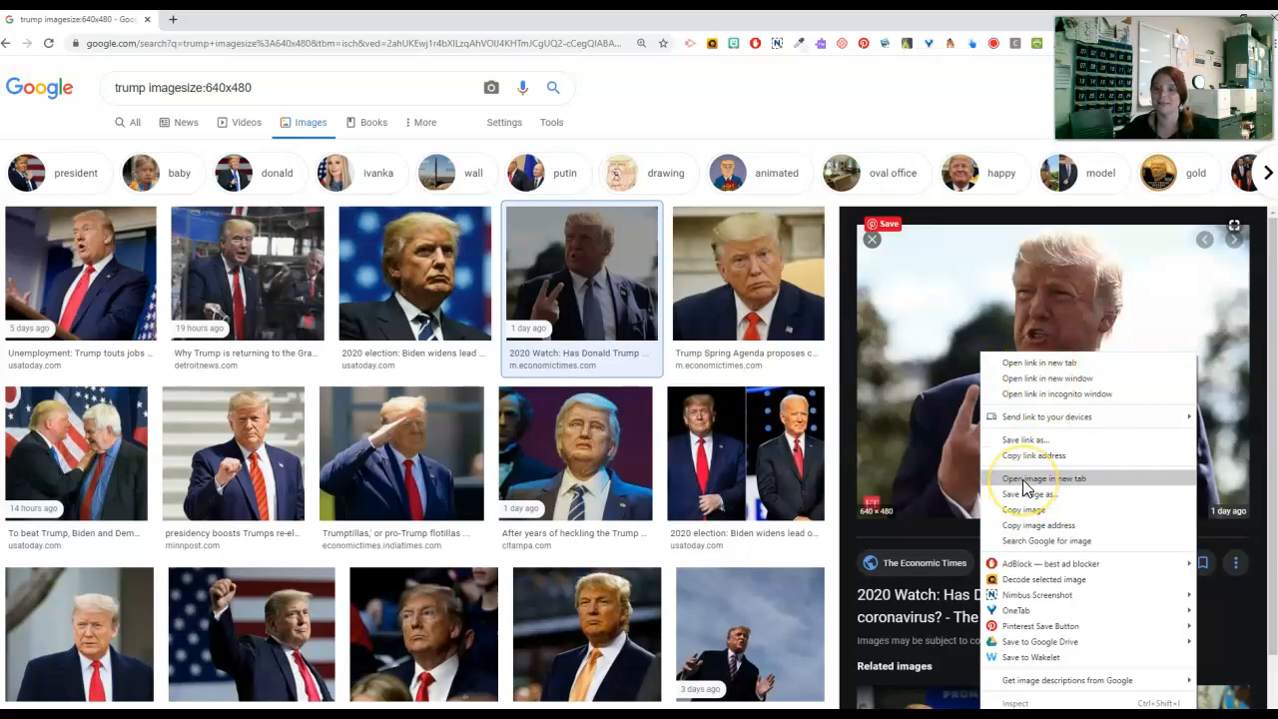
{"action": "left_click", "coordinate": [1041, 477]}
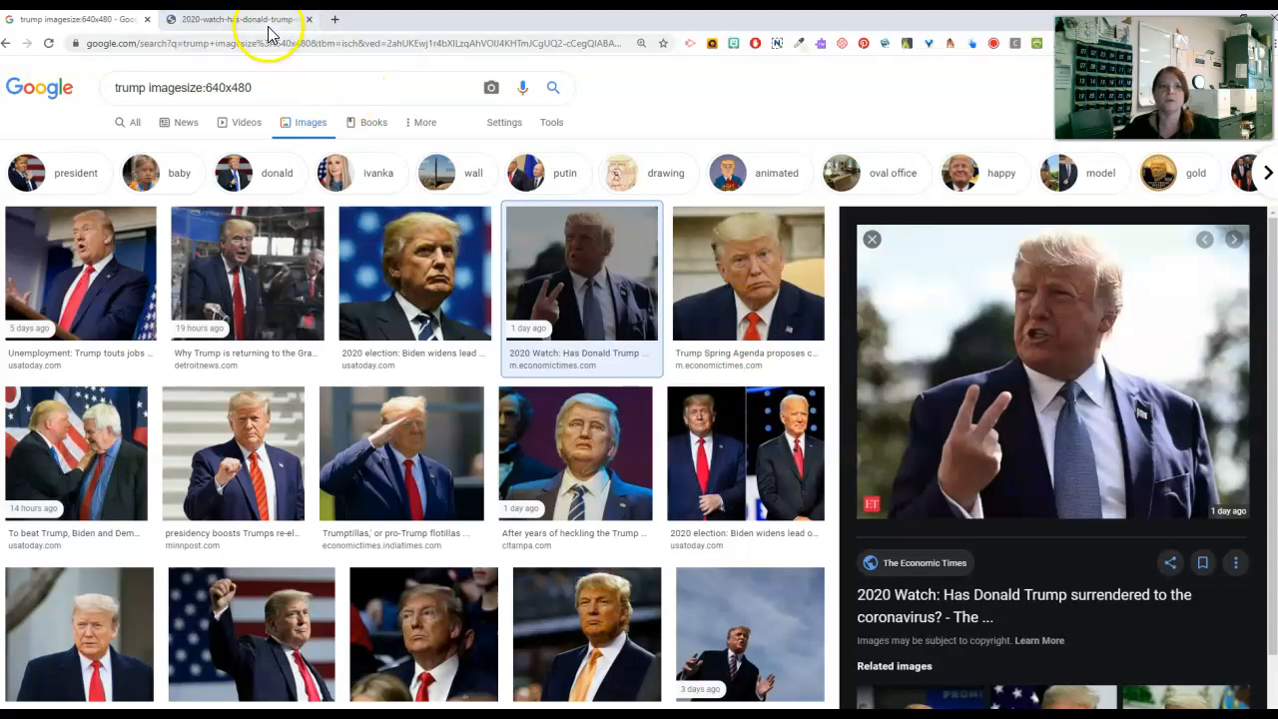
{"action": "left_click", "coordinate": [1051, 374]}
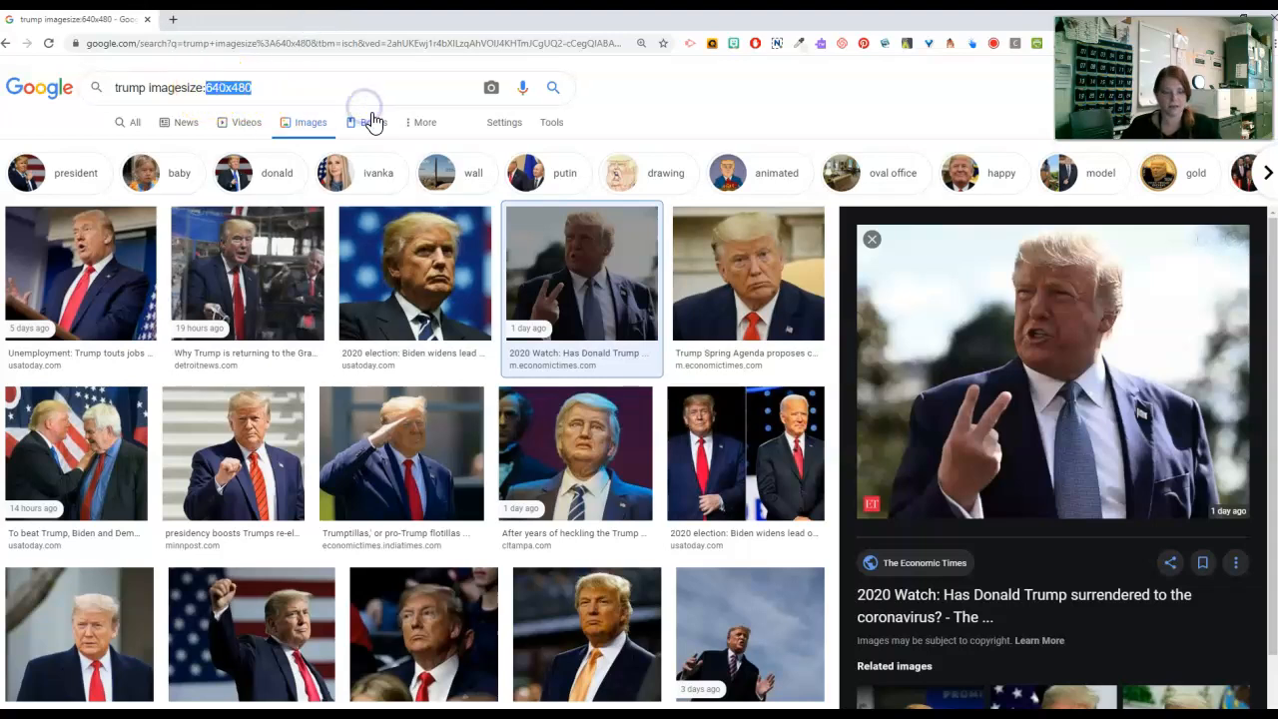
{"action": "type", "text": "500"}
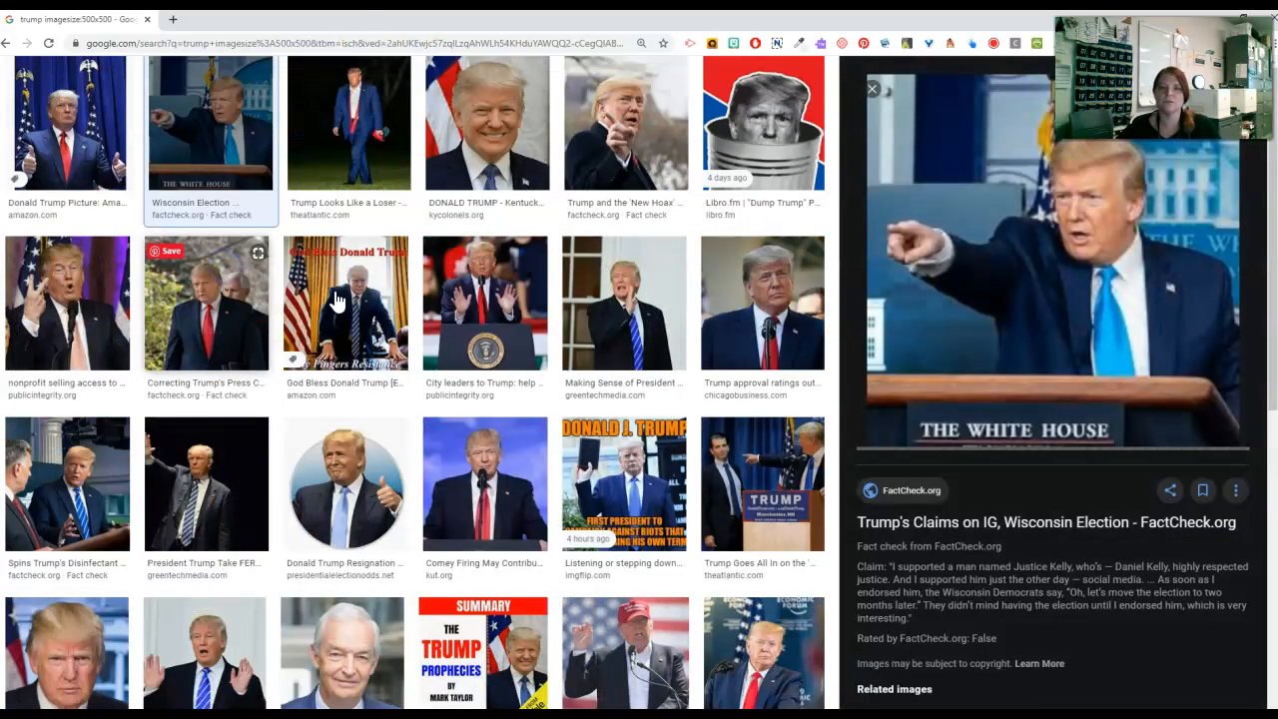
{"action": "right_click", "coordinate": [1015, 276]}
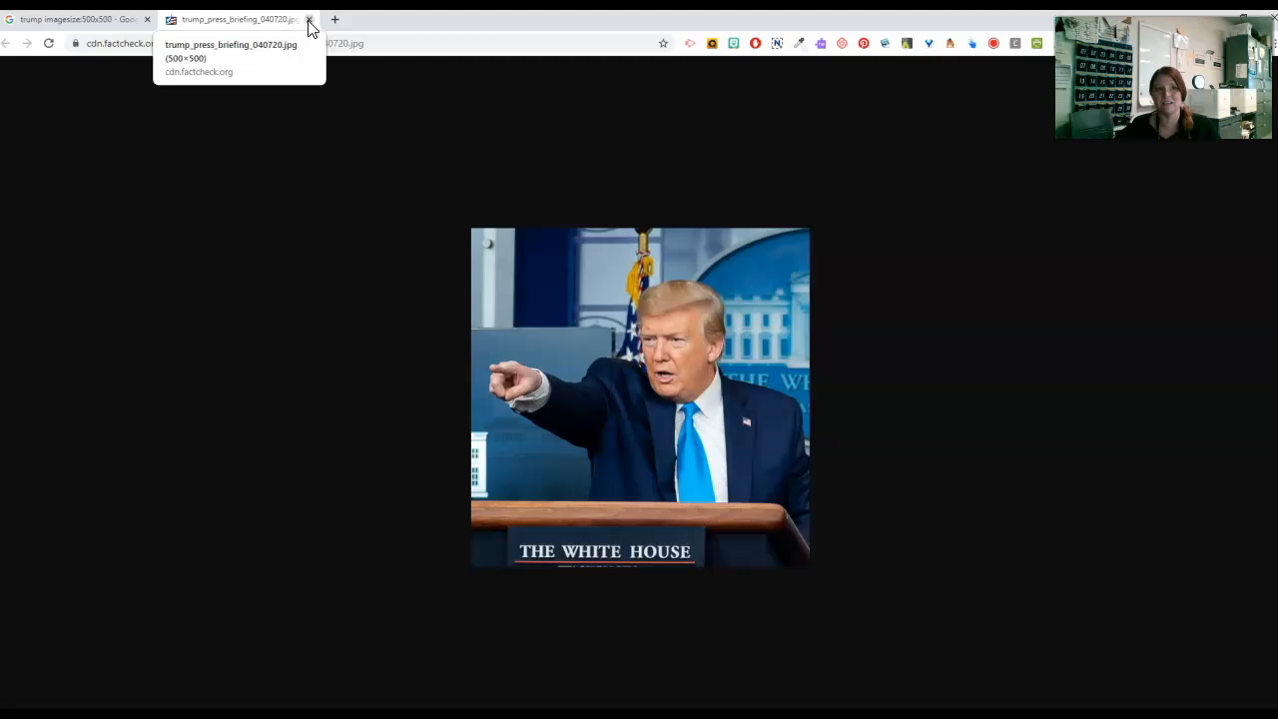
{"action": "left_click", "coordinate": [309, 18]}
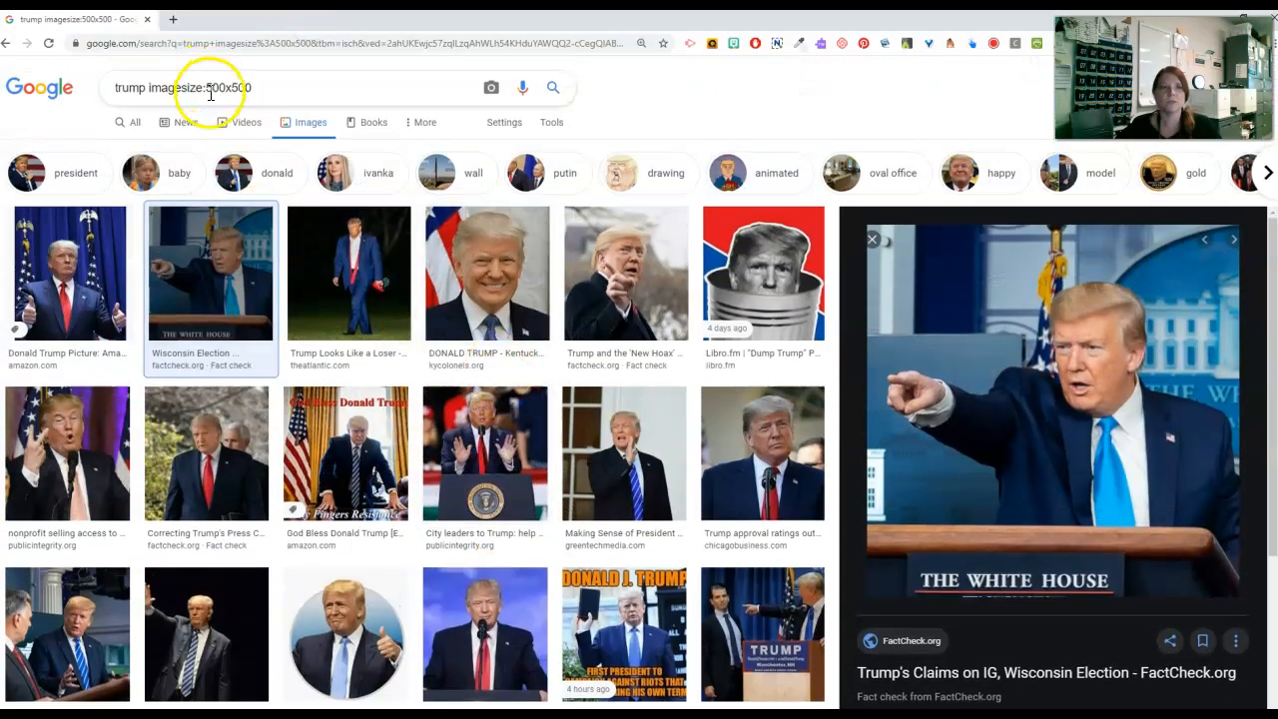
Change the query's image size to 2000x2000 and search
{"action": "double_click", "coordinate": [228, 88]}
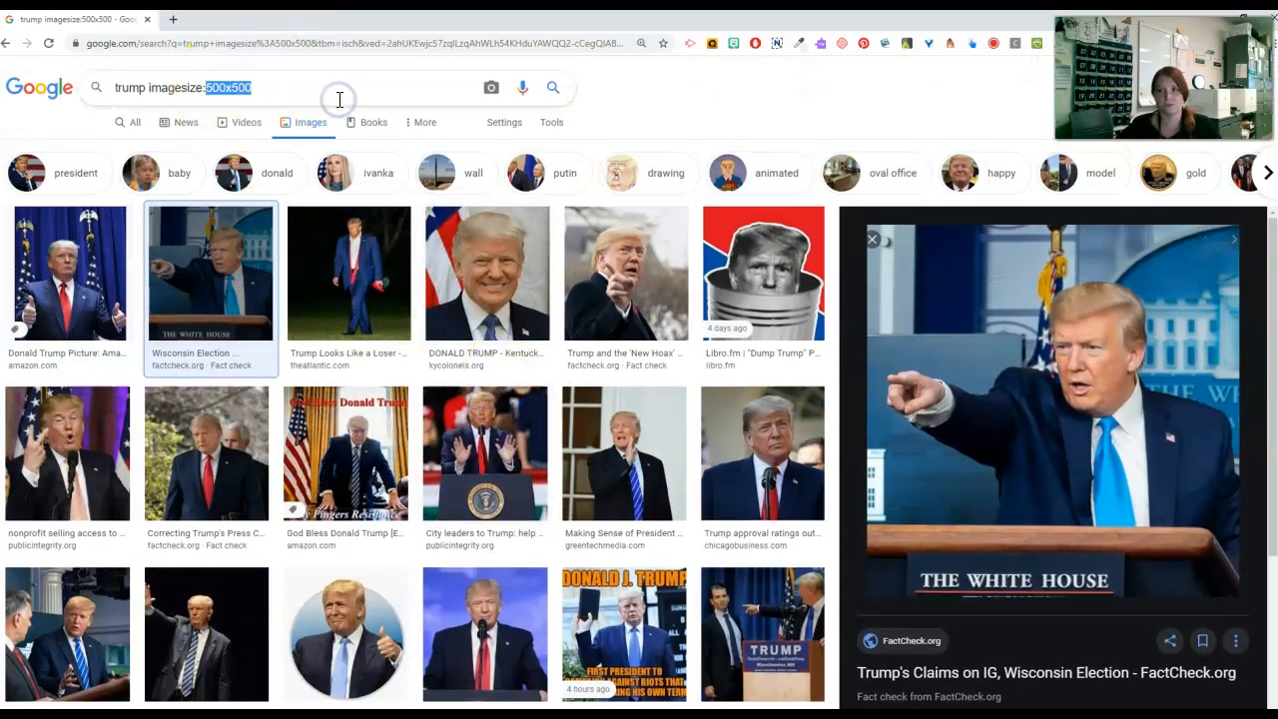
{"action": "type", "text": "2000"}
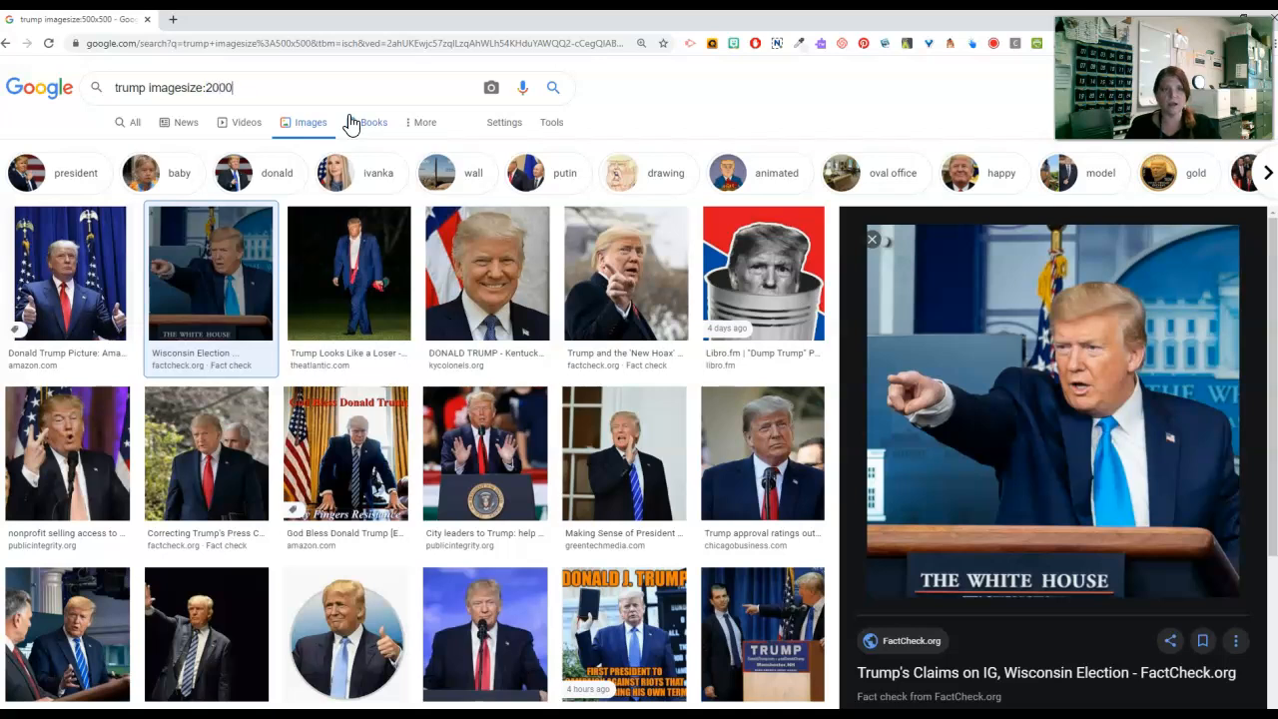
{"action": "type", "text": "x2000"}
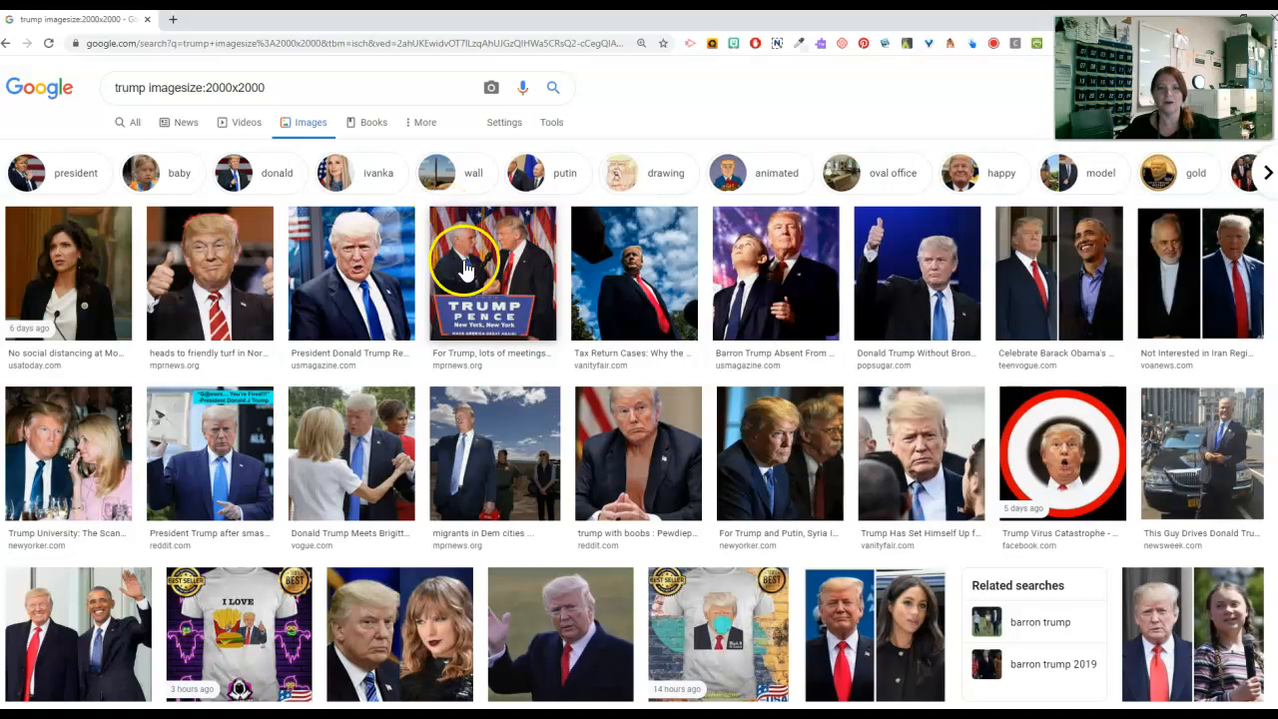
Preview the podium campaign photo and open it full-size in a new tab, zooming in
{"action": "left_click", "coordinate": [491, 272]}
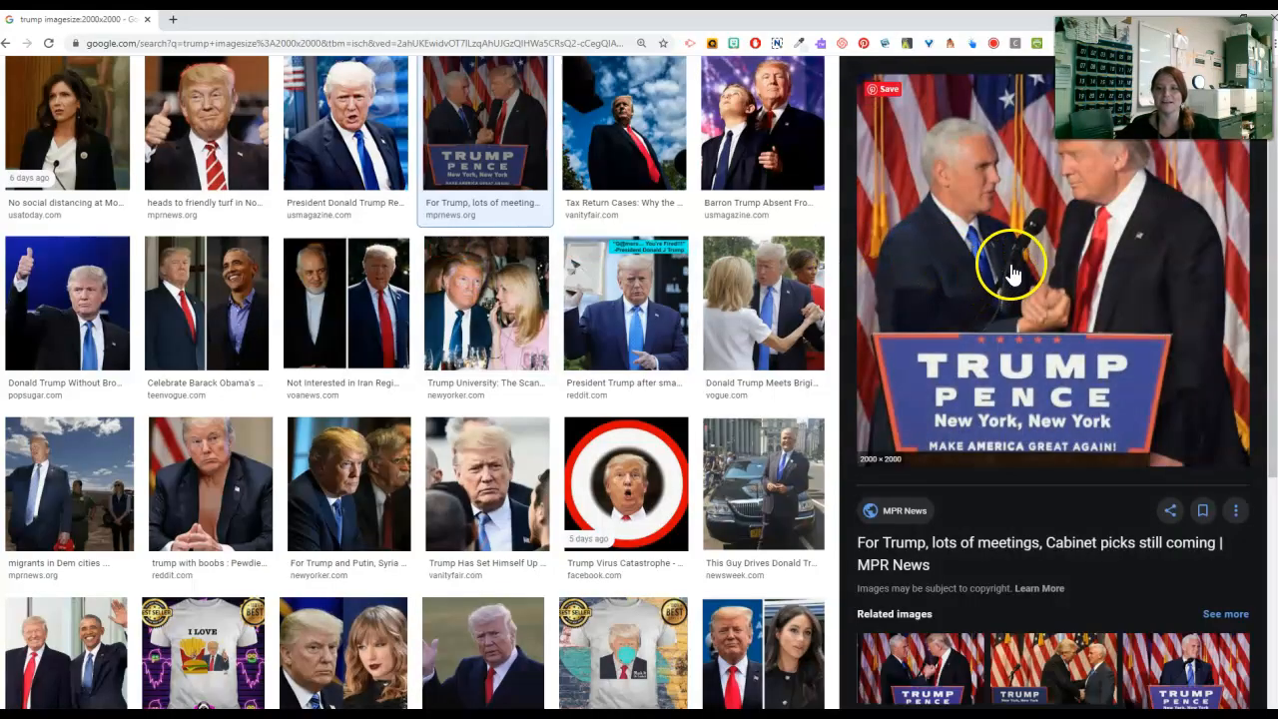
{"action": "right_click", "coordinate": [1013, 274]}
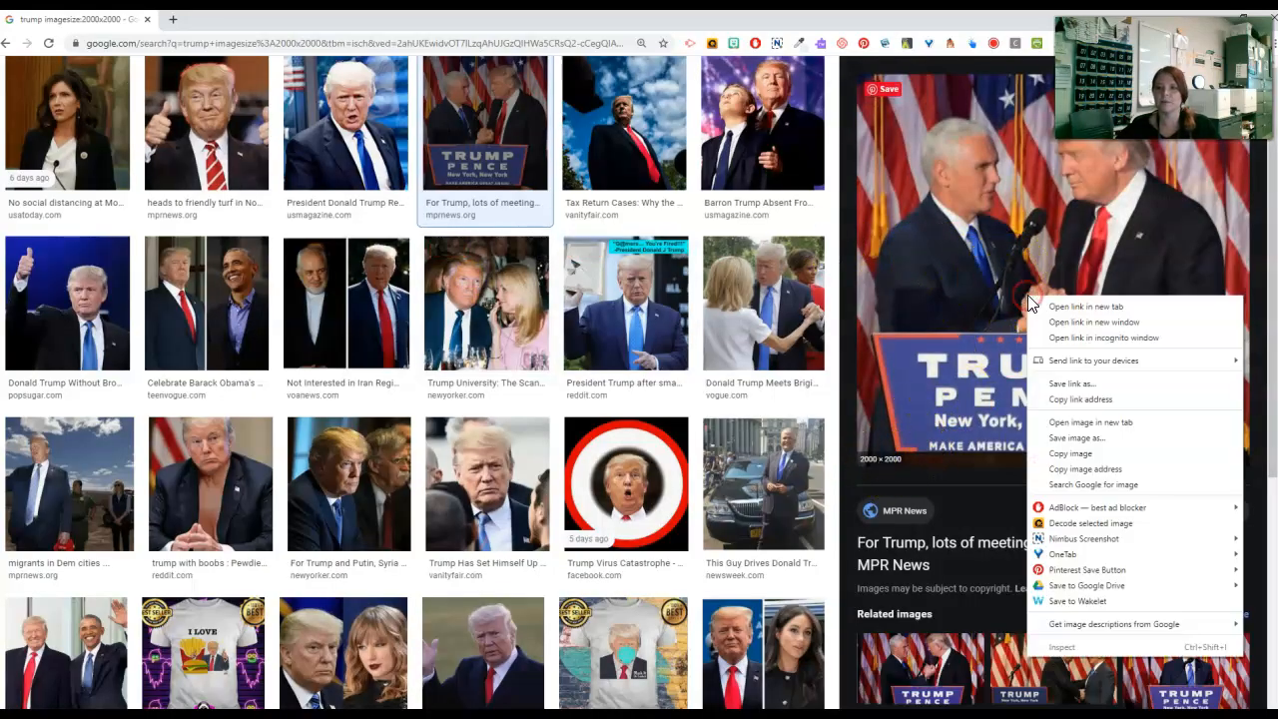
{"action": "left_click", "coordinate": [1090, 421]}
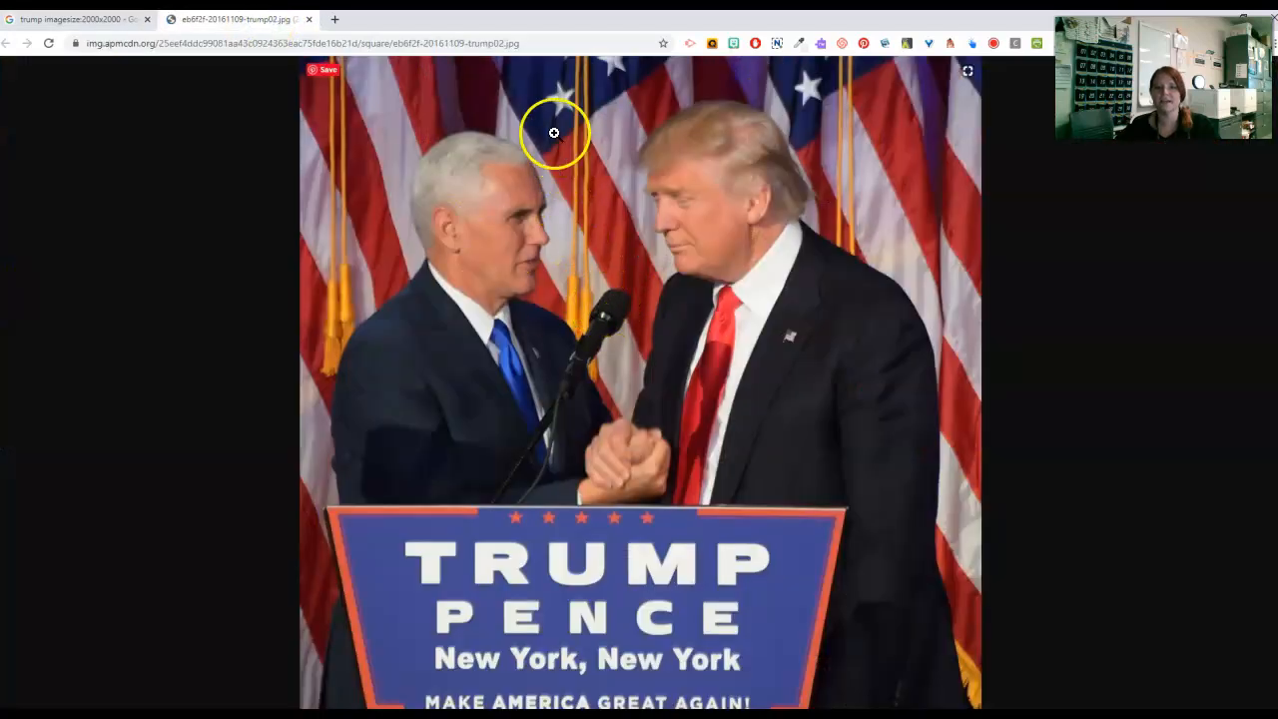
{"action": "mouse_move", "coordinate": [509, 198]}
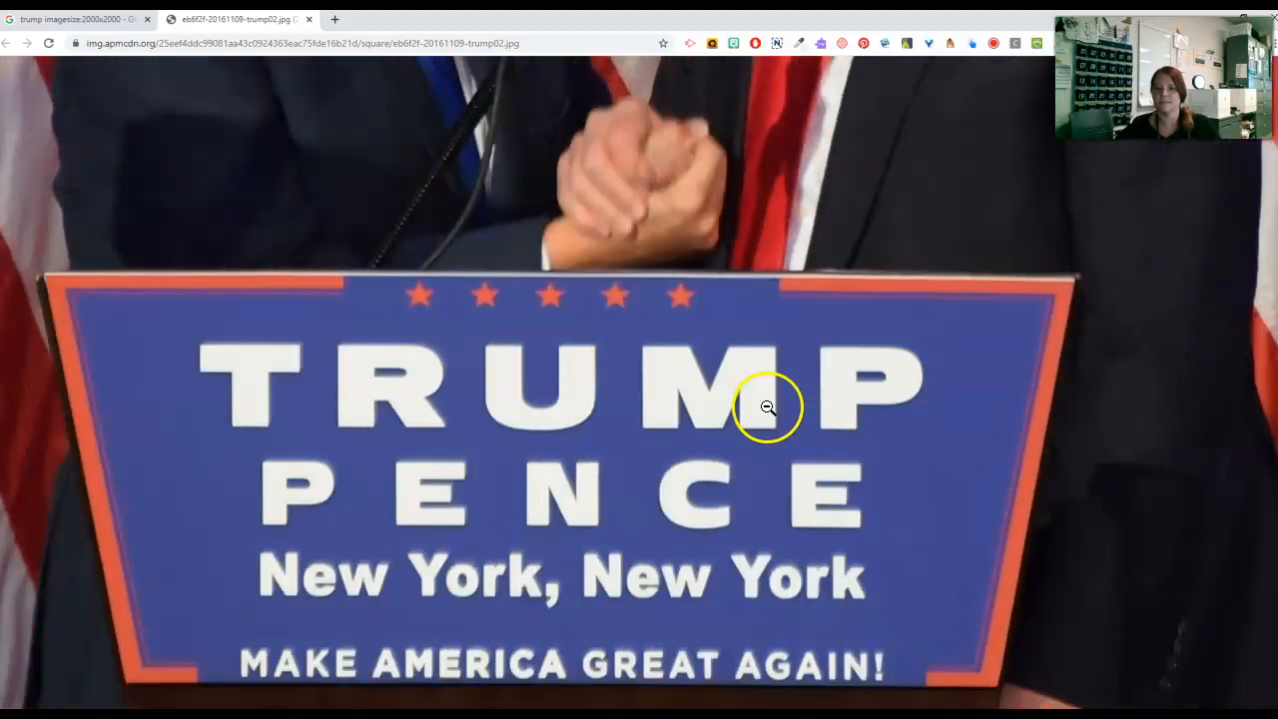
{"action": "left_click", "coordinate": [768, 407]}
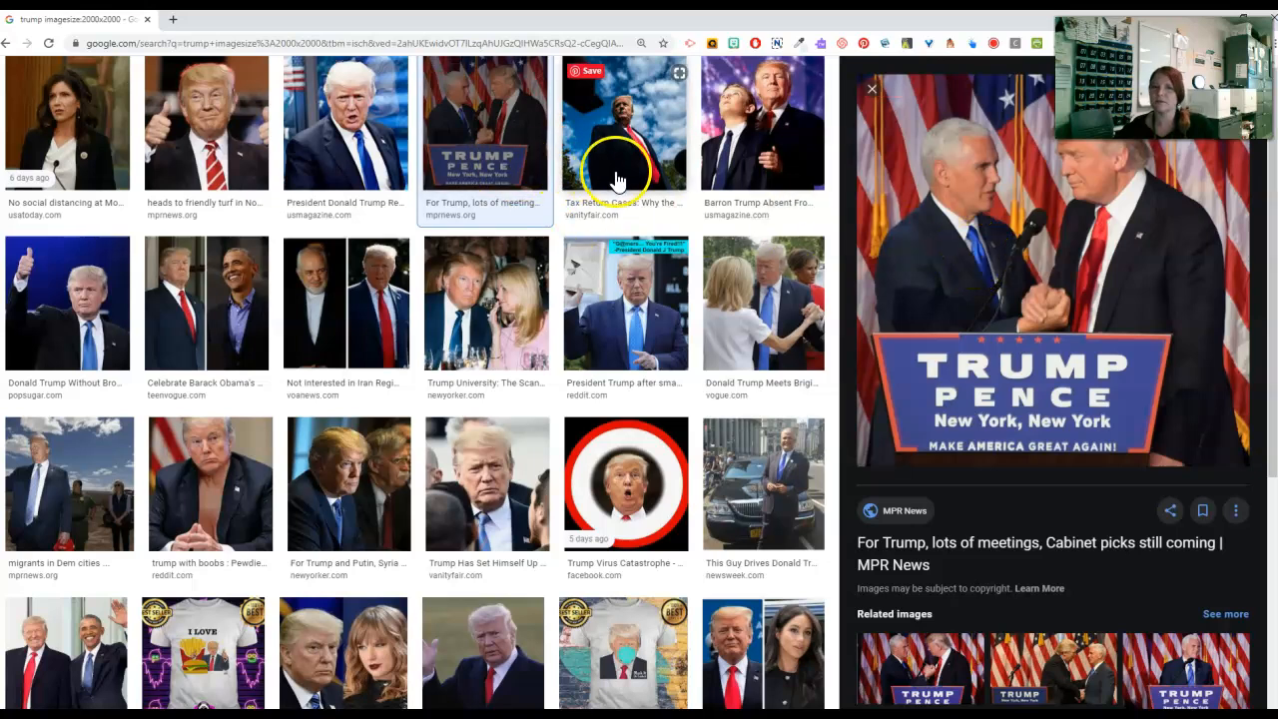
{"action": "right_click", "coordinate": [1048, 279]}
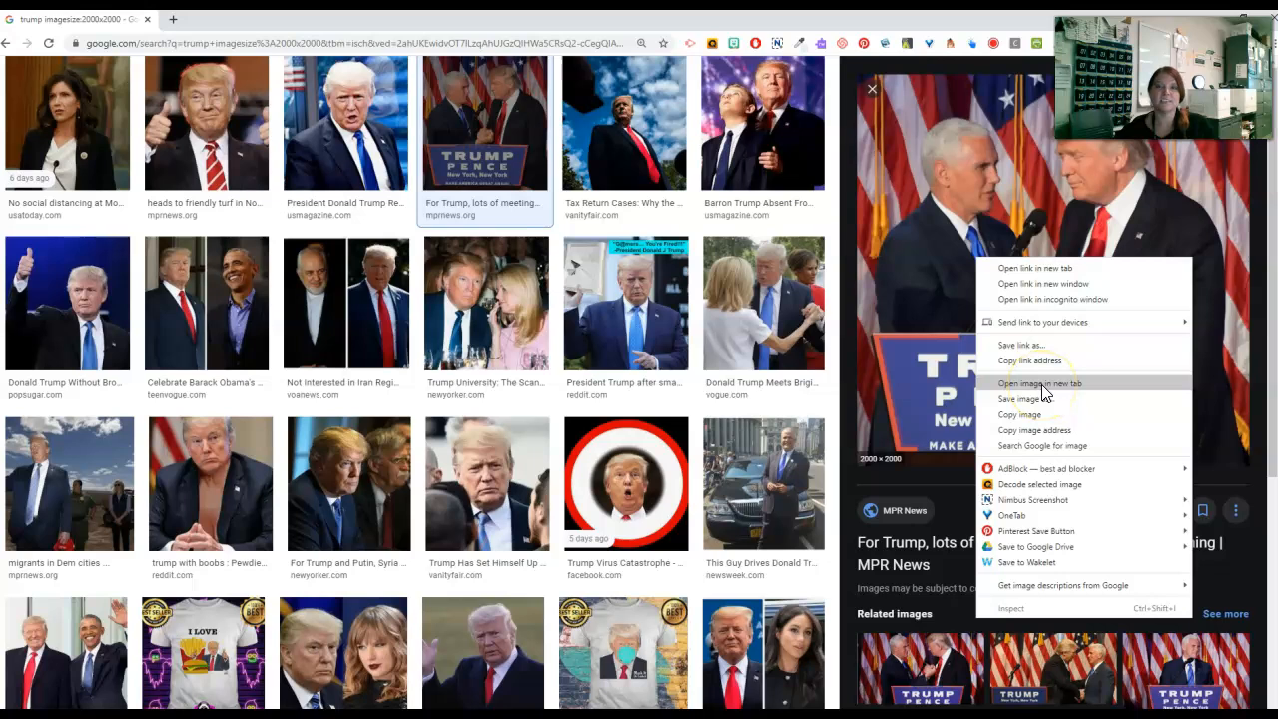
{"action": "mouse_move", "coordinate": [784, 294]}
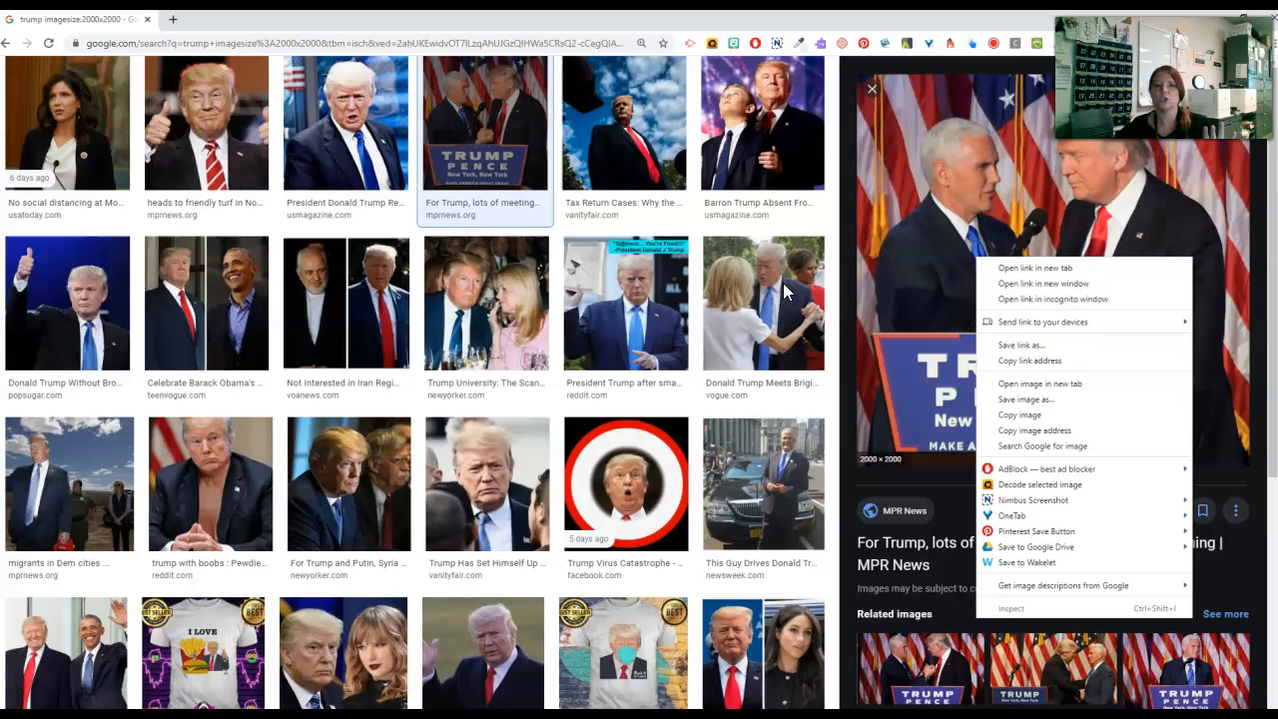
{"action": "left_click", "coordinate": [674, 125]}
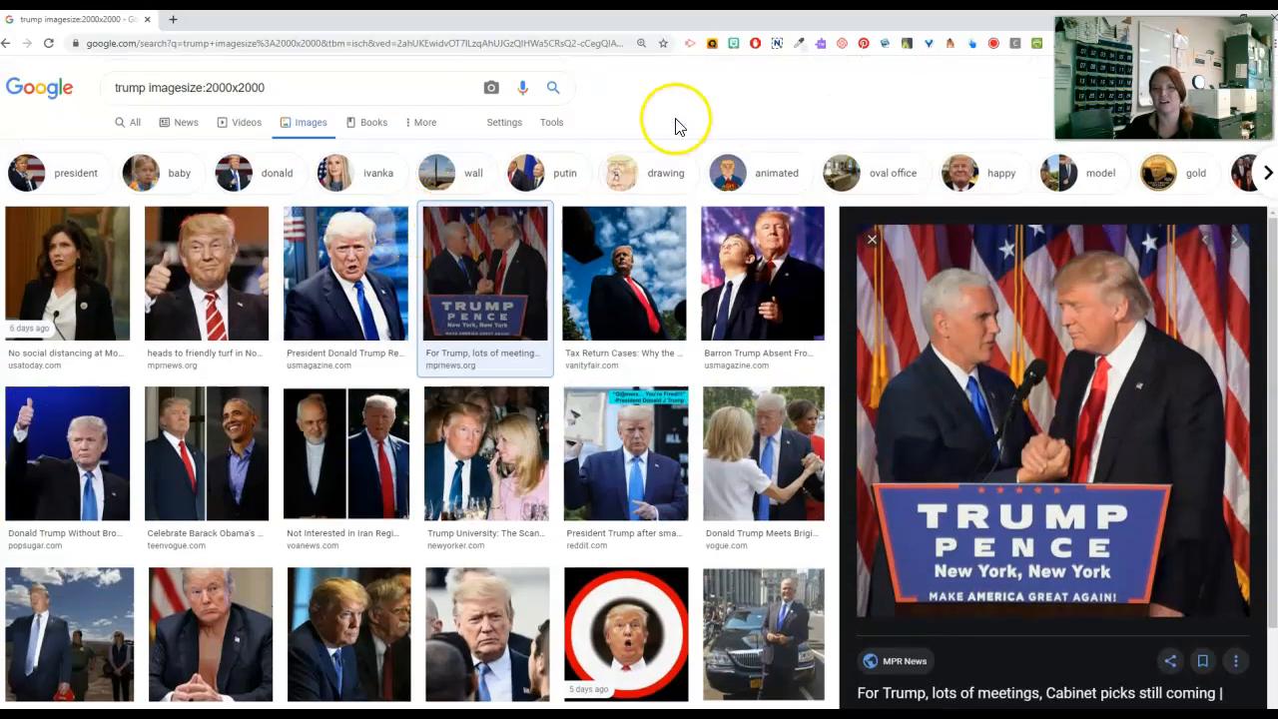
{"action": "left_click", "coordinate": [287, 88]}
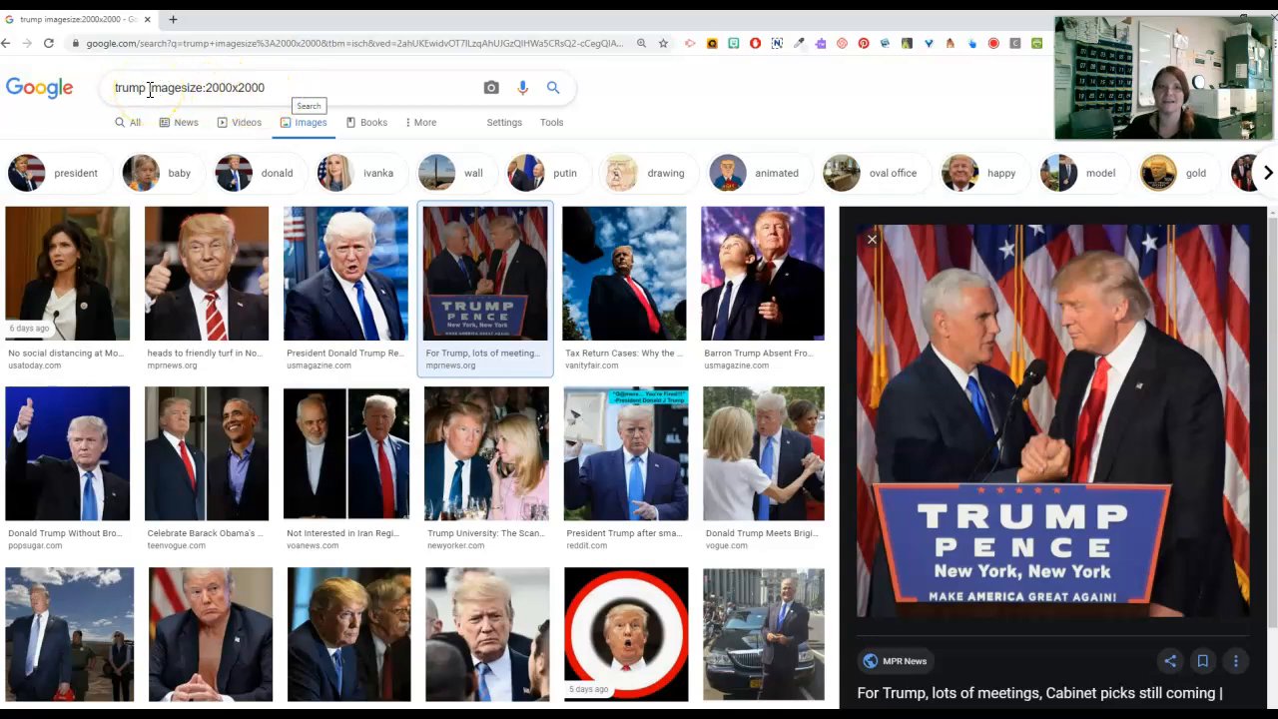
Put the cursor in the 'trump imagesize:2000x2000' query to start editing it
{"action": "left_click", "coordinate": [147, 88]}
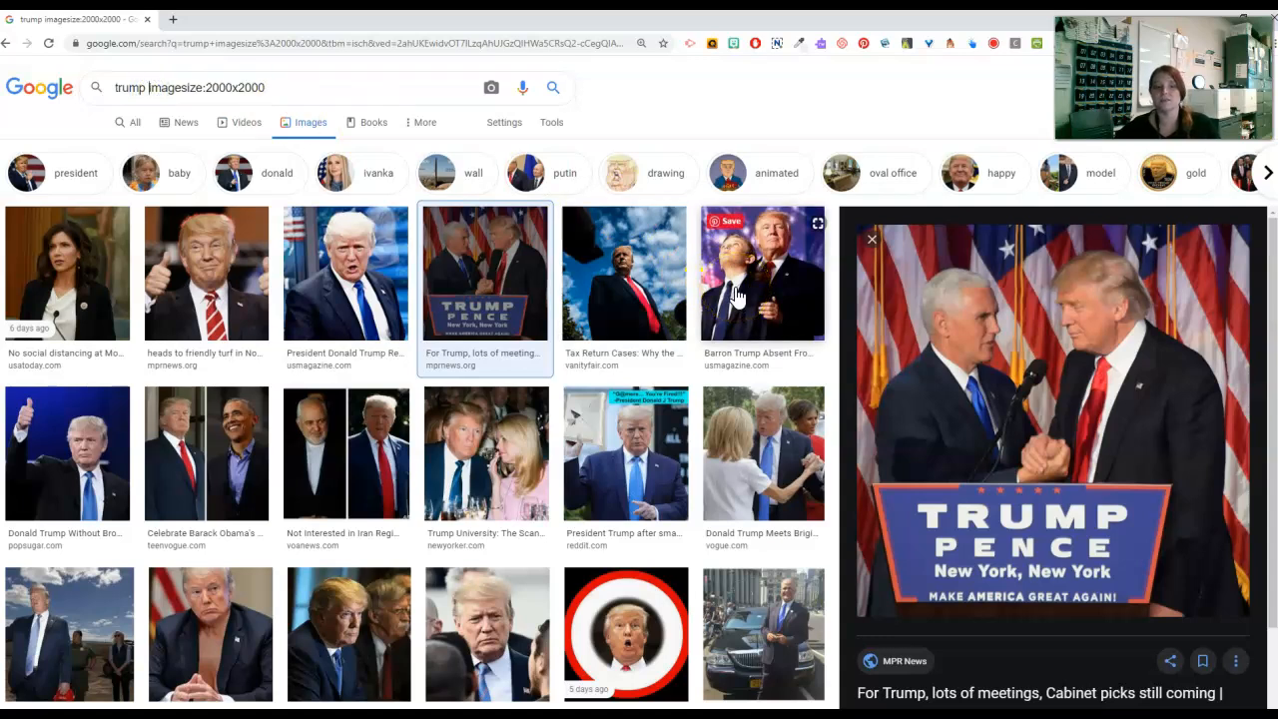
{"action": "mouse_move", "coordinate": [320, 122]}
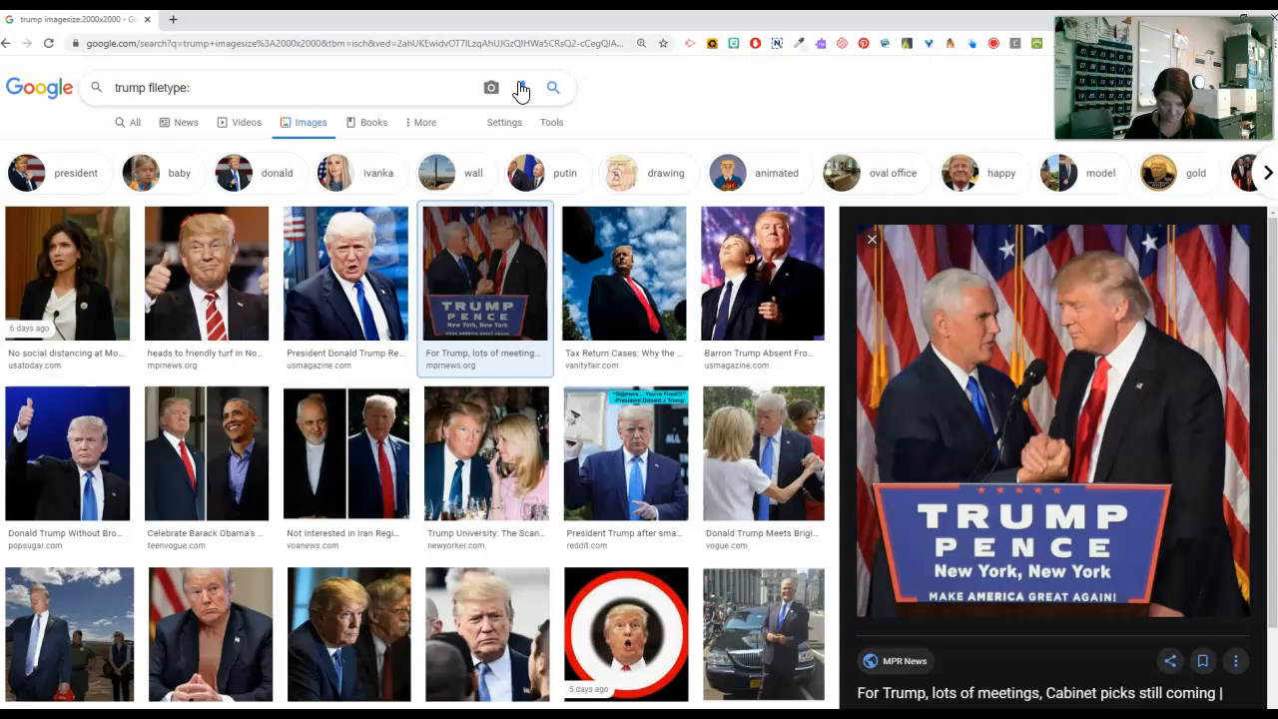
Restrict the 'trump' image results to PNG files with filetype:png
{"action": "type", "text": "png"}
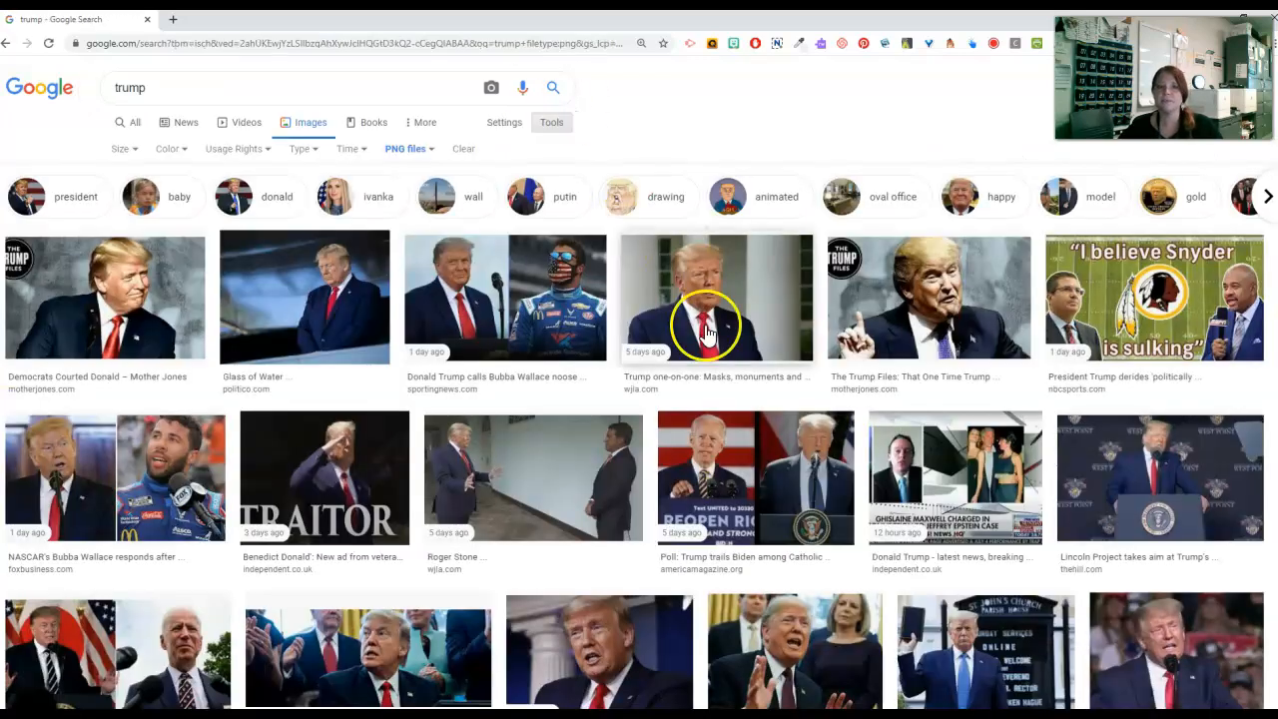
{"action": "mouse_move", "coordinate": [719, 449]}
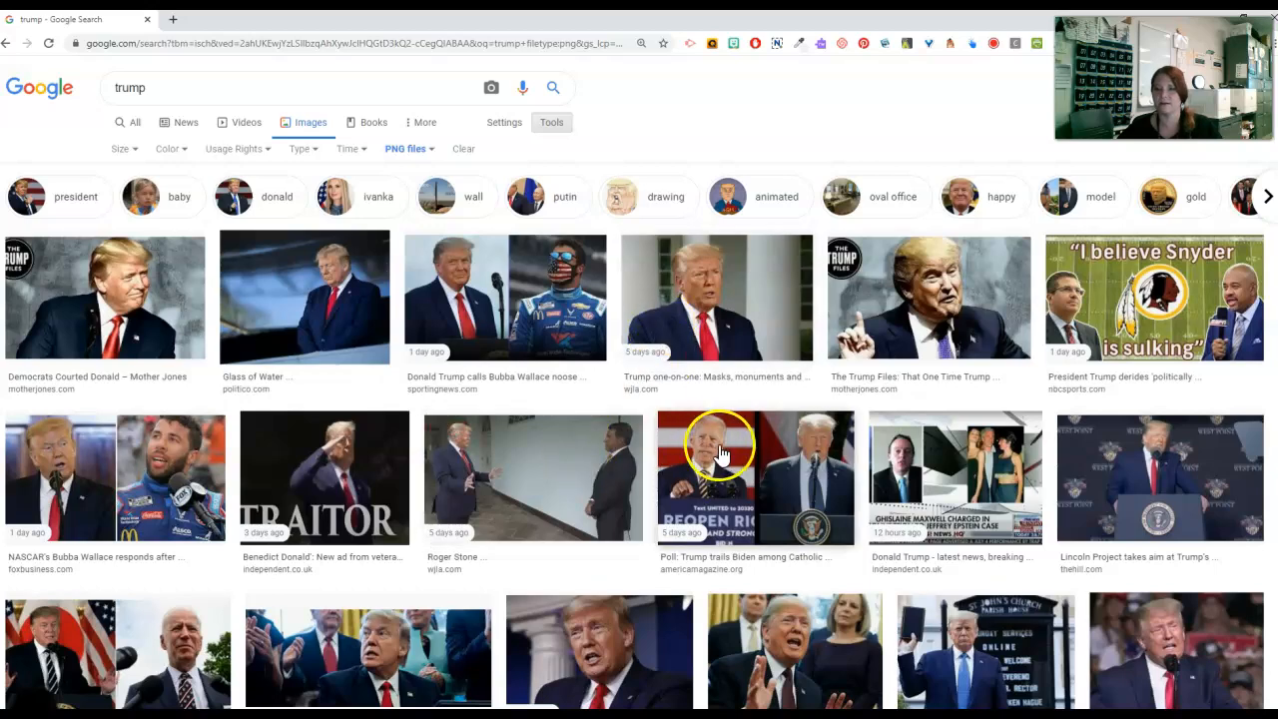
{"action": "scroll", "scroll_direction": "down", "scroll_amount": 3}
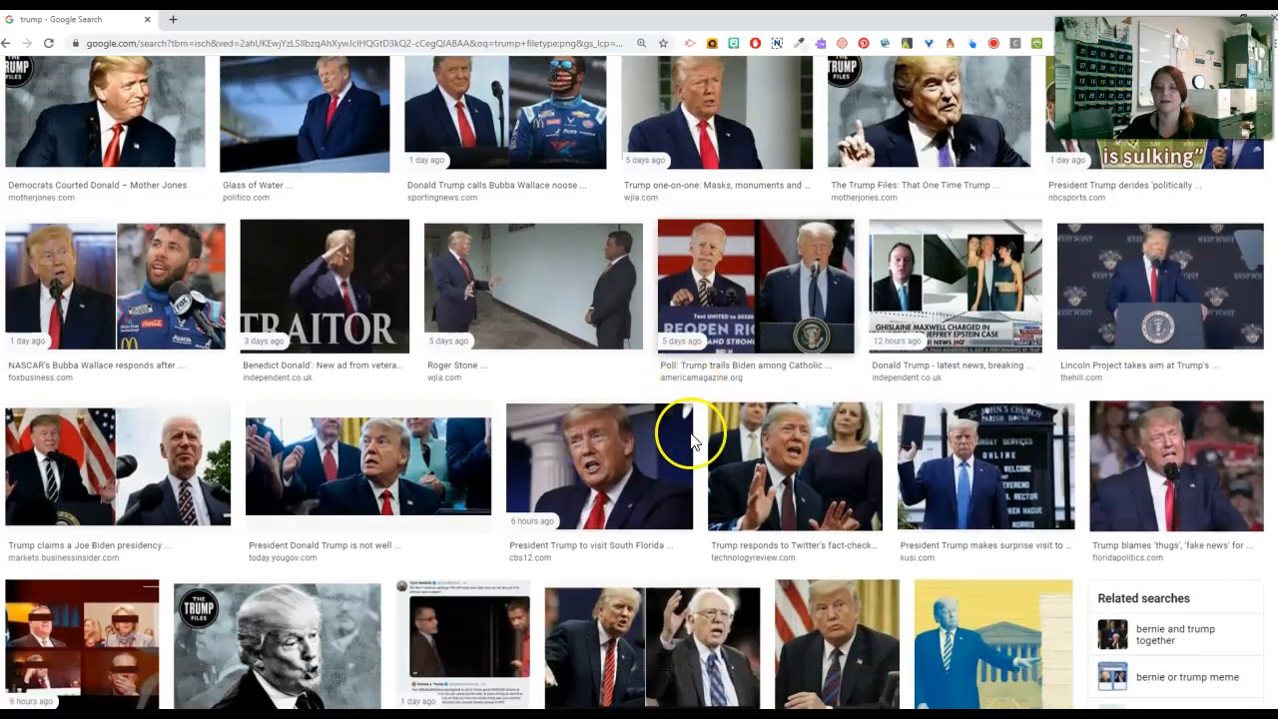
{"action": "scroll", "scroll_direction": "down", "scroll_amount": 3}
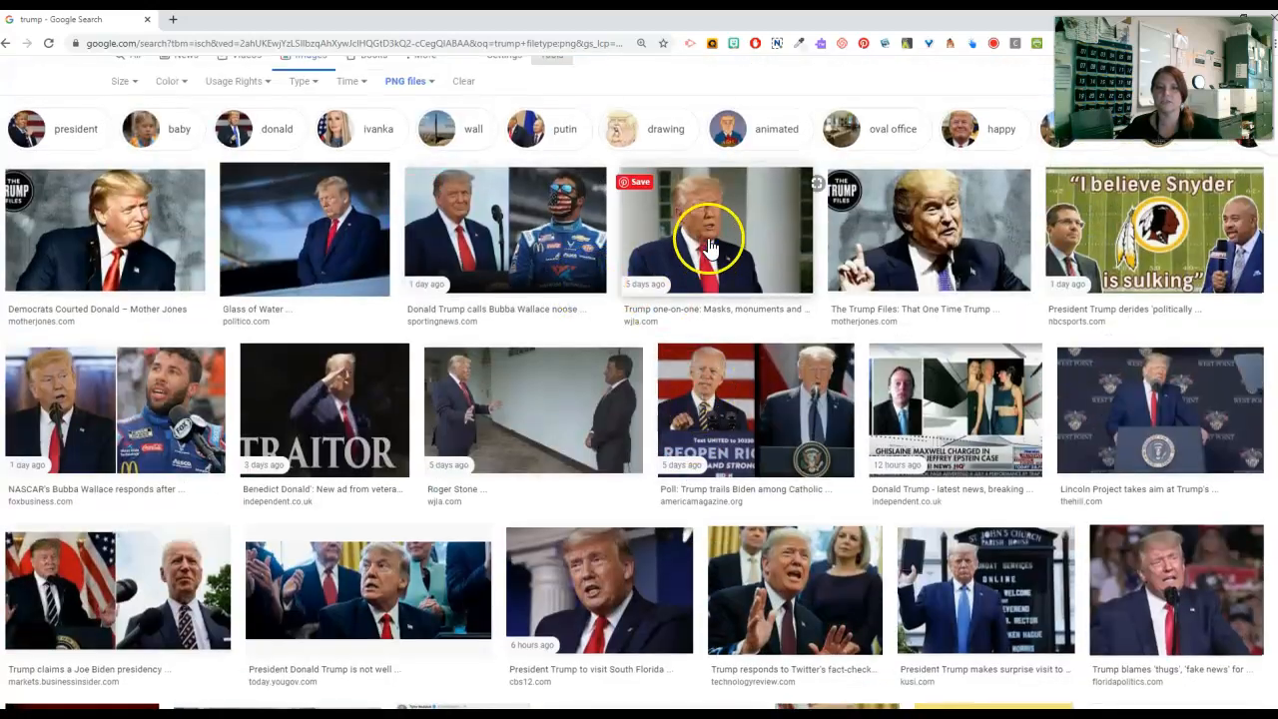
Open the one-on-one interview photo full-size and save it as a PNG in Pictures
{"action": "right_click", "coordinate": [713, 239]}
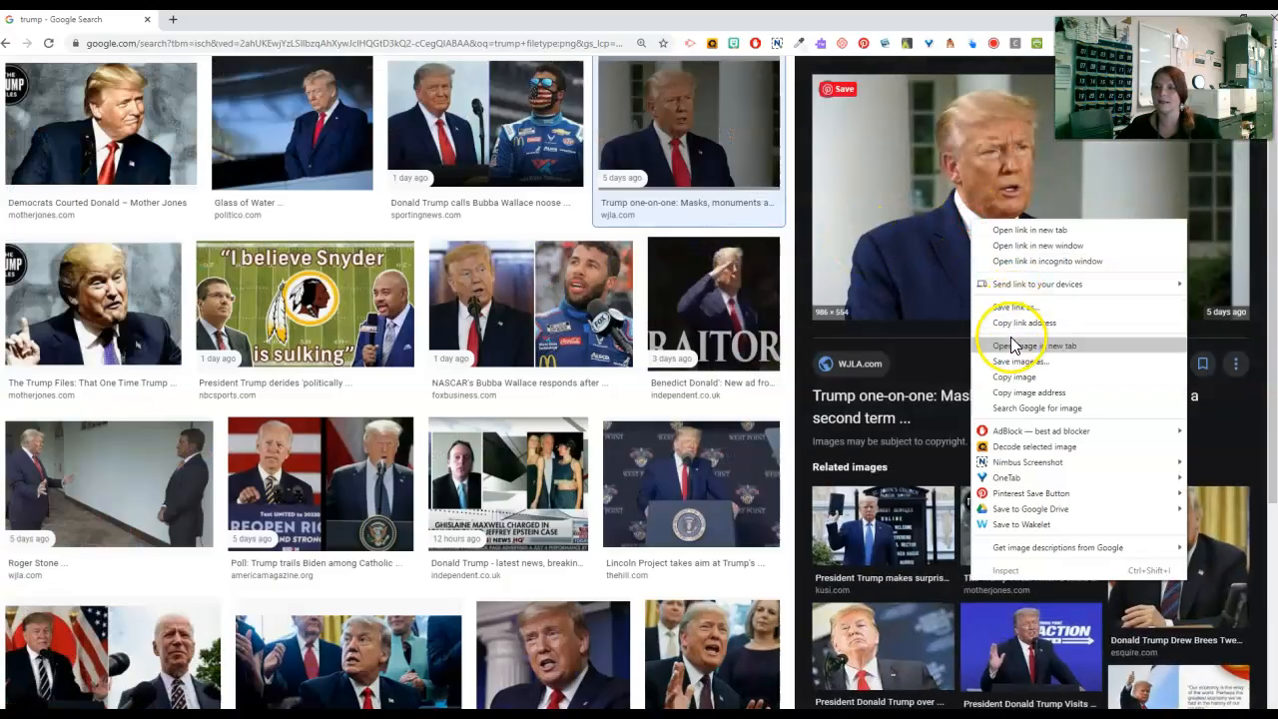
{"action": "left_click", "coordinate": [1030, 345]}
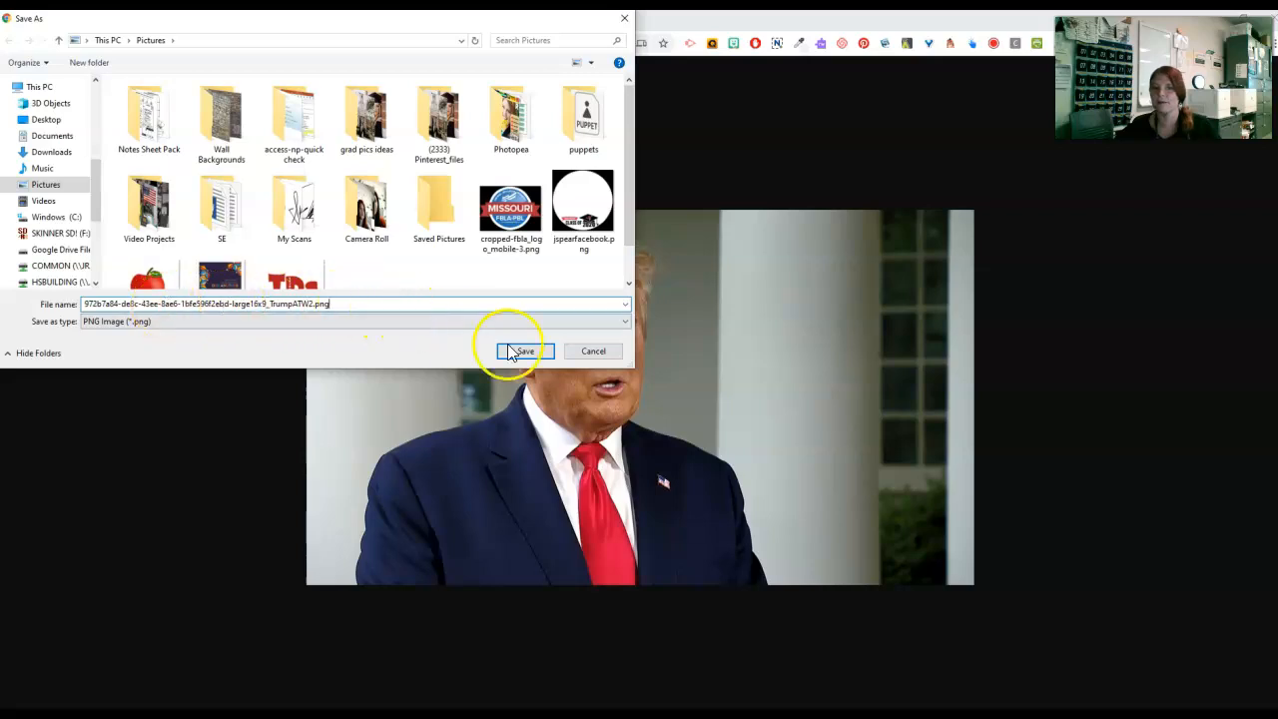
{"action": "left_click", "coordinate": [523, 350]}
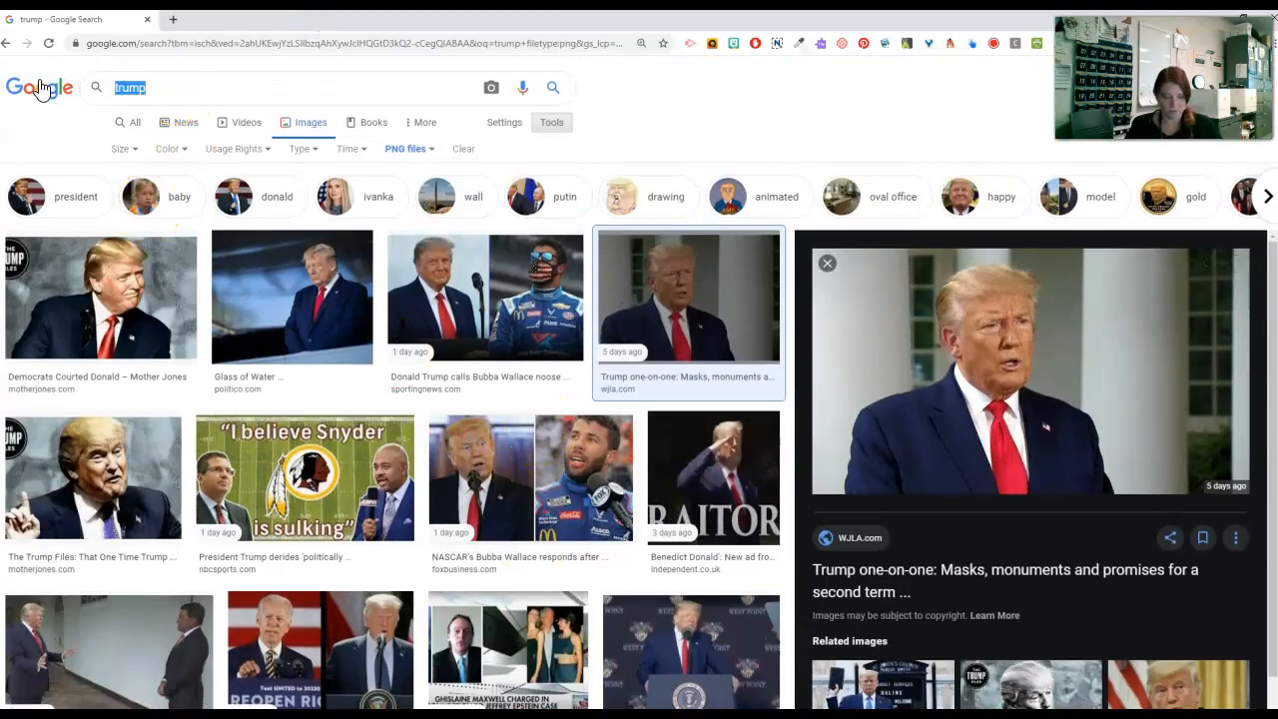
Search 'building' limited to transparent images, preview the Marquette Building, and return to results
{"action": "type", "text": "building"}
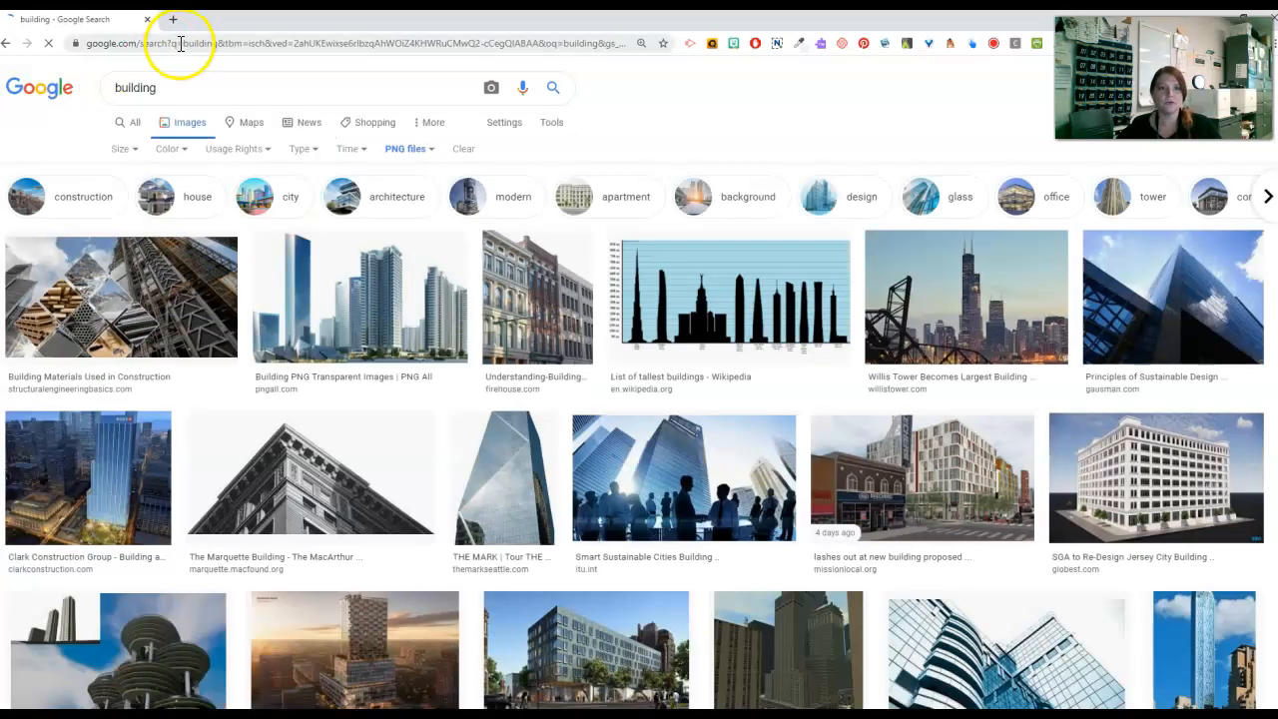
{"action": "left_click", "coordinate": [167, 147]}
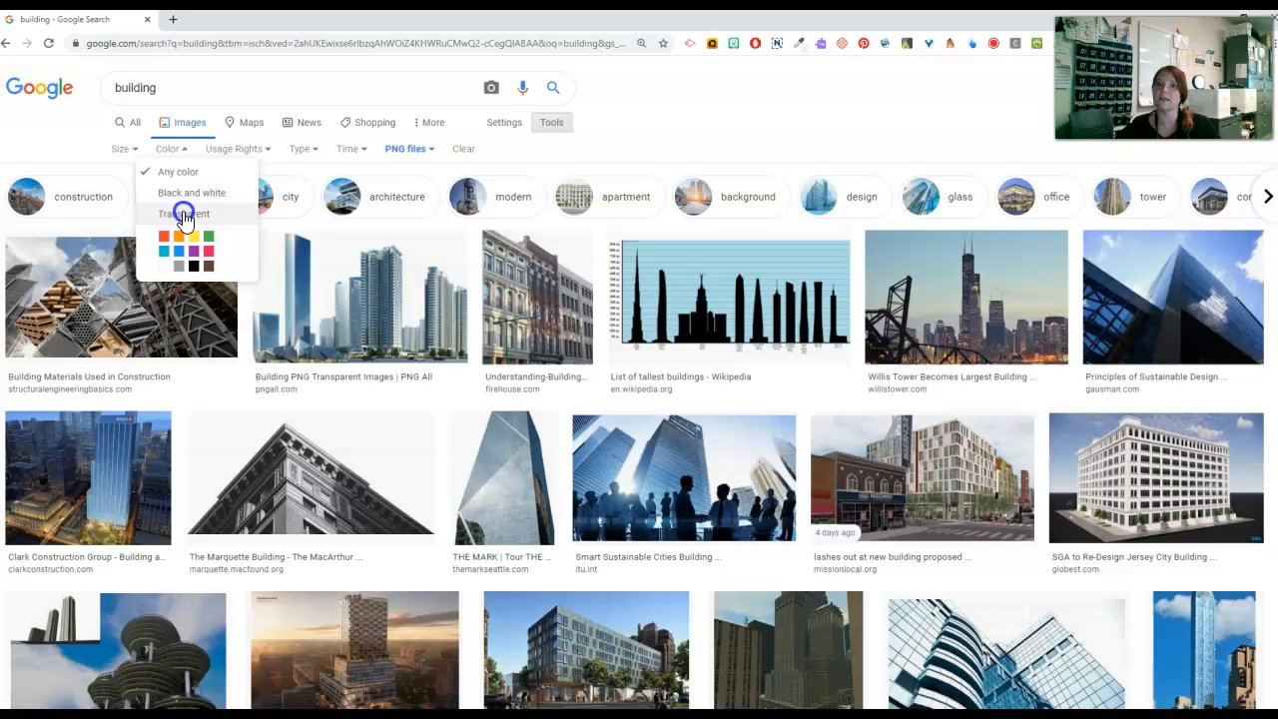
{"action": "left_click", "coordinate": [185, 214]}
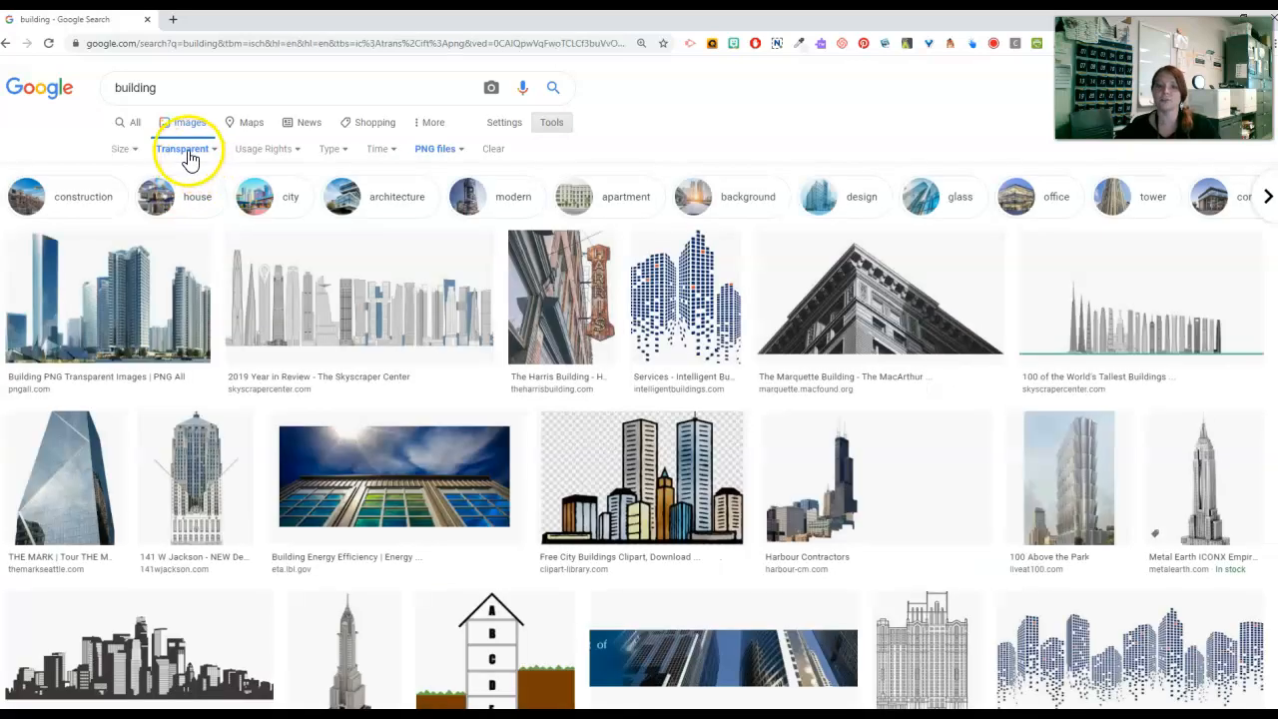
{"action": "mouse_move", "coordinate": [436, 148]}
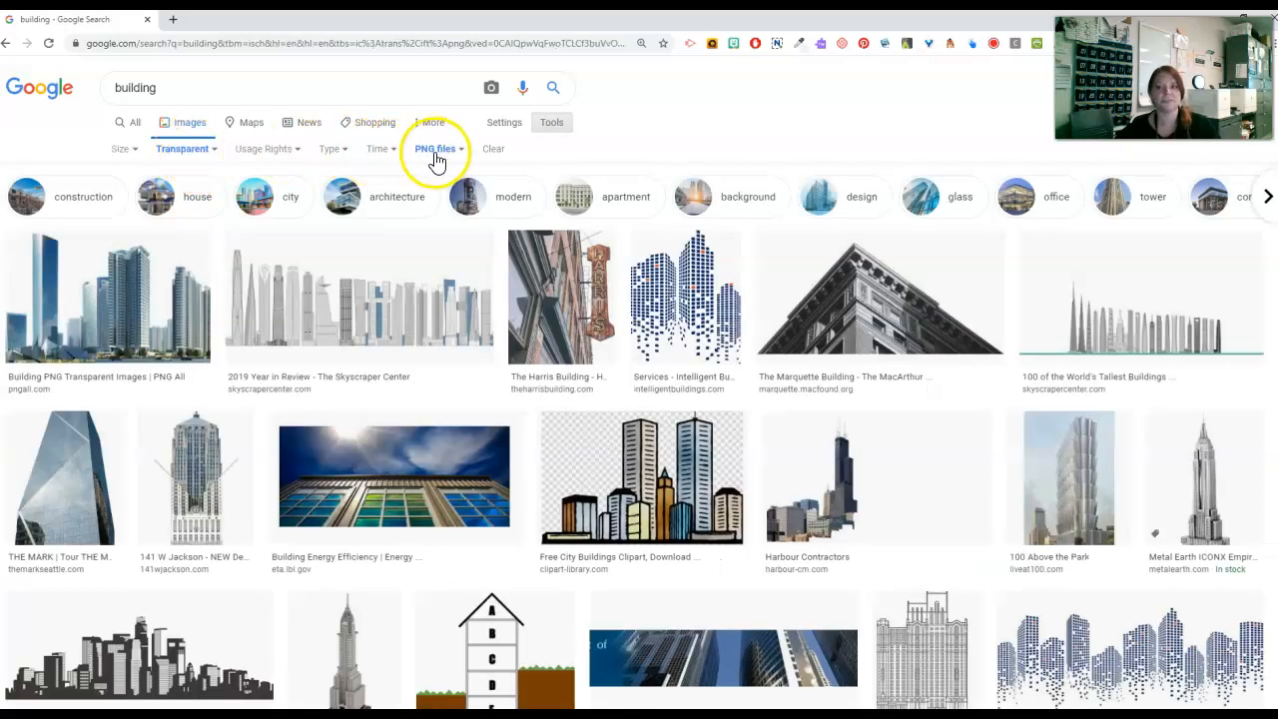
{"action": "left_click", "coordinate": [879, 292]}
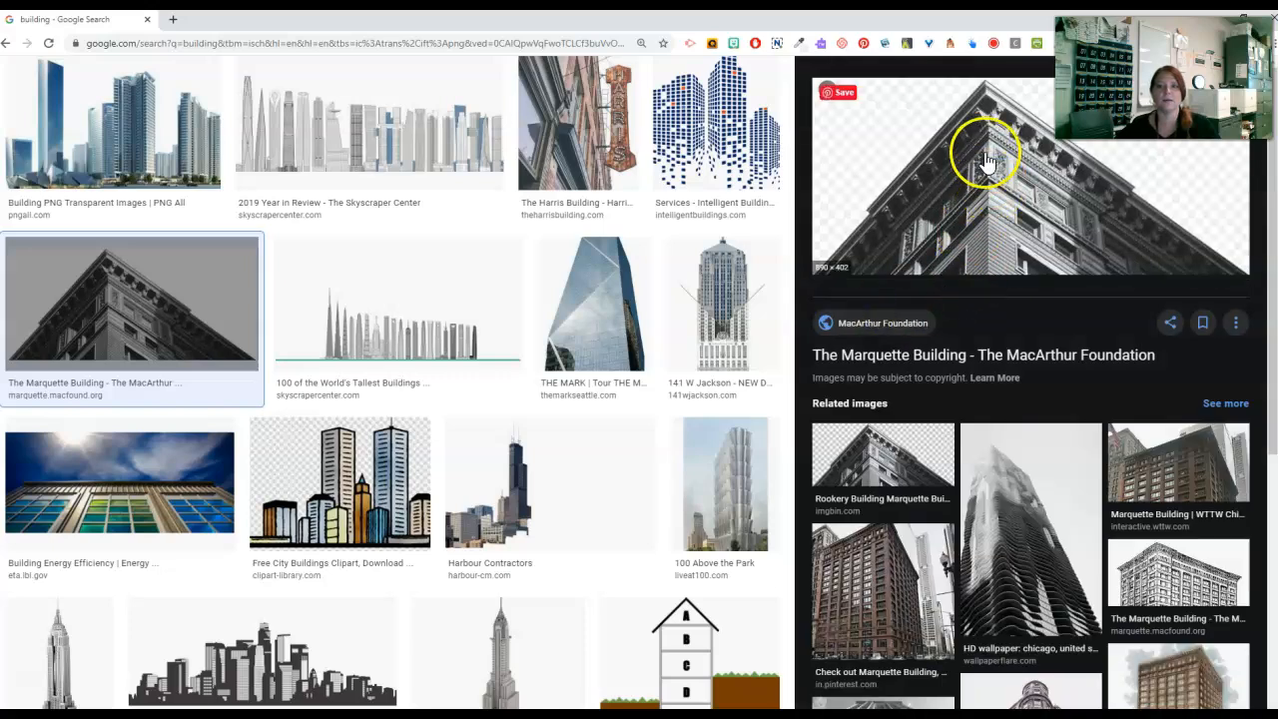
{"action": "mouse_move", "coordinate": [1038, 129]}
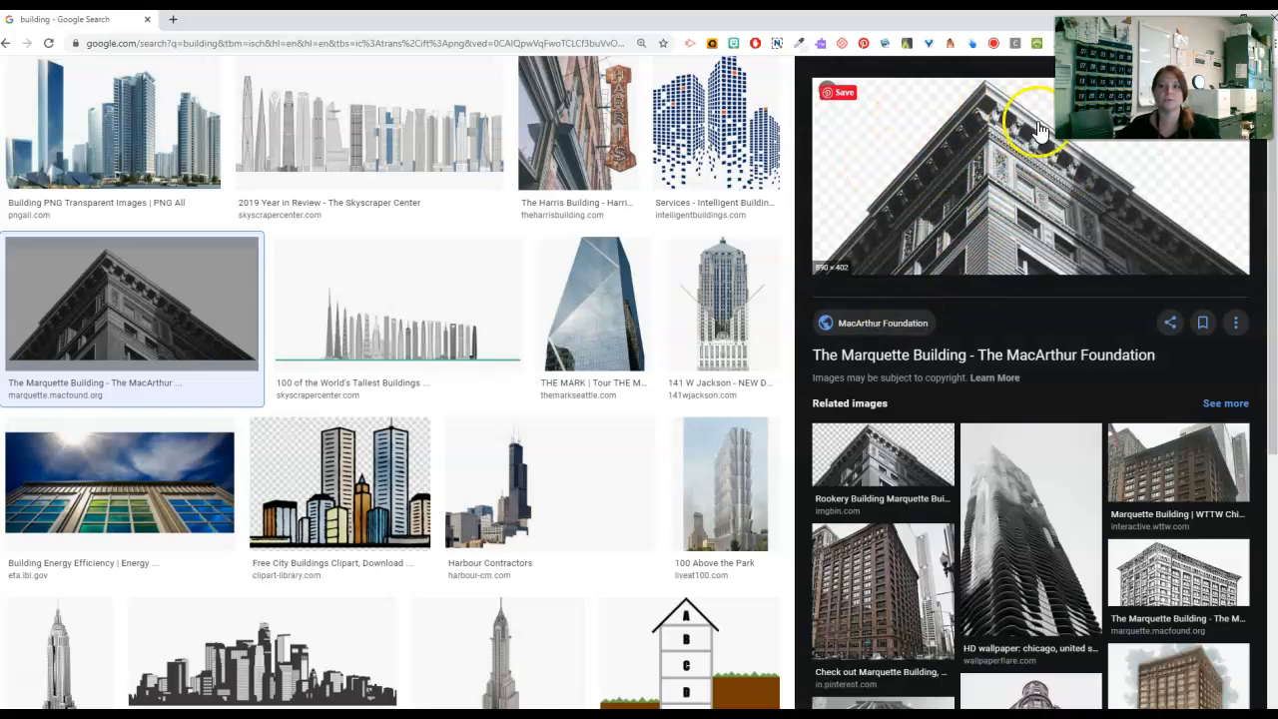
{"action": "mouse_move", "coordinate": [973, 189]}
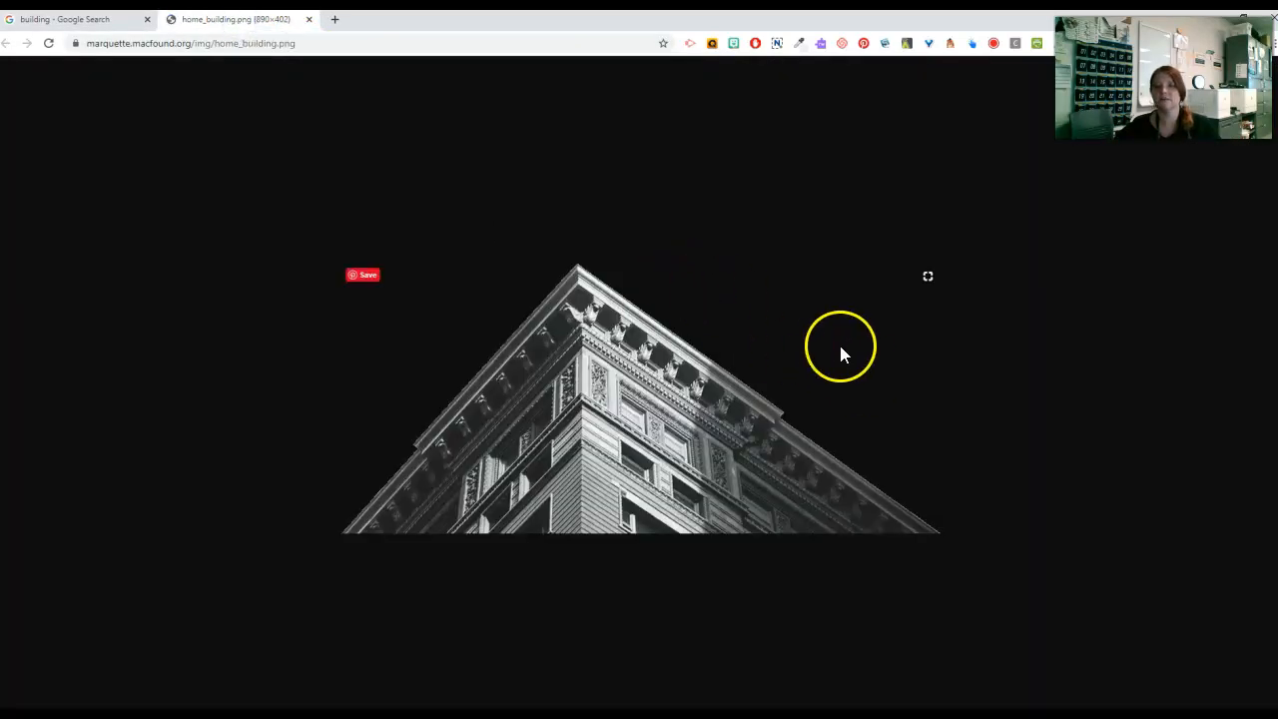
{"action": "mouse_move", "coordinate": [294, 110]}
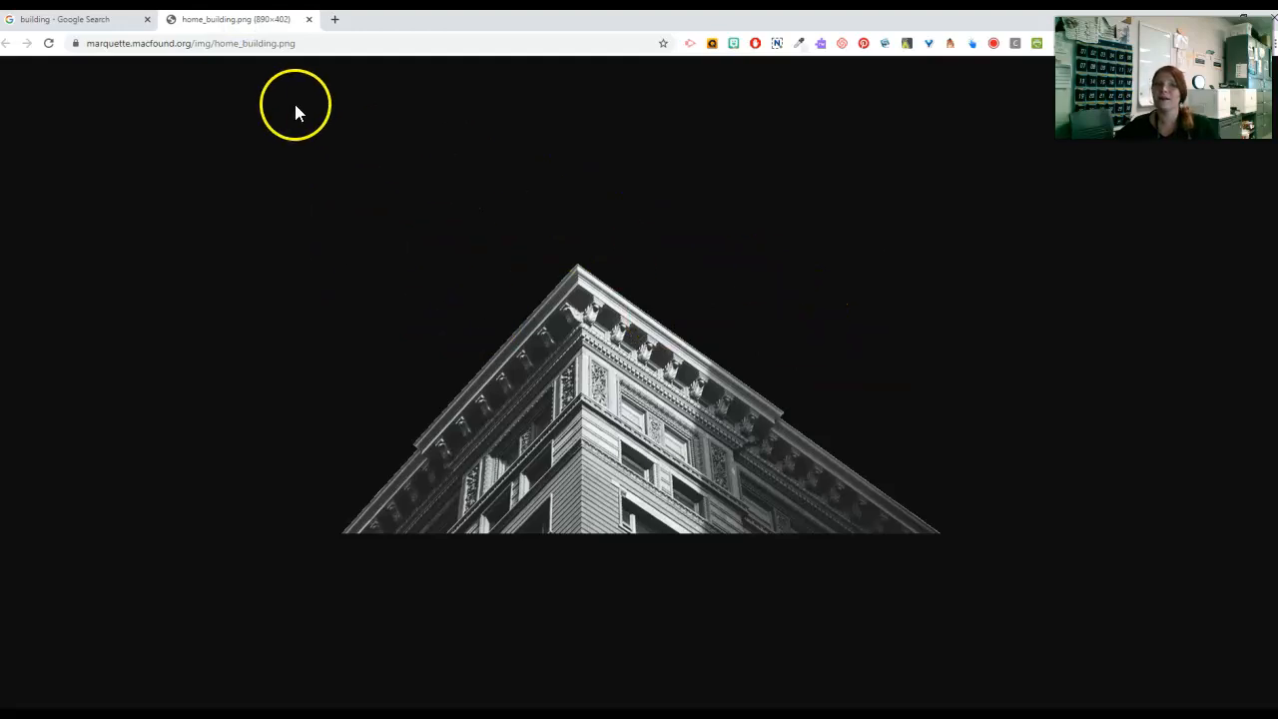
{"action": "mouse_move", "coordinate": [75, 19]}
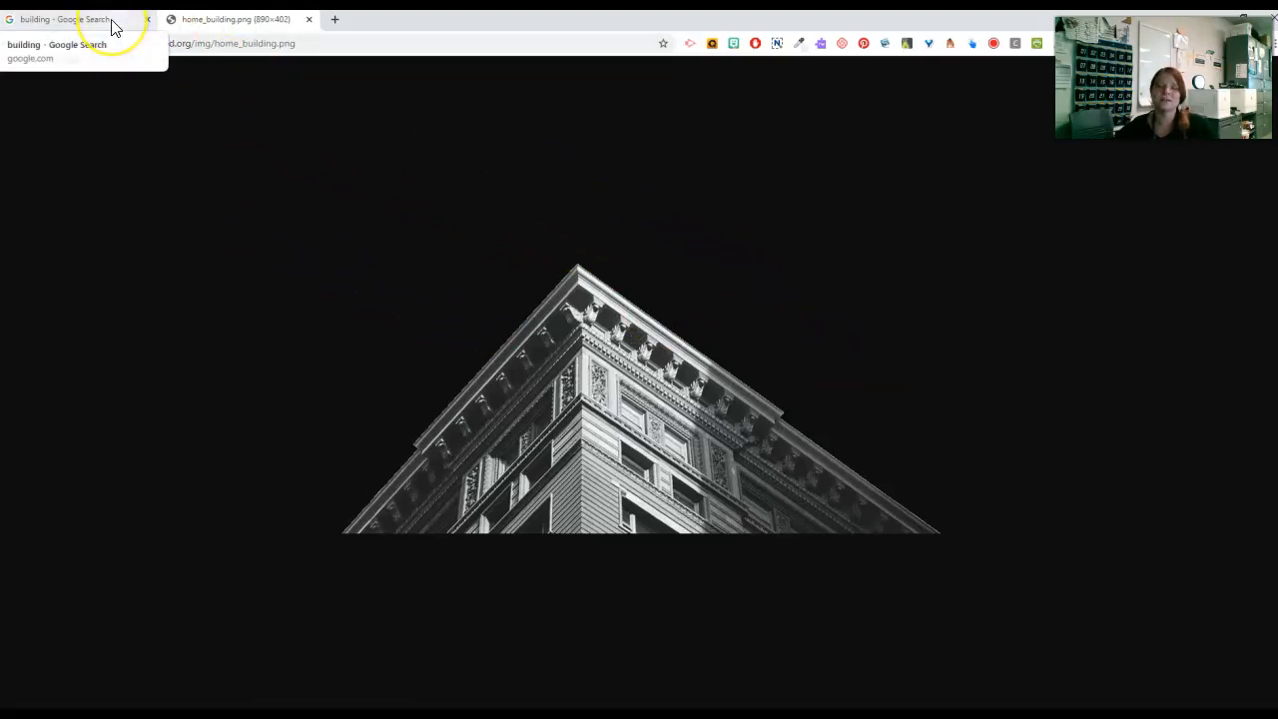
{"action": "left_click", "coordinate": [65, 19]}
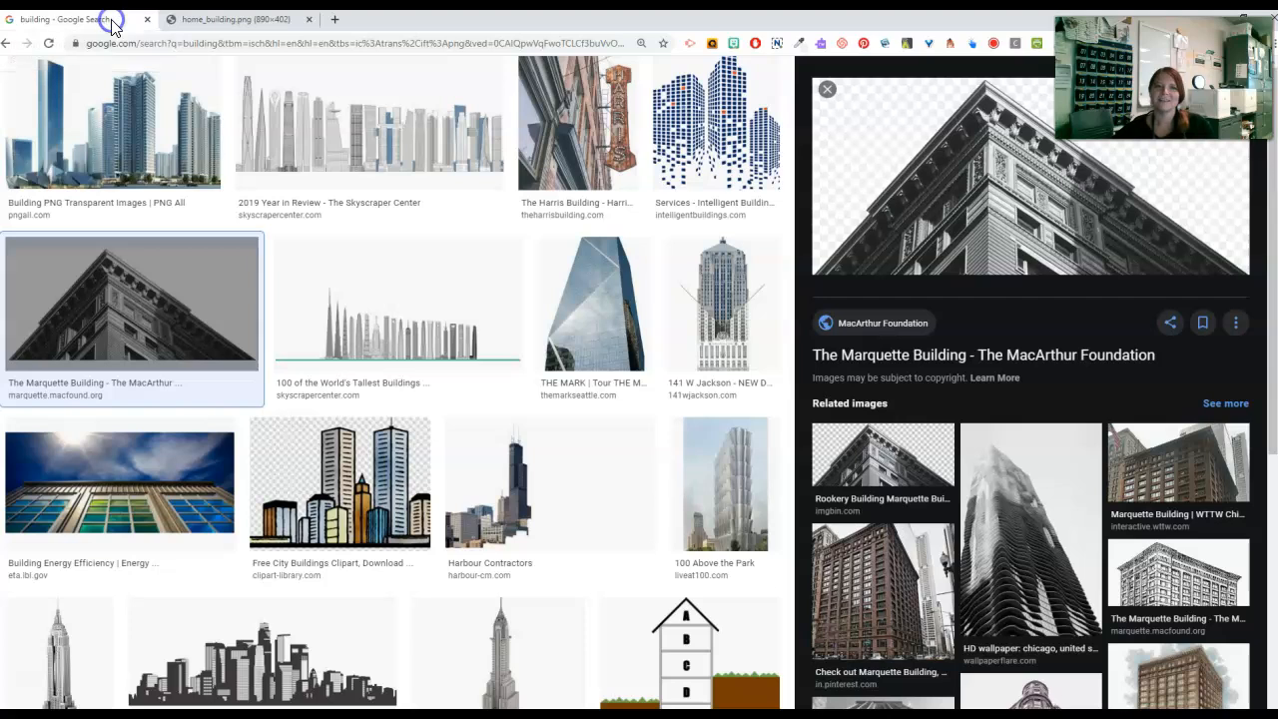
{"action": "mouse_move", "coordinate": [292, 470]}
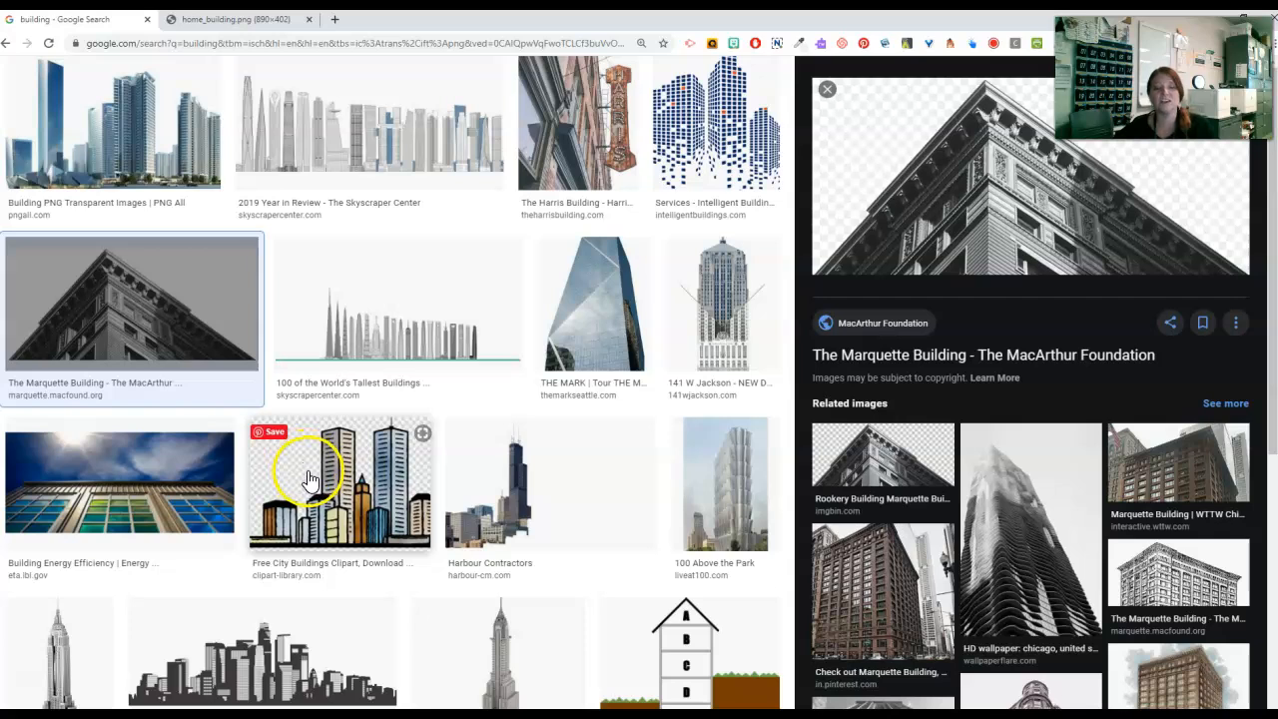
Preview the Free City Buildings clipart result and view it full-size in its own tab
{"action": "left_click", "coordinate": [339, 483]}
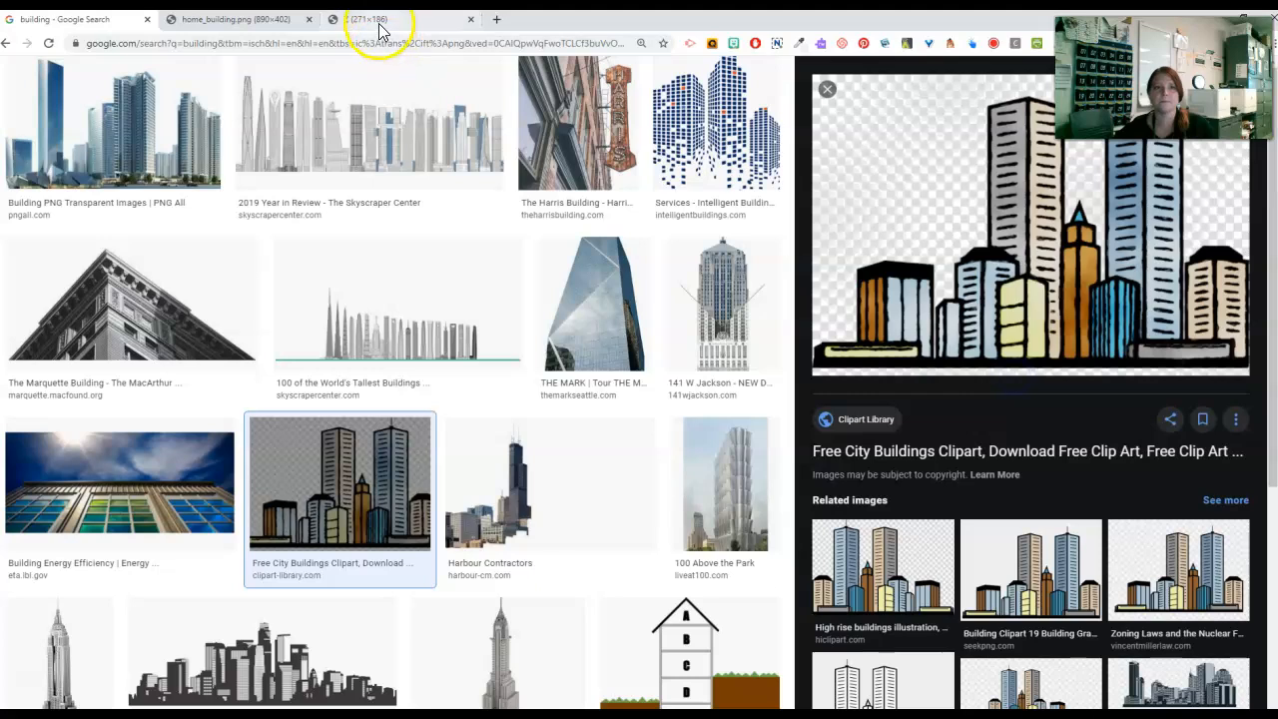
{"action": "left_click", "coordinate": [399, 19]}
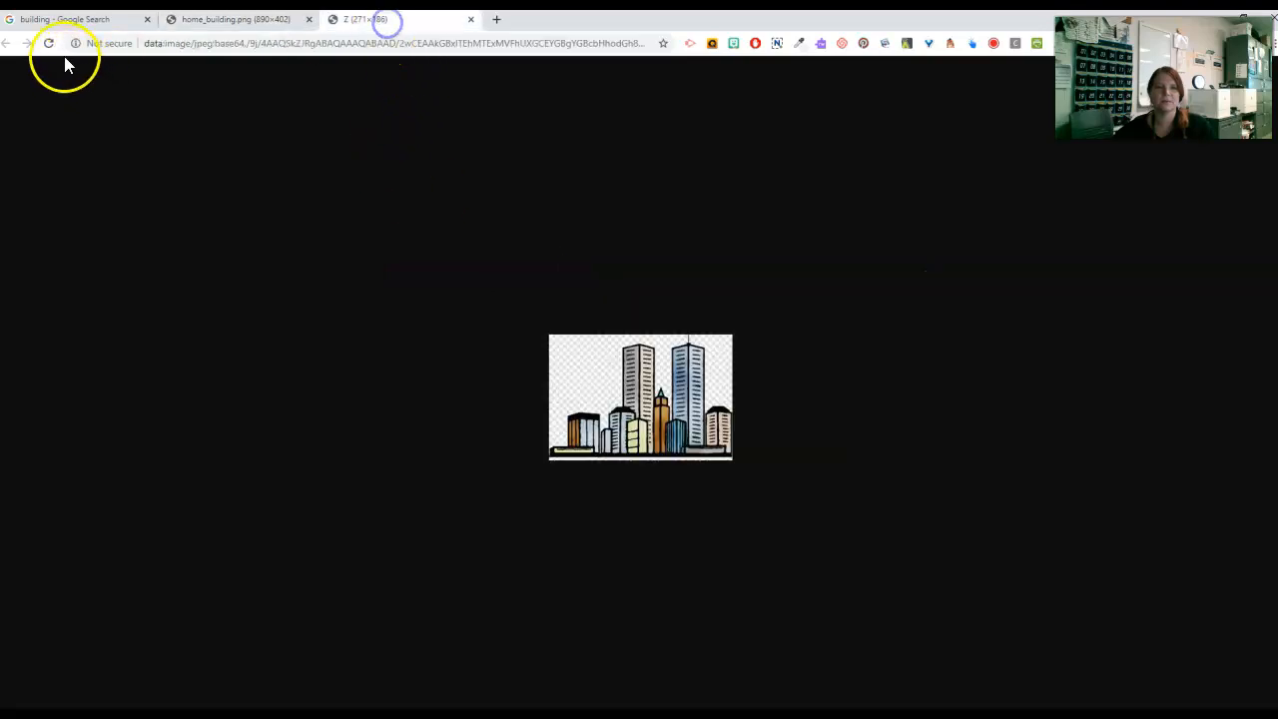
{"action": "mouse_move", "coordinate": [713, 394]}
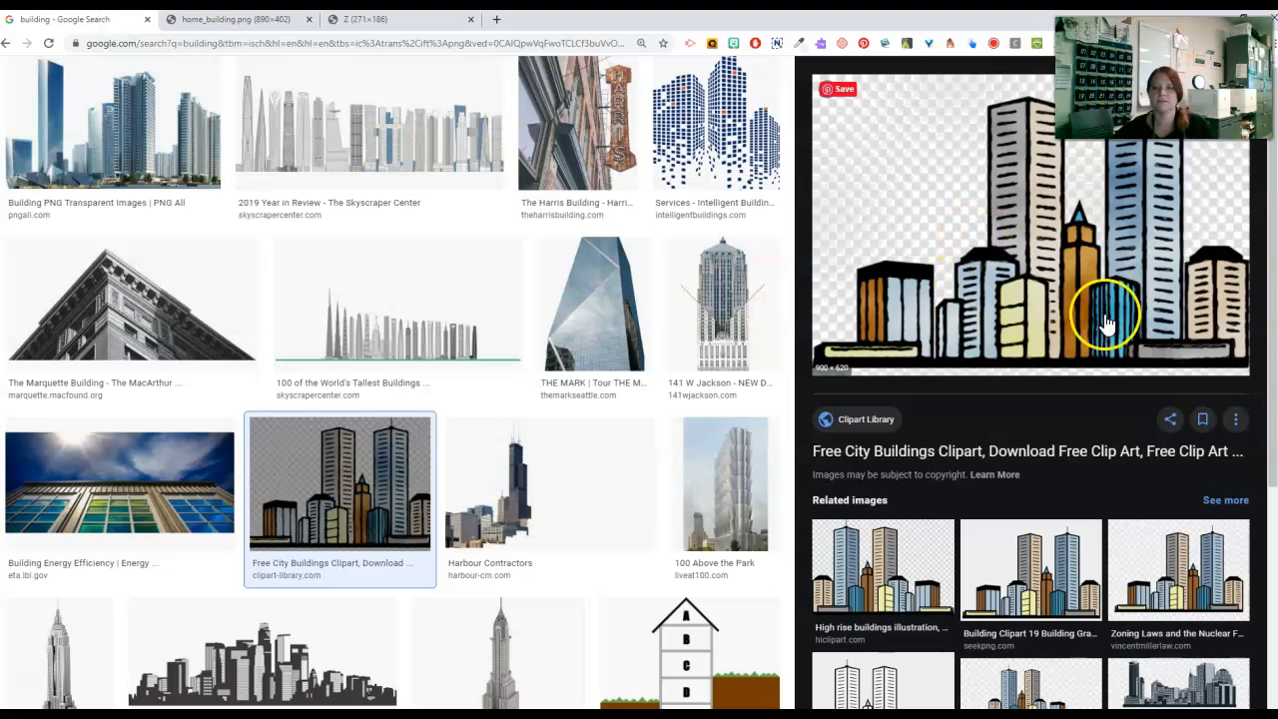
{"action": "mouse_move", "coordinate": [1013, 154]}
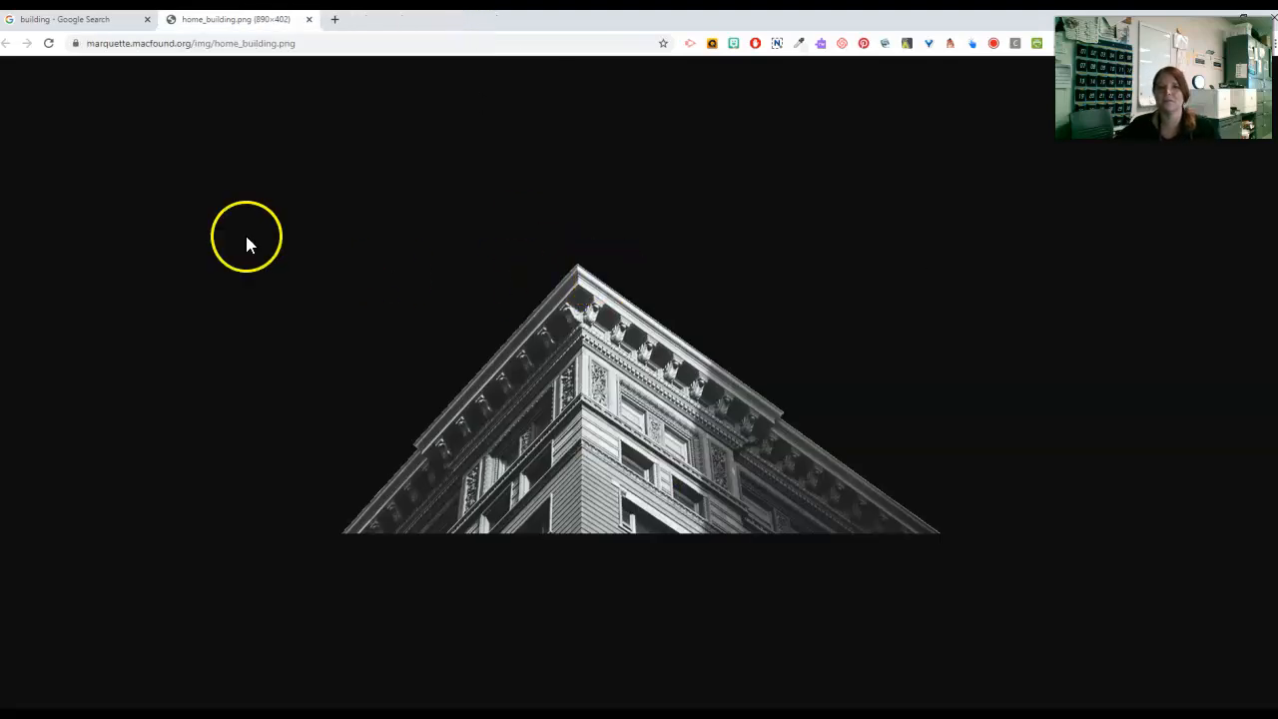
{"action": "mouse_move", "coordinate": [312, 25]}
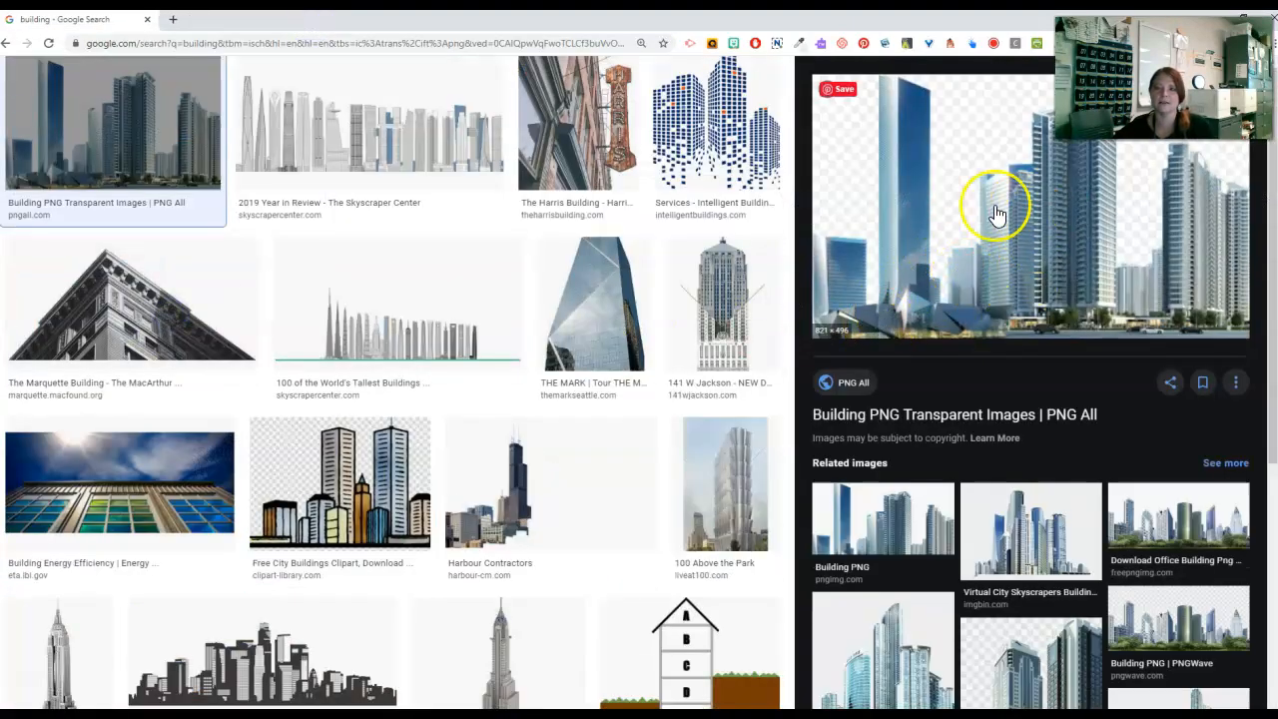
{"action": "right_click", "coordinate": [998, 210]}
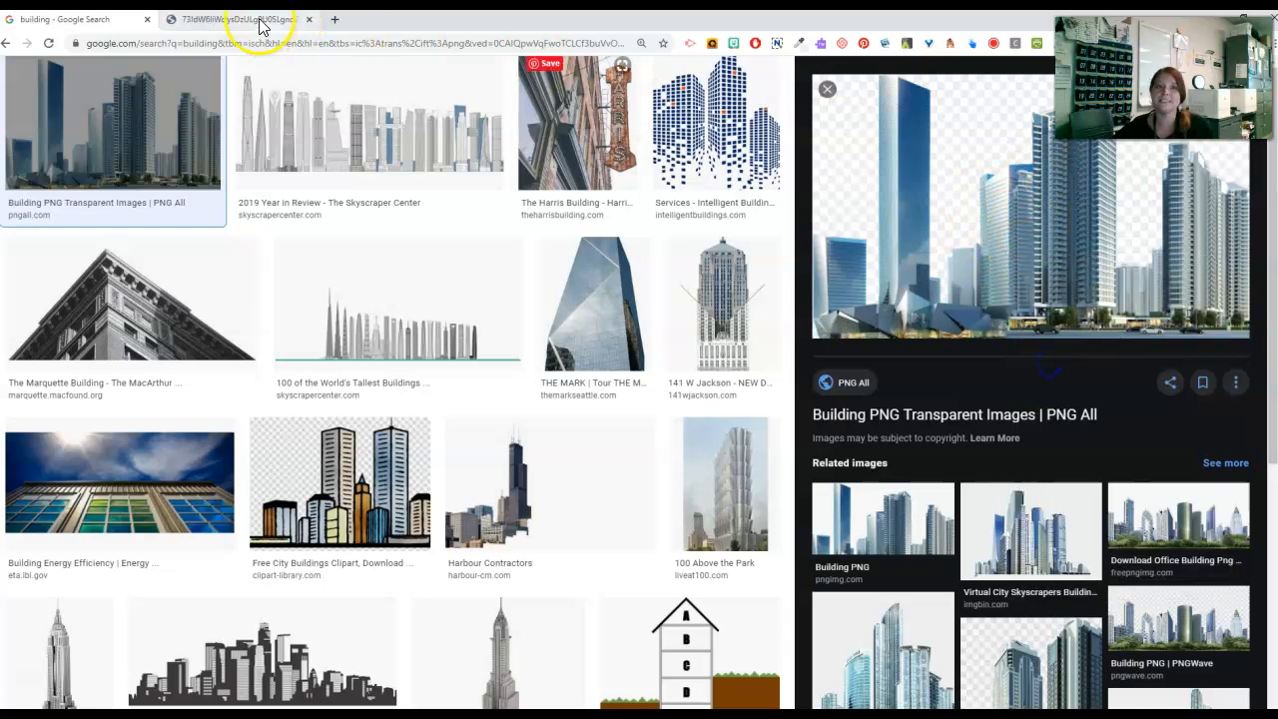
{"action": "left_click", "coordinate": [239, 19]}
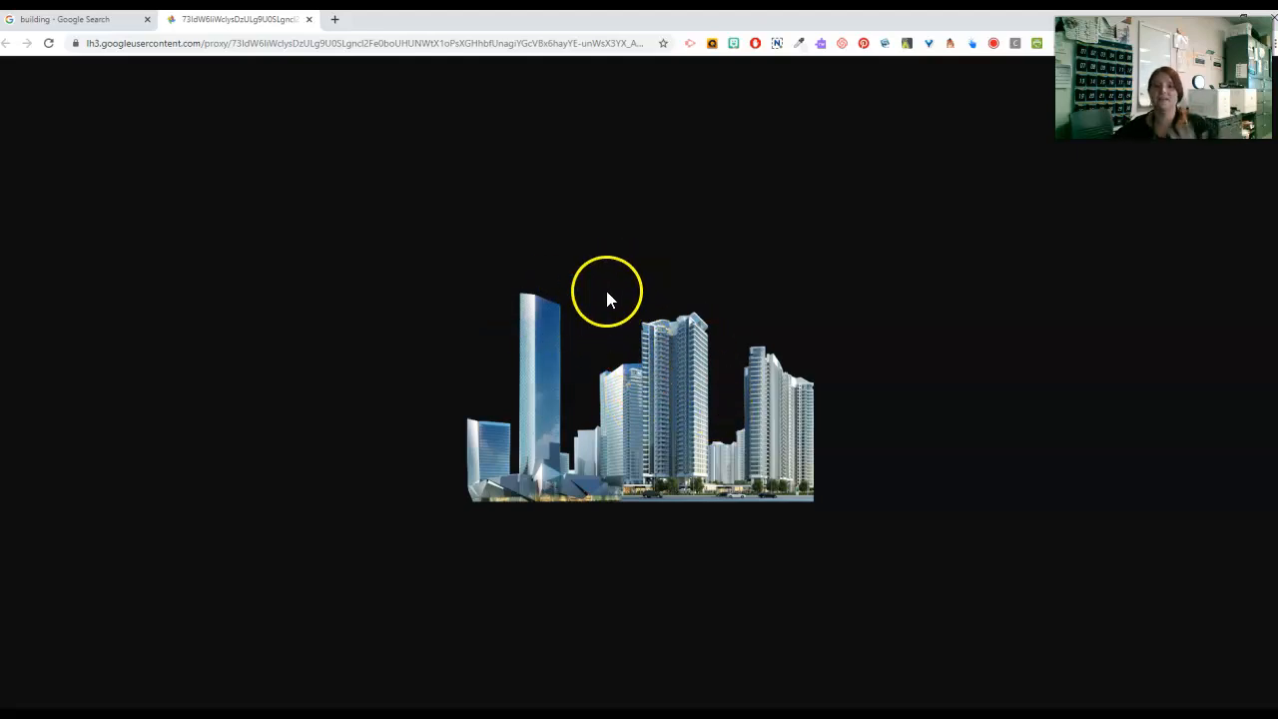
{"action": "mouse_move", "coordinate": [614, 345]}
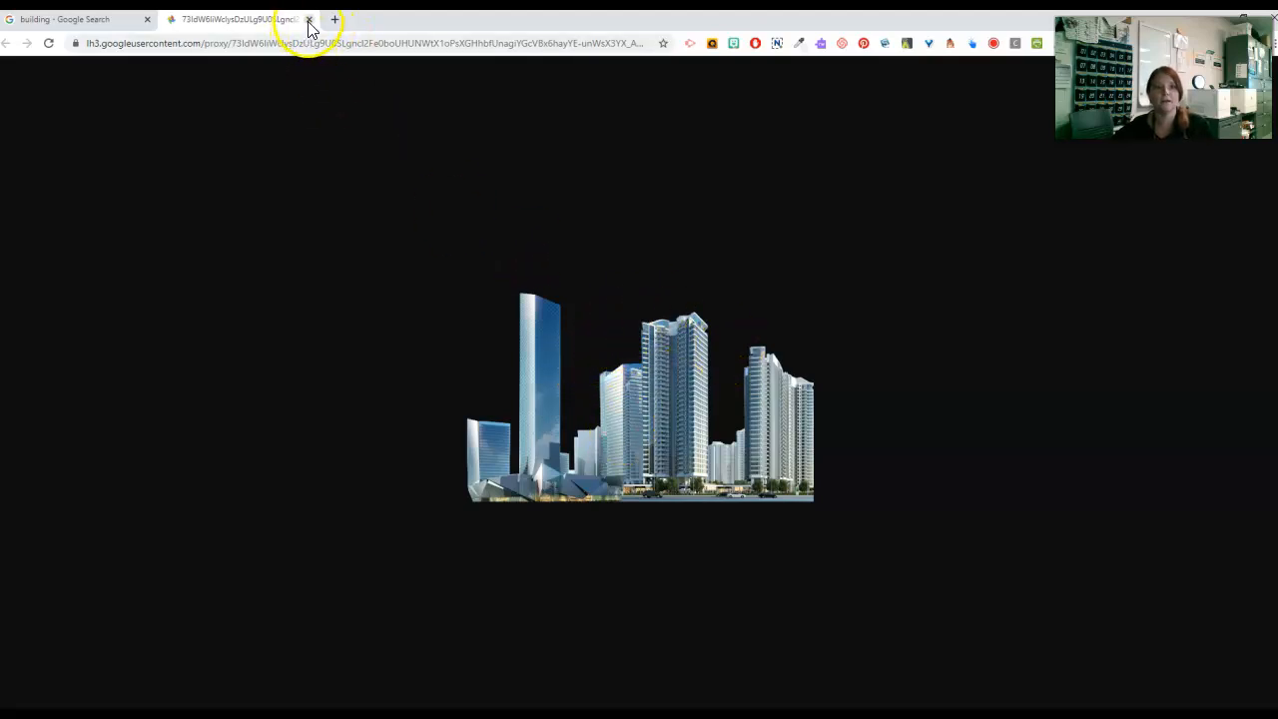
{"action": "left_click", "coordinate": [310, 19]}
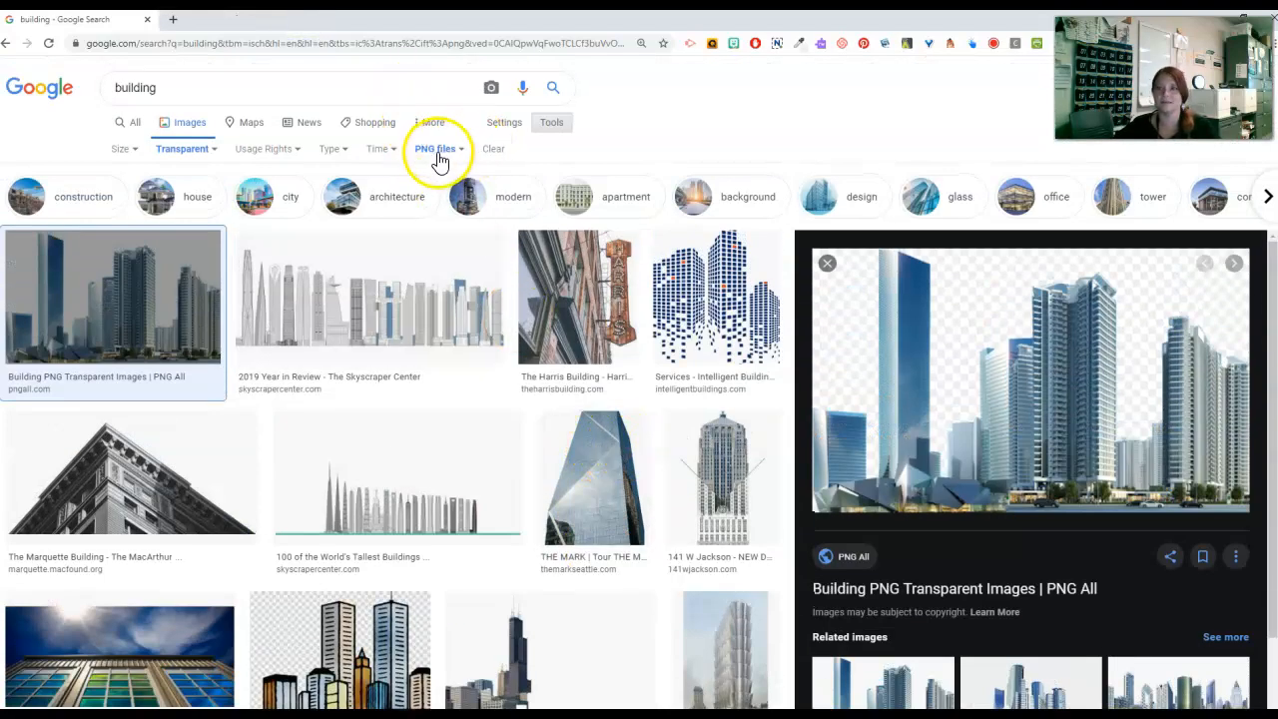
{"action": "mouse_move", "coordinate": [190, 155]}
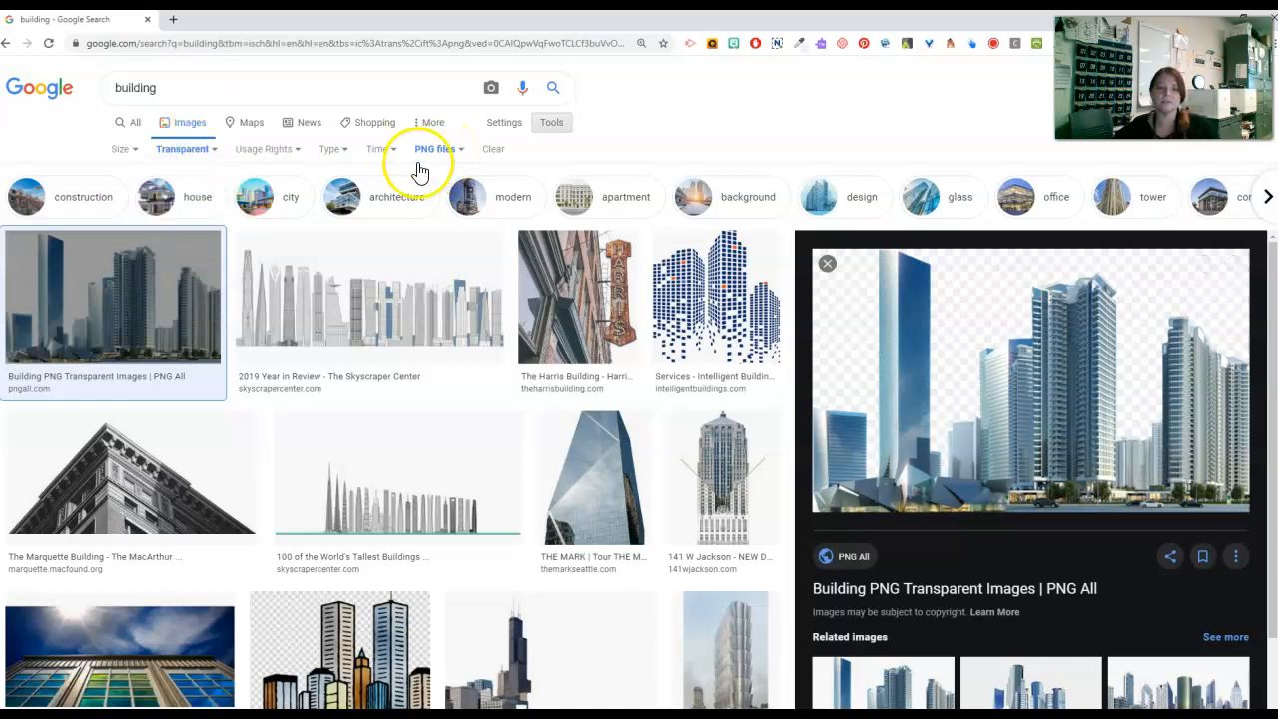
Recheck the Transparent colour and PNG file-type filters, then start editing the search query
{"action": "left_click", "coordinate": [184, 149]}
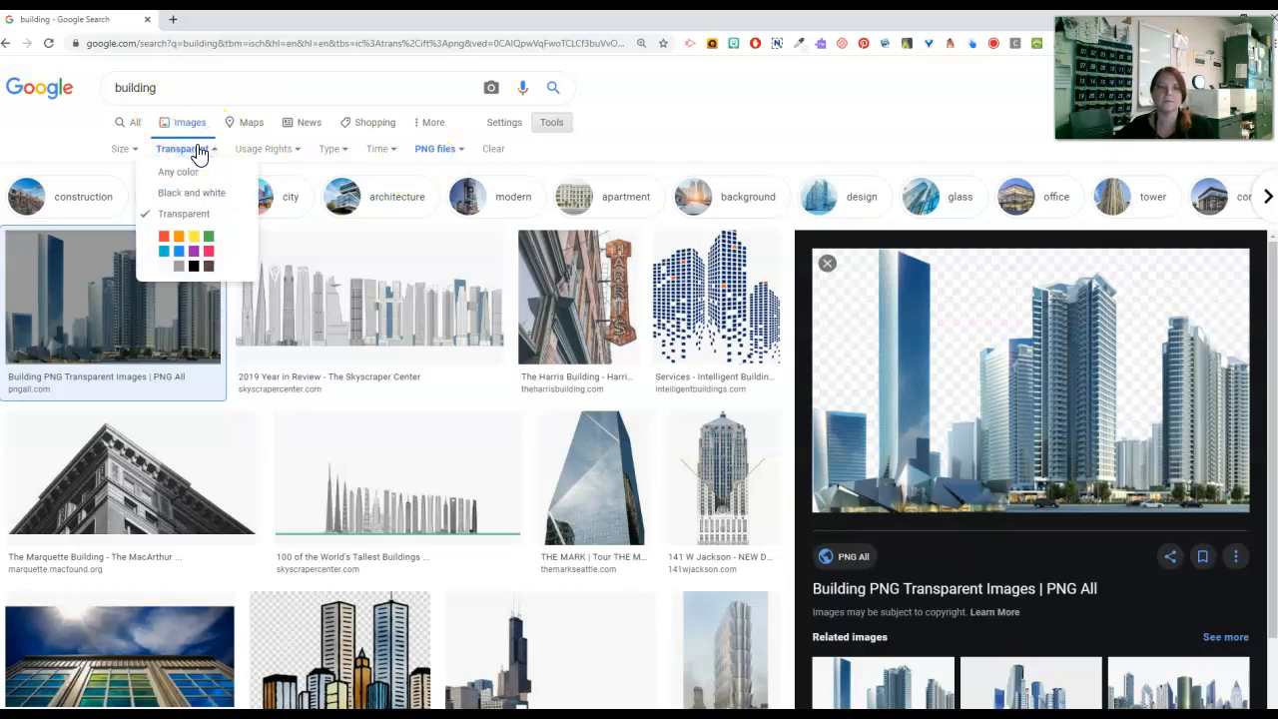
{"action": "left_click", "coordinate": [439, 147]}
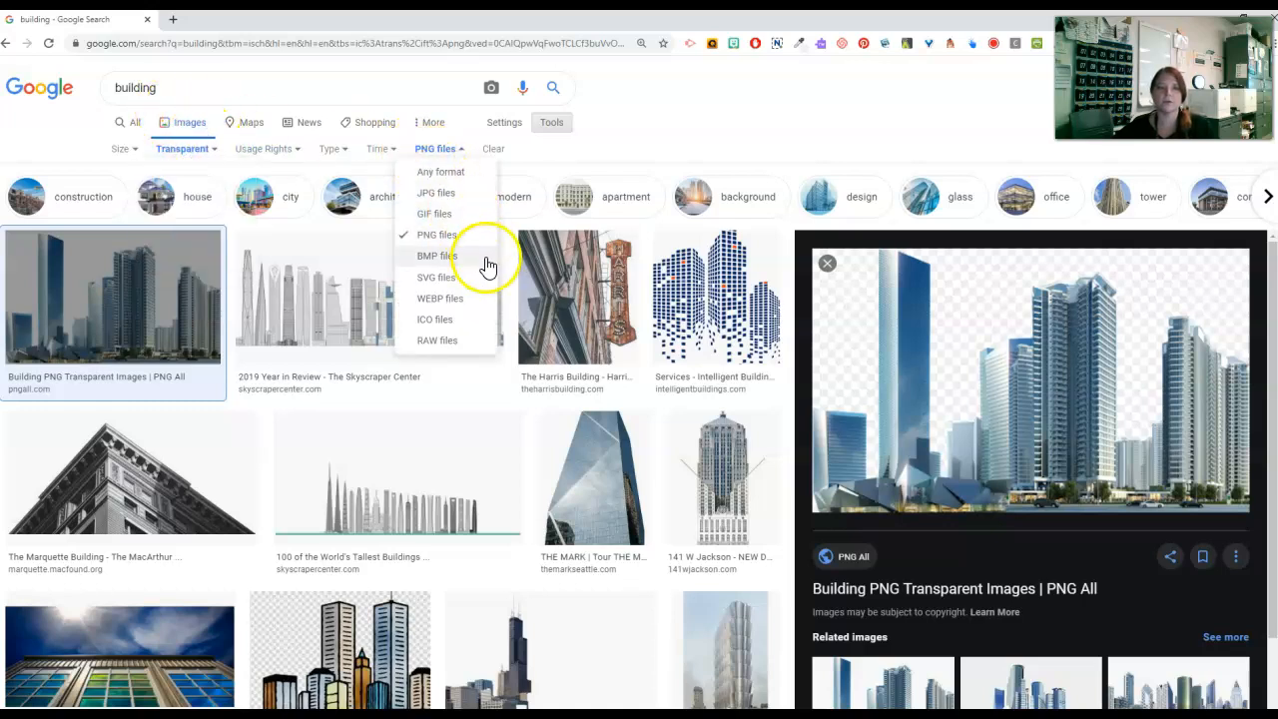
{"action": "left_click", "coordinate": [490, 88]}
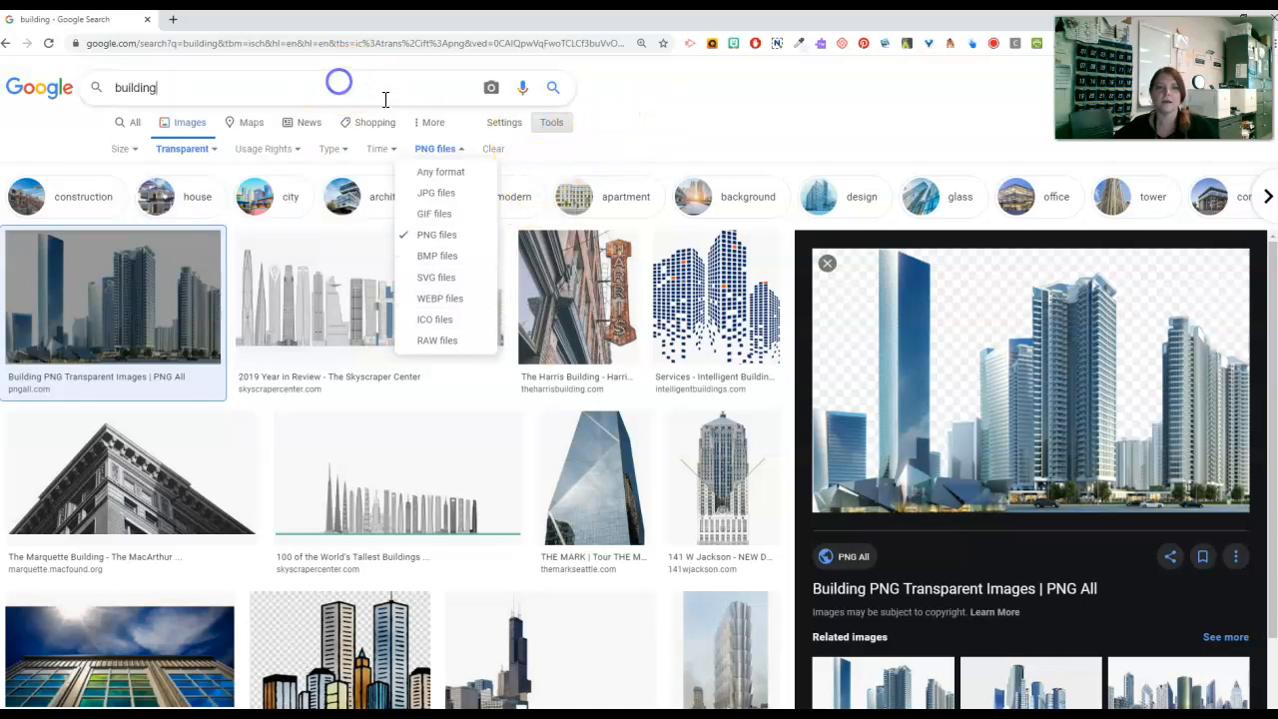
{"action": "mouse_move", "coordinate": [39, 105]}
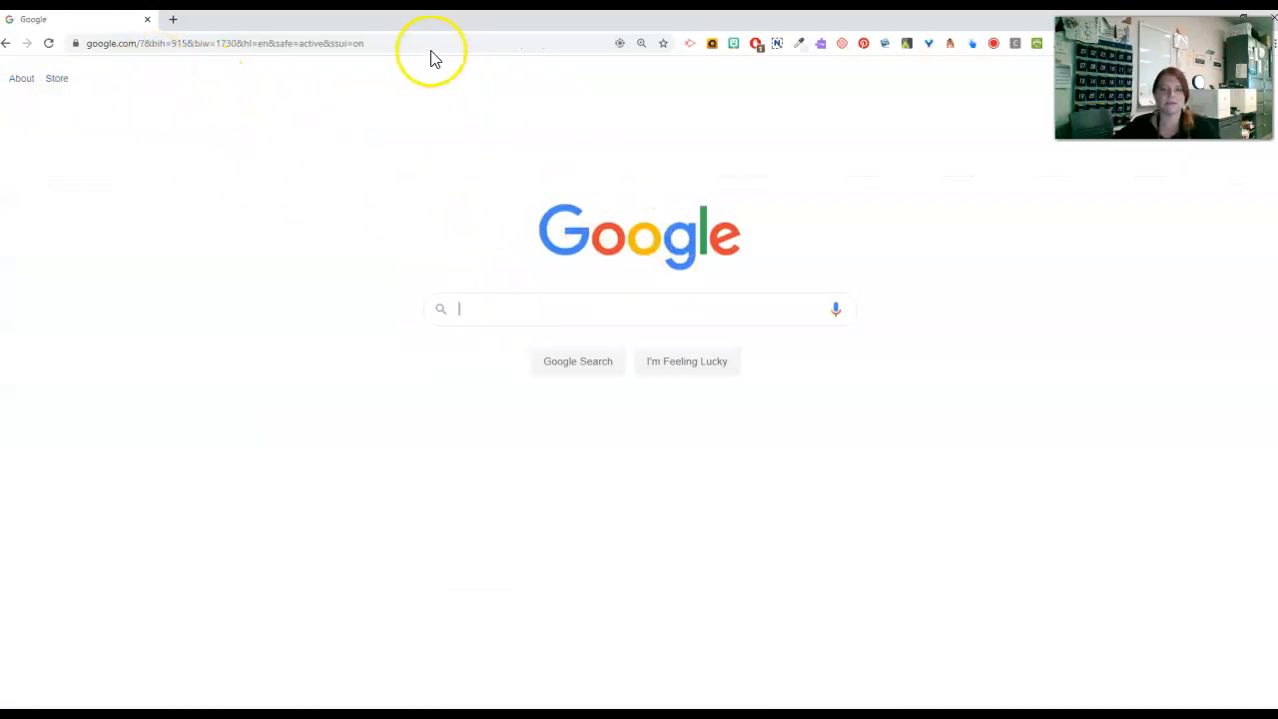
Reverse-search snap.jpg on images.google.com and browse its visually similar onomatopoeia comic results
{"action": "type", "text": "images.google.com/?gws_rd=ssl"}
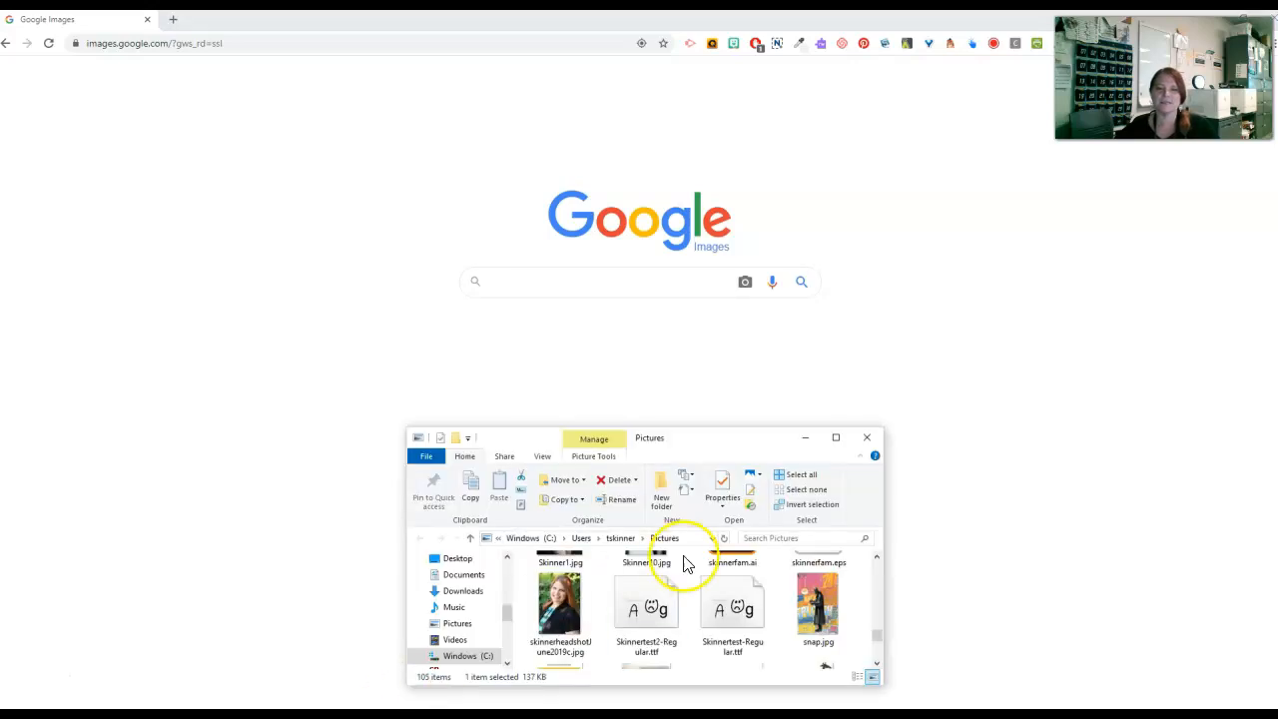
{"action": "mouse_move", "coordinate": [871, 597]}
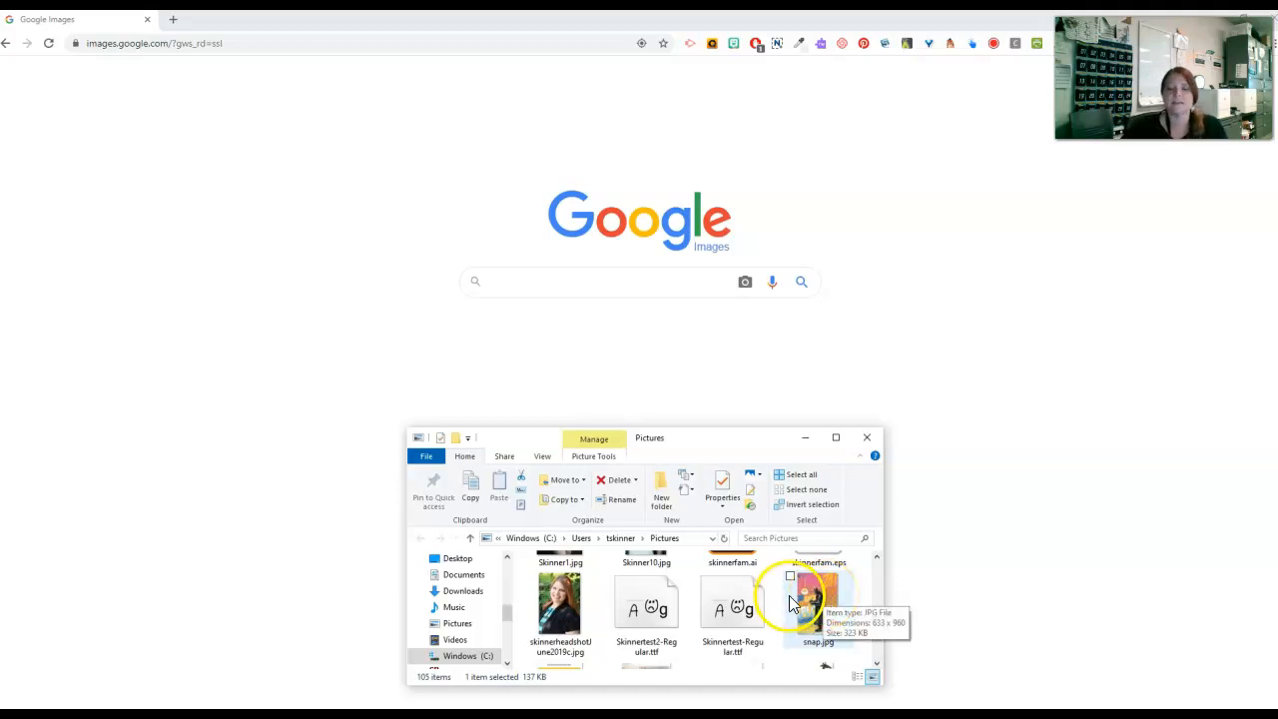
{"action": "mouse_move", "coordinate": [707, 304]}
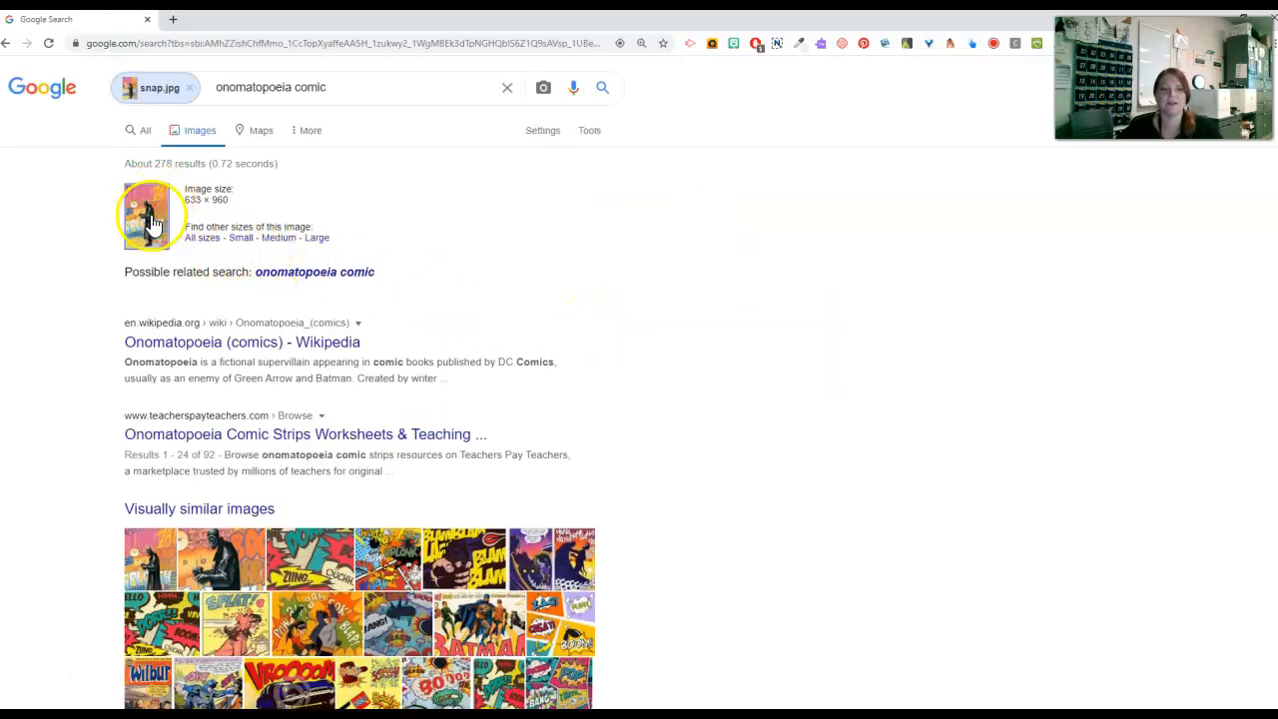
{"action": "mouse_move", "coordinate": [225, 215]}
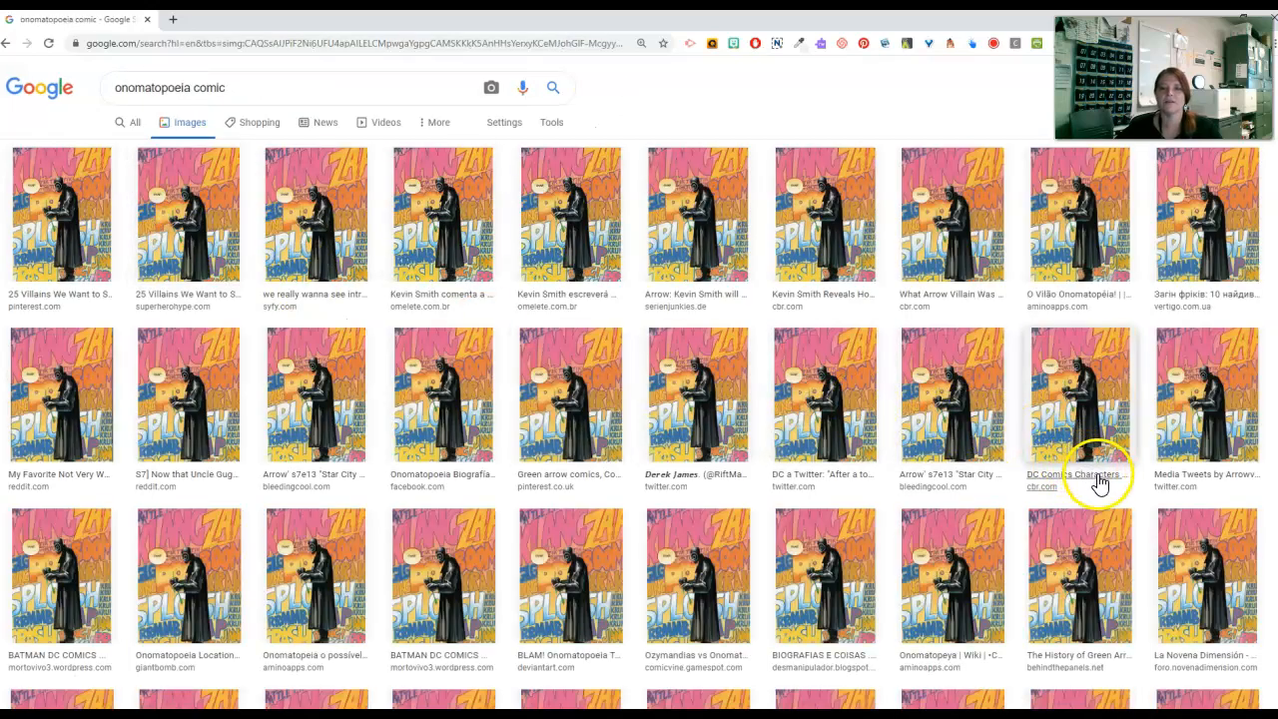
{"action": "scroll", "scroll_direction": "down", "scroll_amount": 3}
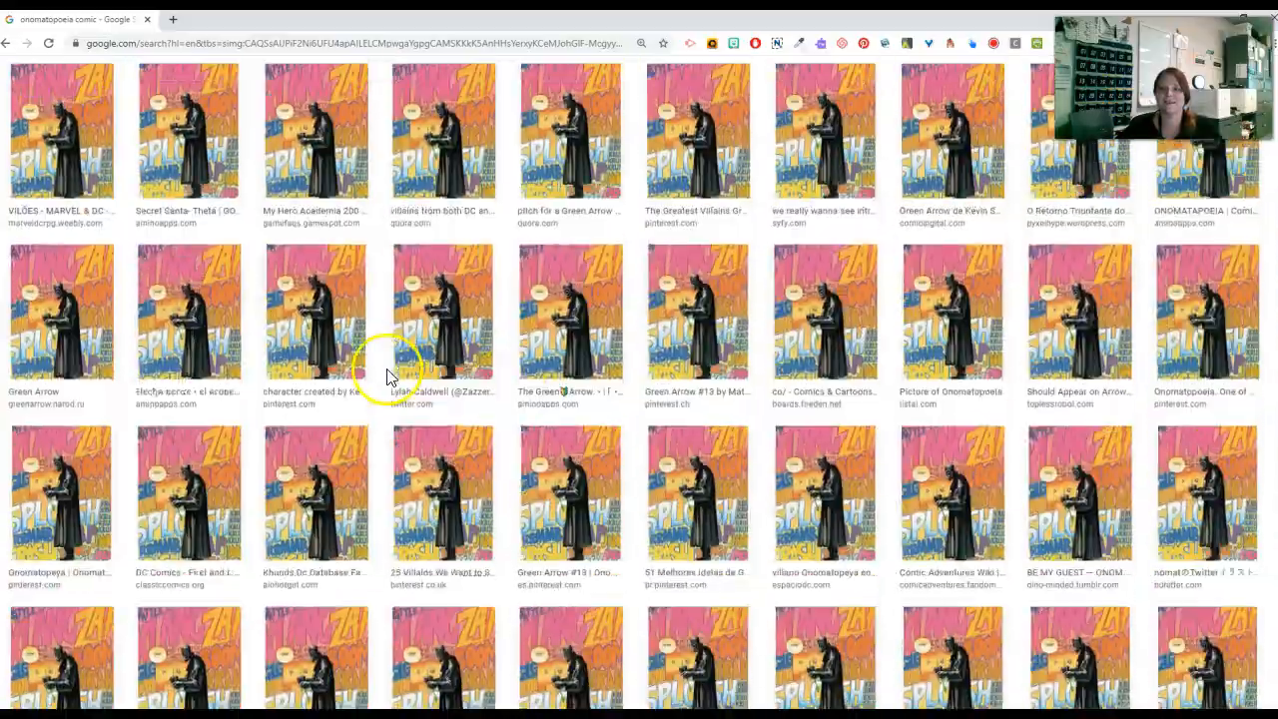
{"action": "scroll", "scroll_direction": "down", "scroll_amount": 3}
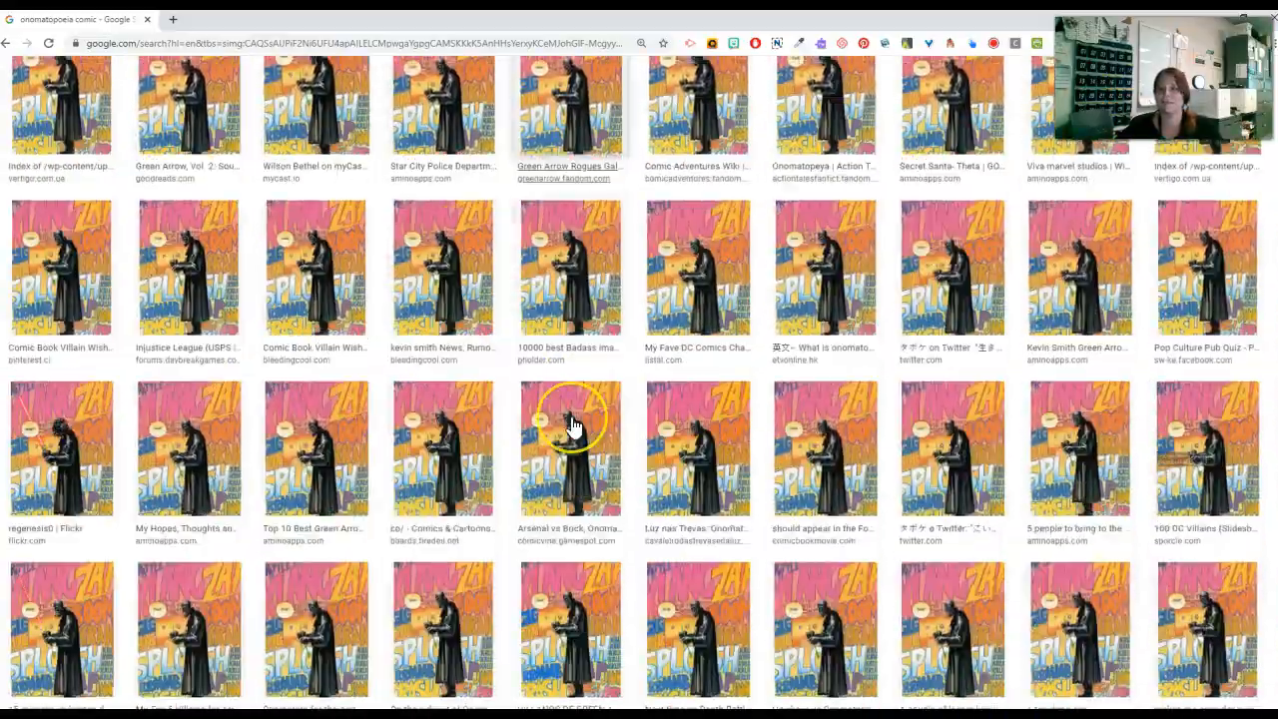
{"action": "scroll", "scroll_direction": "down", "scroll_amount": 3}
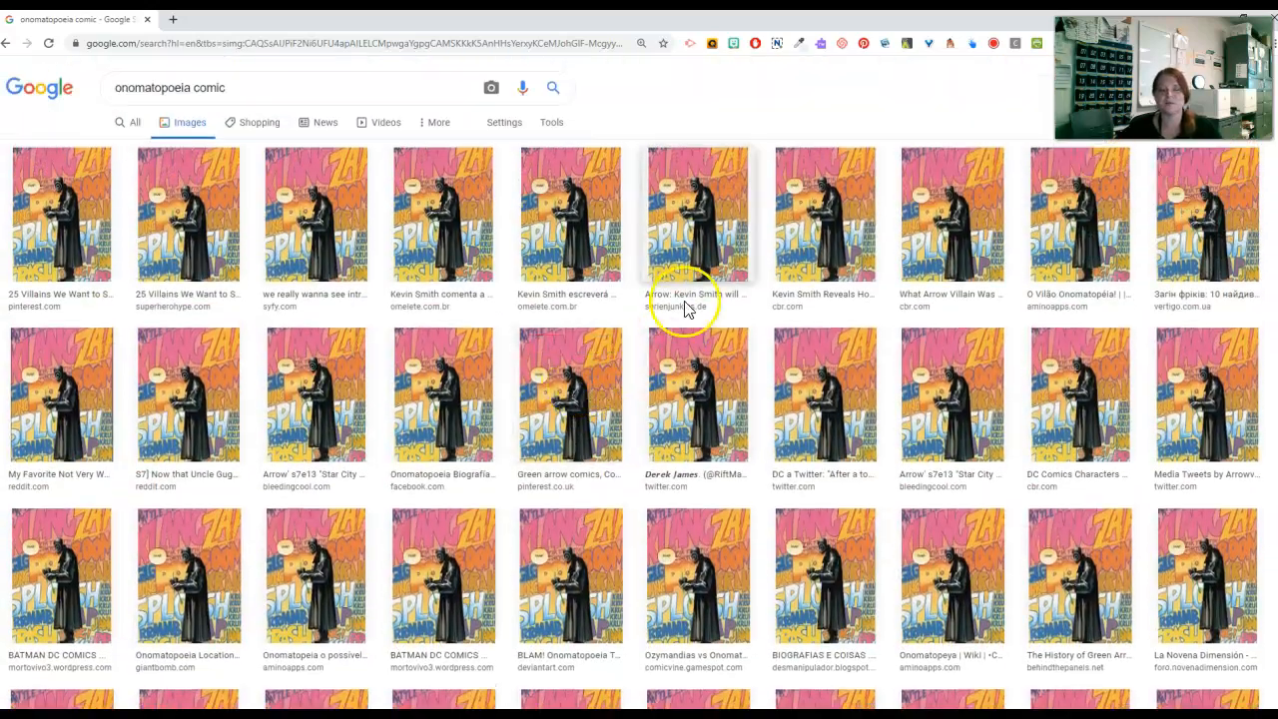
{"action": "mouse_move", "coordinate": [726, 128]}
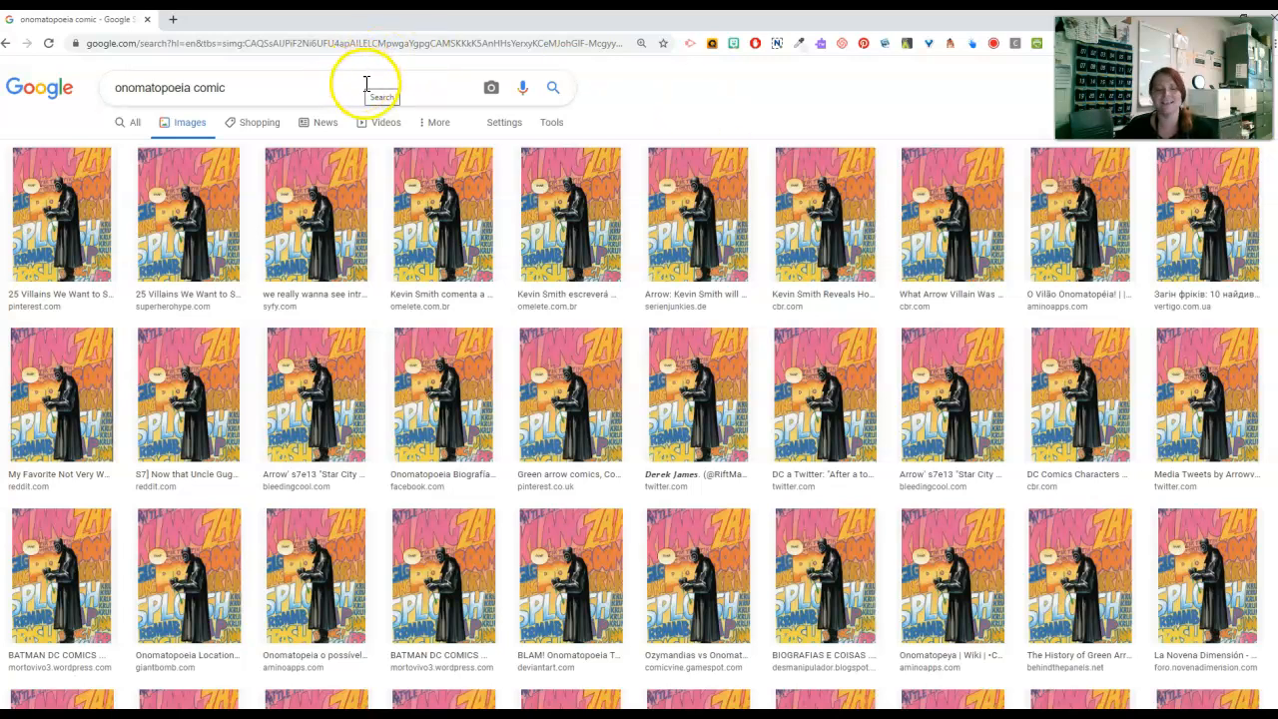
{"action": "mouse_move", "coordinate": [699, 129]}
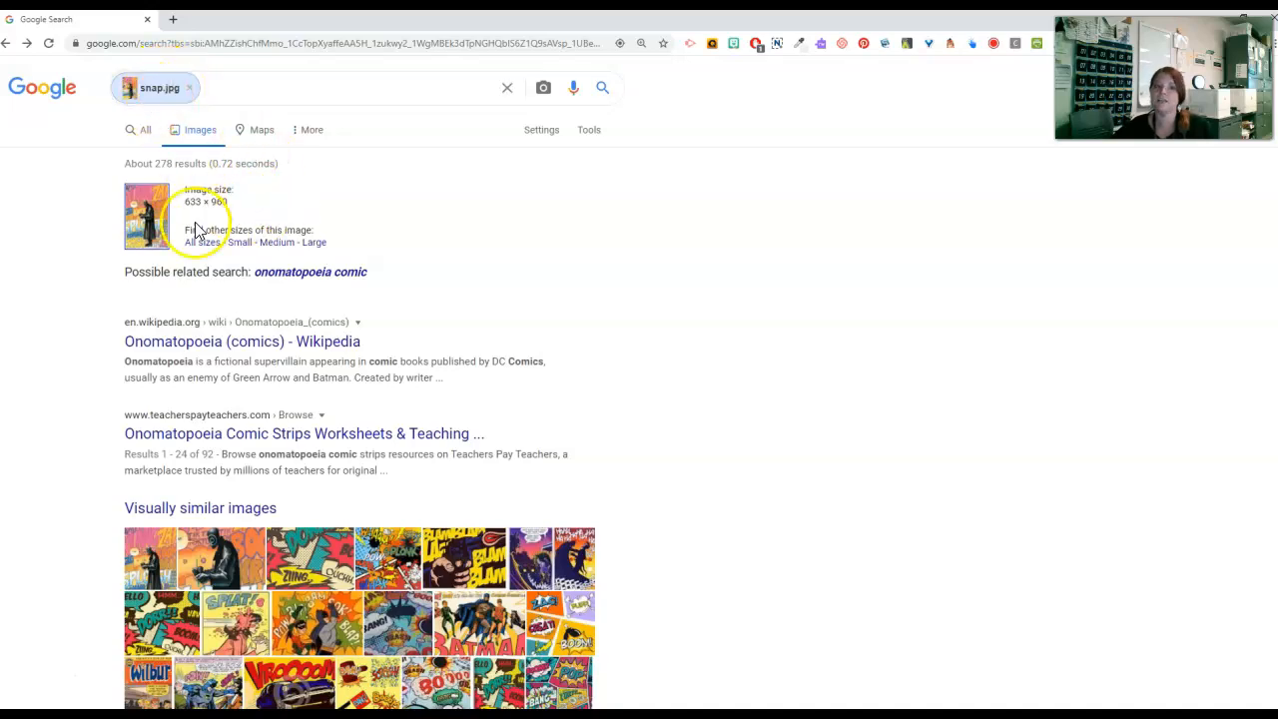
{"action": "mouse_move", "coordinate": [196, 250]}
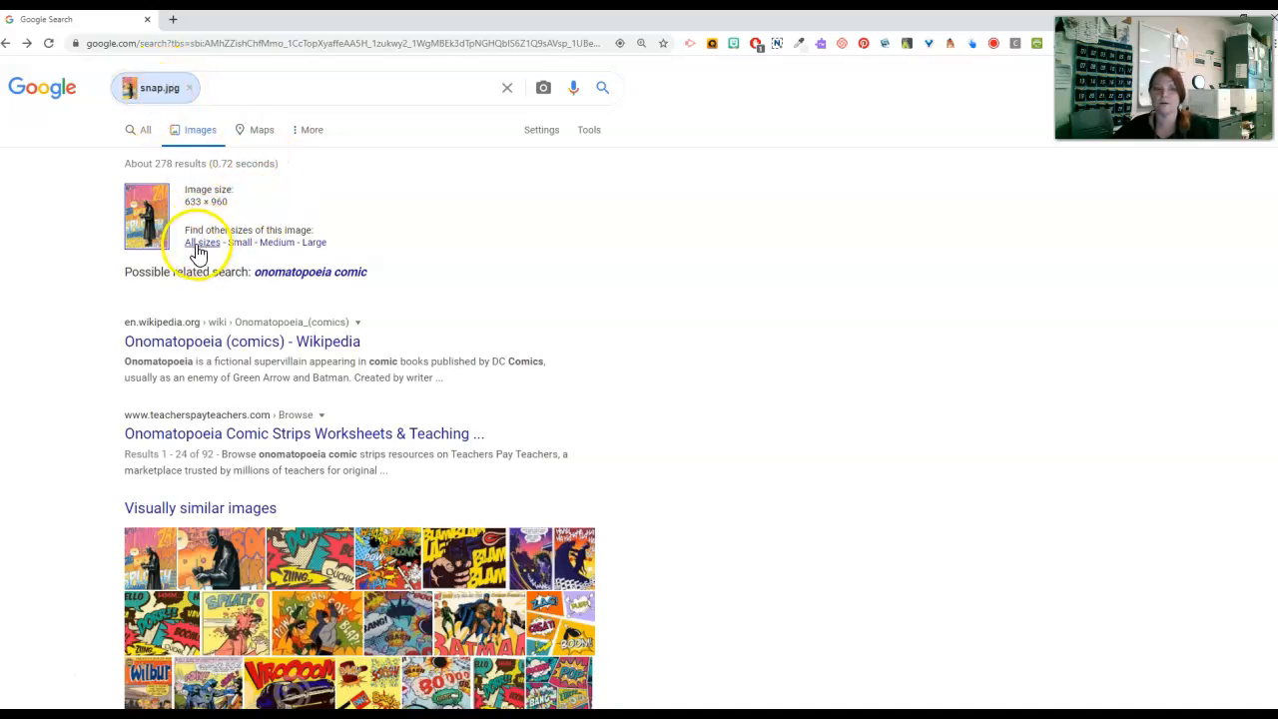
{"action": "mouse_move", "coordinate": [315, 247]}
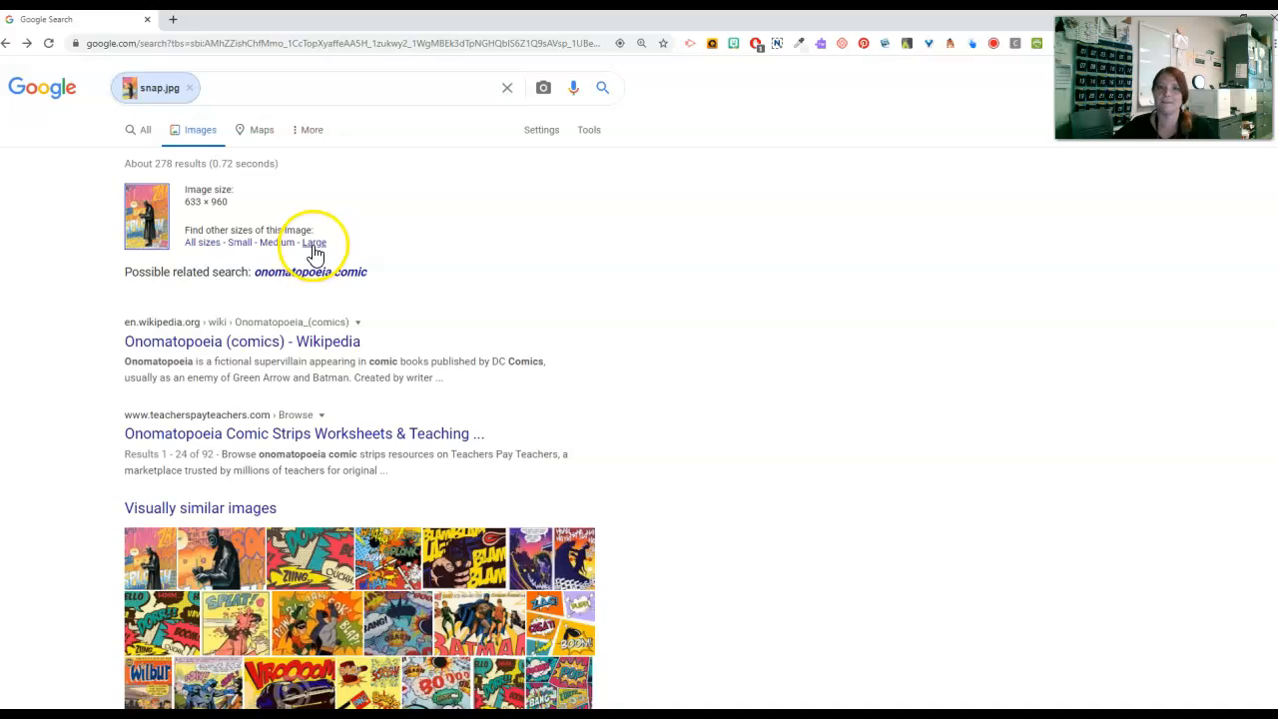
Show only large copies of the comic image and preview two of the results
{"action": "left_click", "coordinate": [314, 242]}
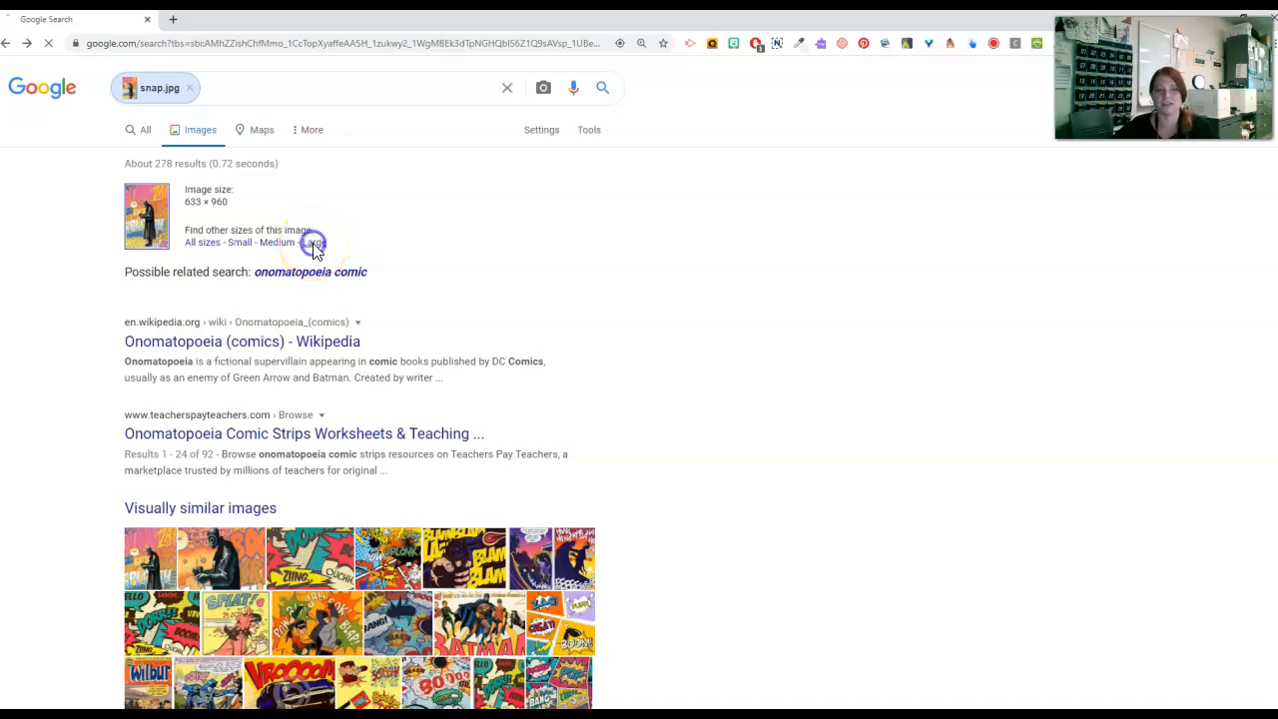
{"action": "left_click", "coordinate": [310, 271]}
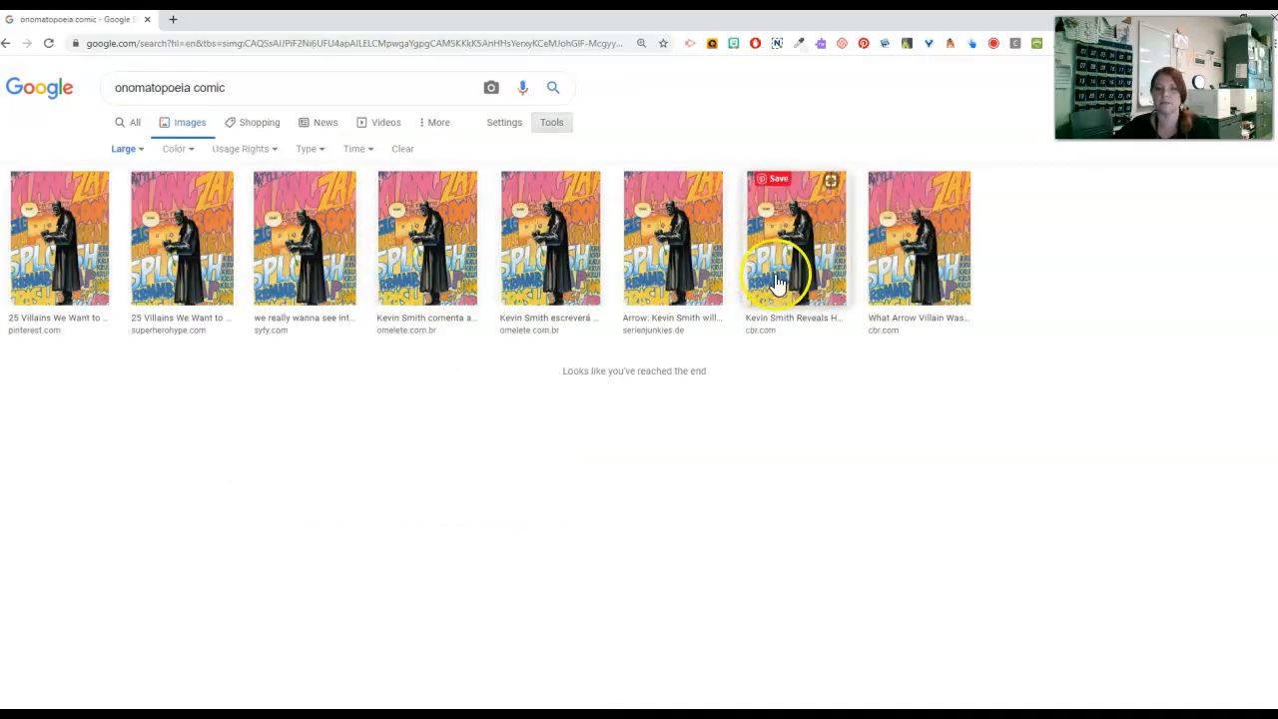
{"action": "left_click", "coordinate": [794, 237]}
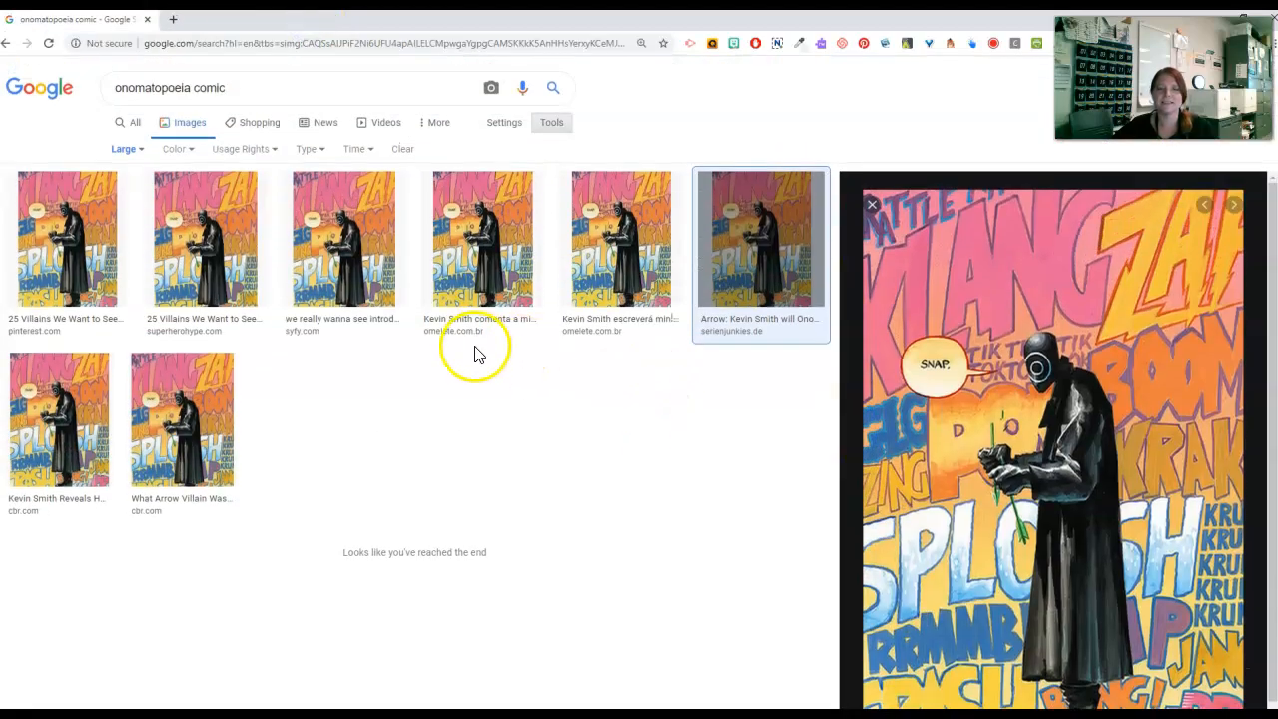
{"action": "mouse_move", "coordinate": [254, 231]}
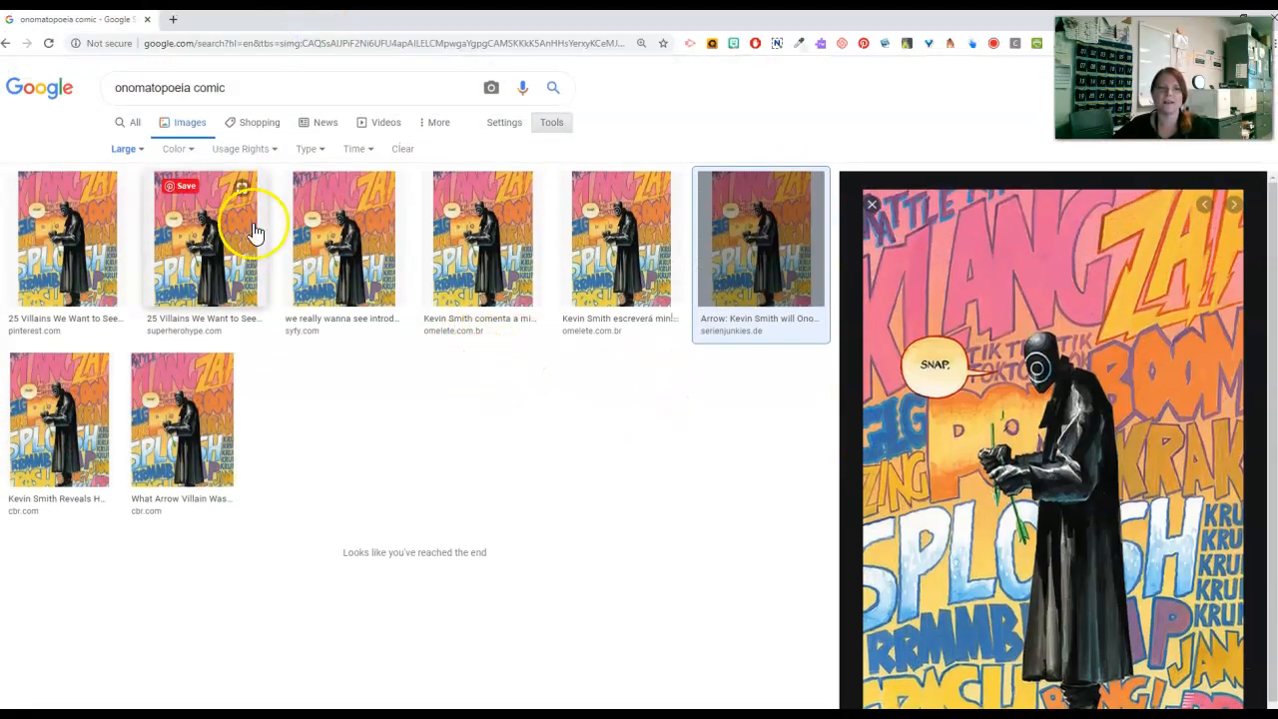
{"action": "mouse_move", "coordinate": [587, 439]}
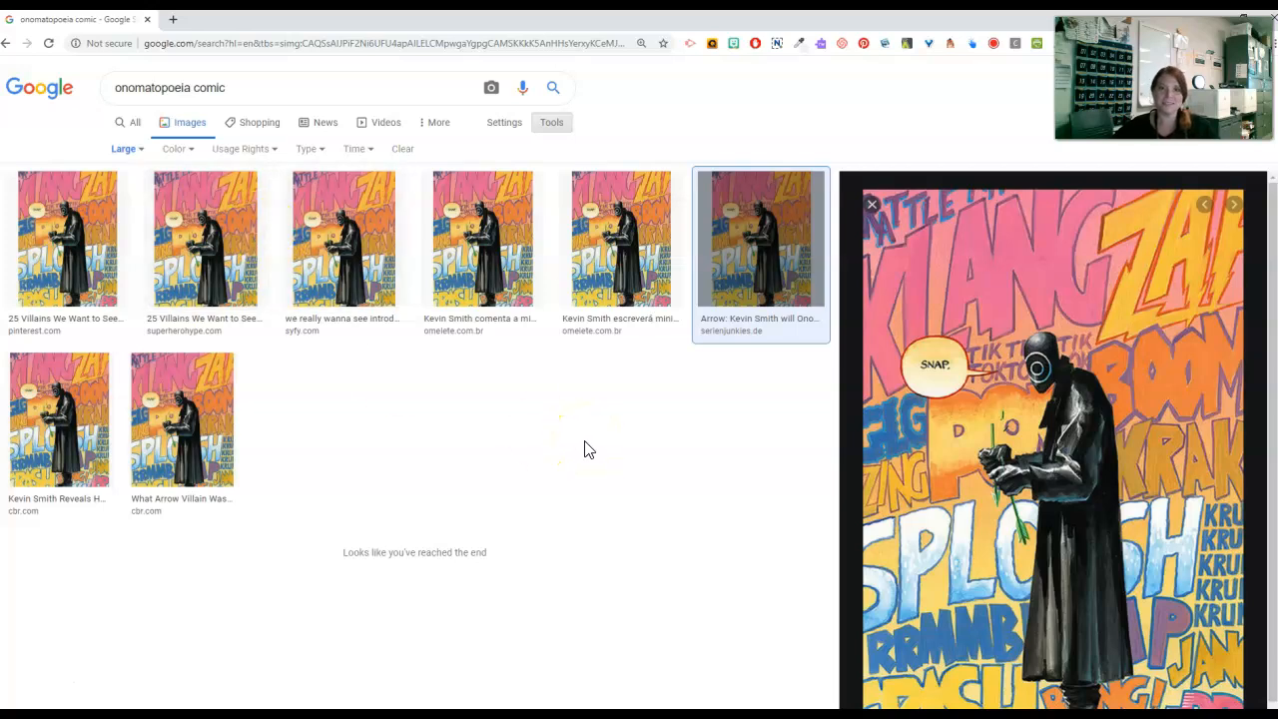
{"action": "mouse_move", "coordinate": [437, 128]}
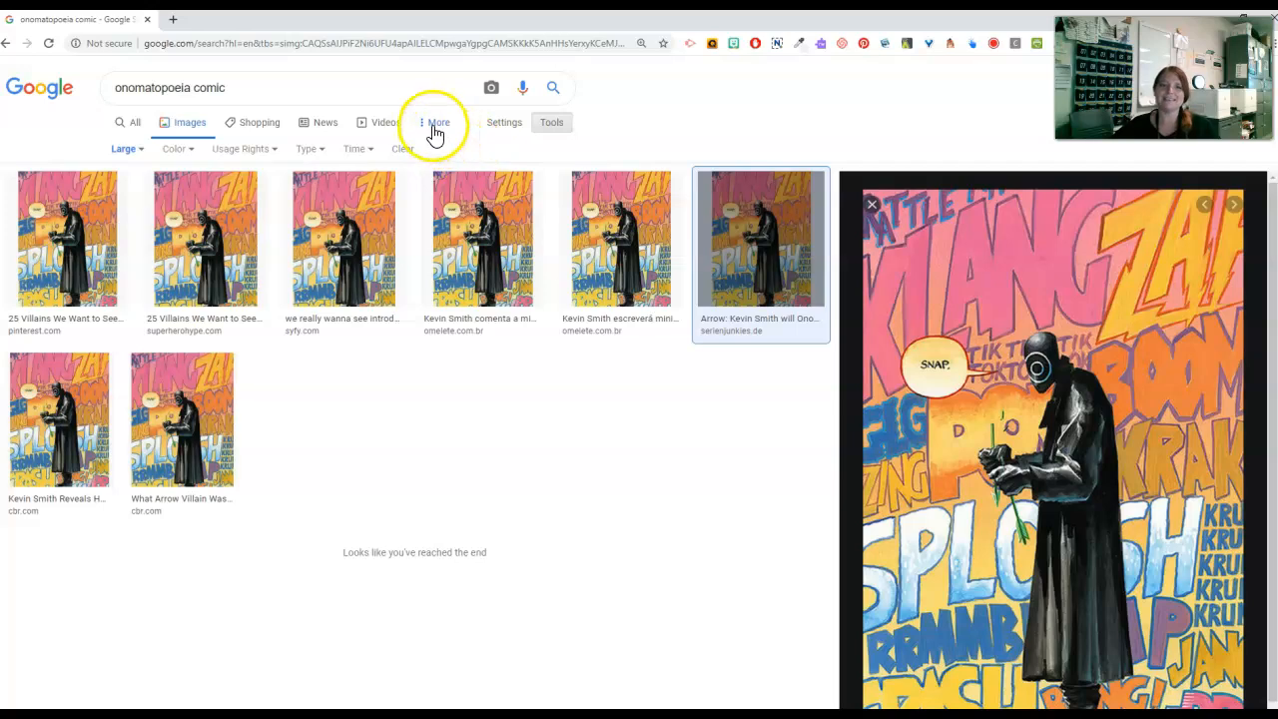
Open the Advanced Image Search form from the Settings menu
{"action": "left_click", "coordinate": [503, 122]}
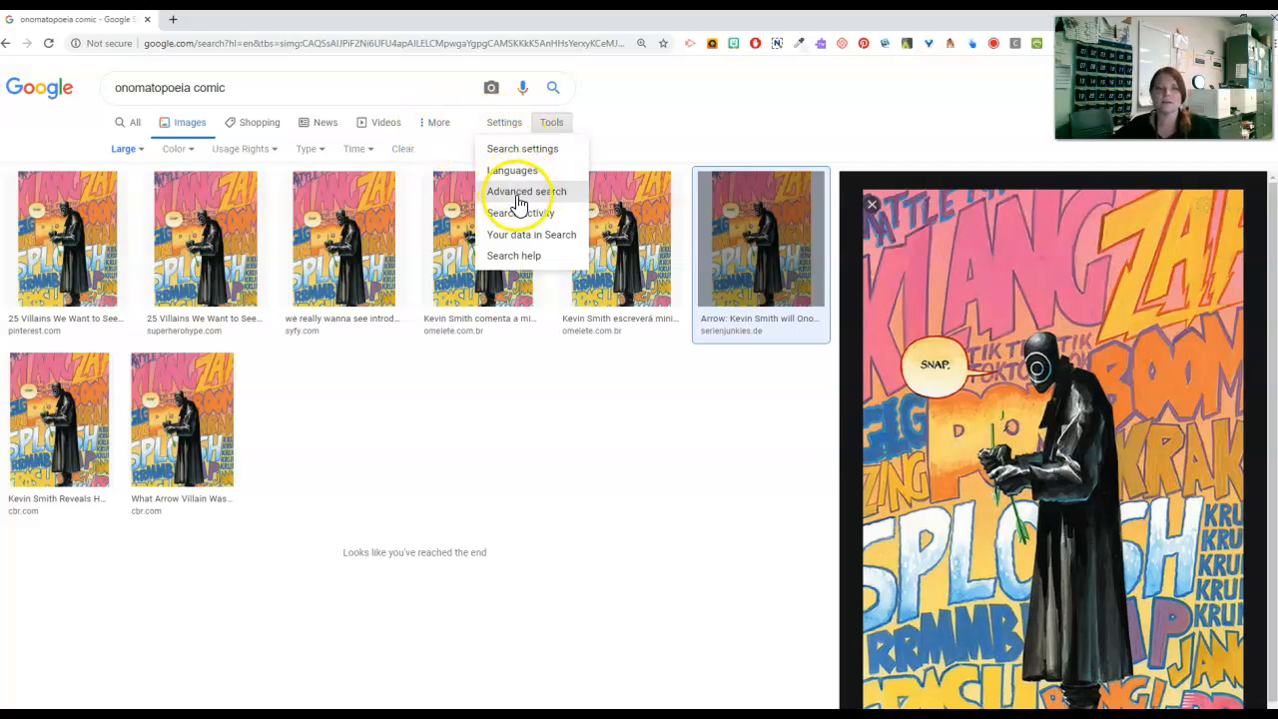
{"action": "left_click", "coordinate": [526, 191]}
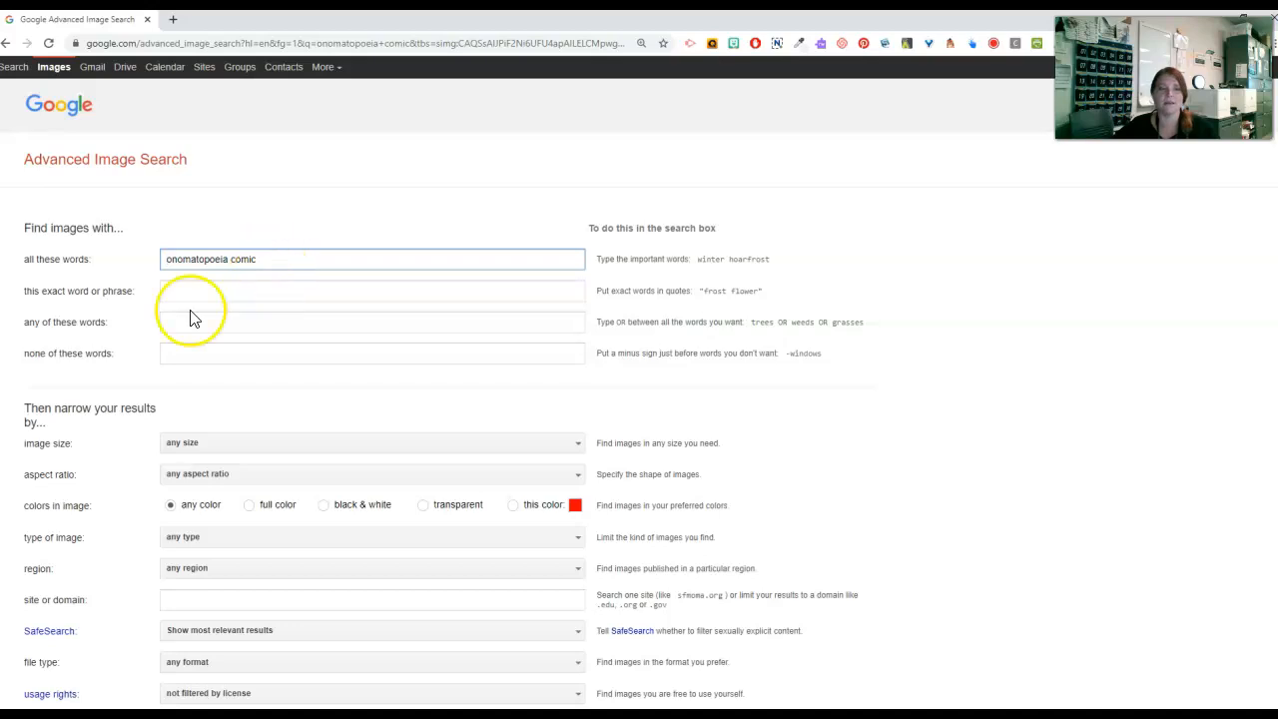
{"action": "scroll", "scroll_direction": "down", "scroll_amount": 3}
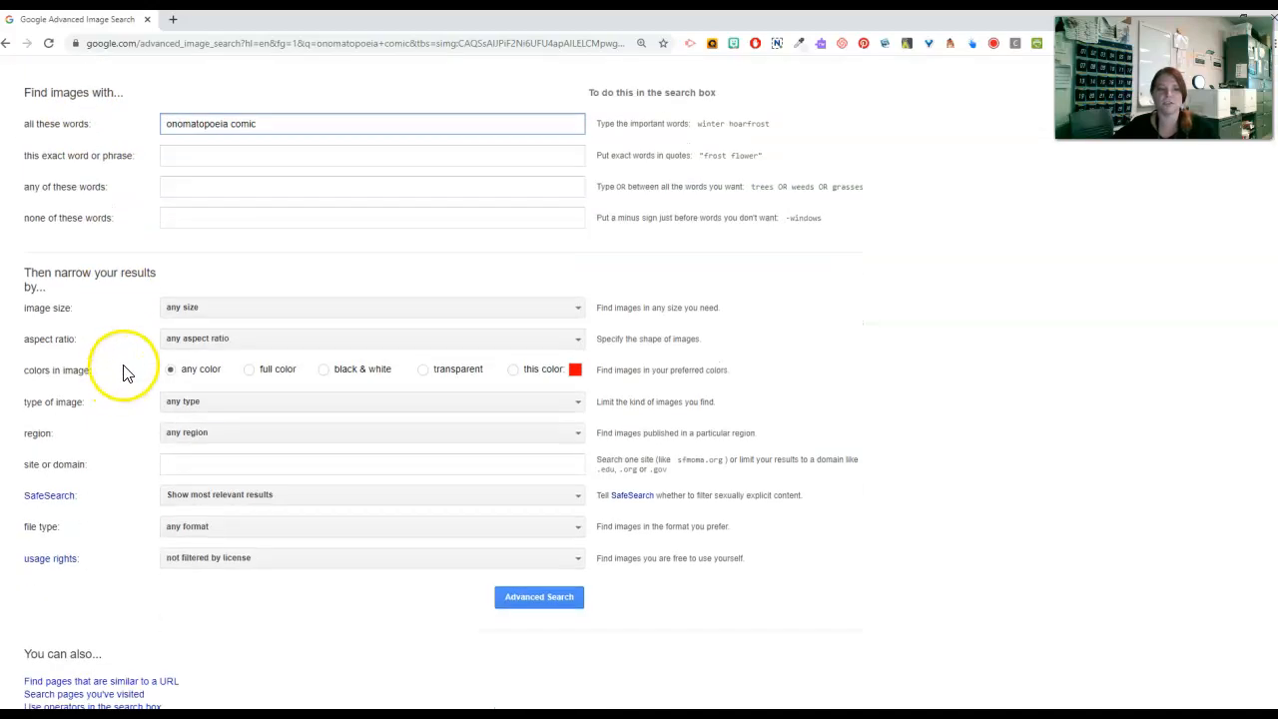
Set image type to Animated, file type to GIF files, and region to Australia
{"action": "left_click", "coordinate": [370, 306]}
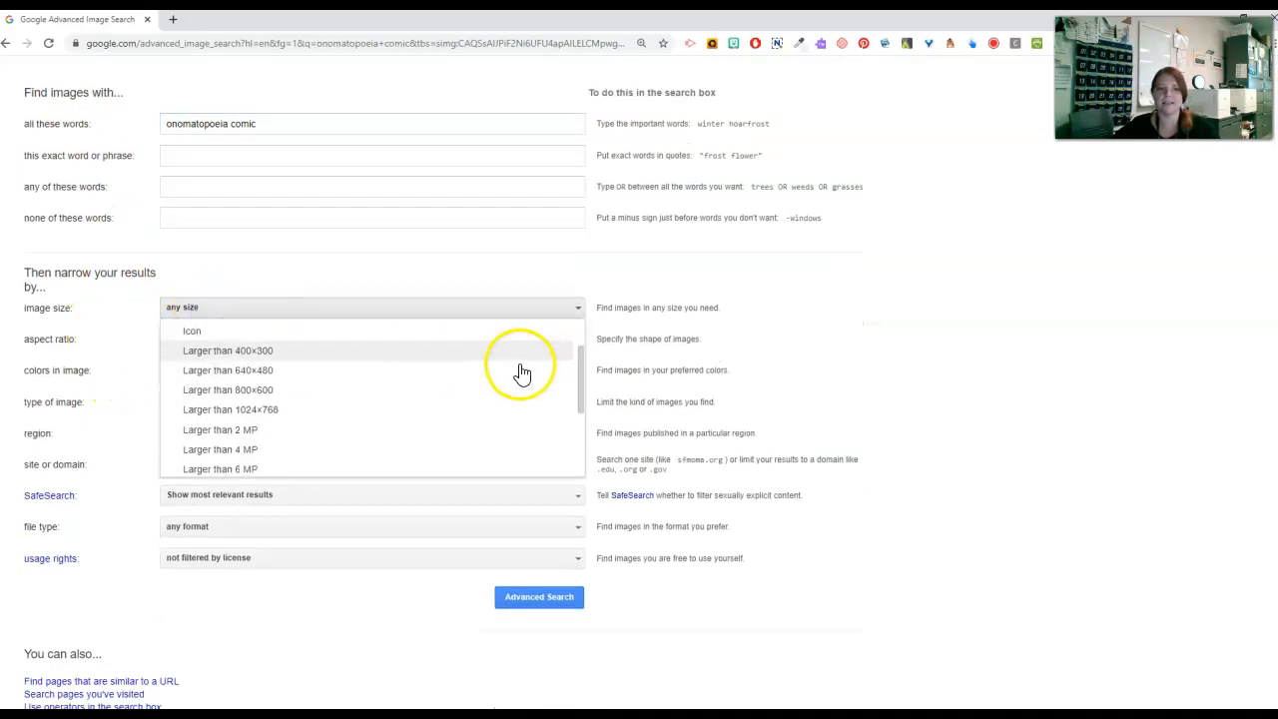
{"action": "left_click", "coordinate": [373, 307]}
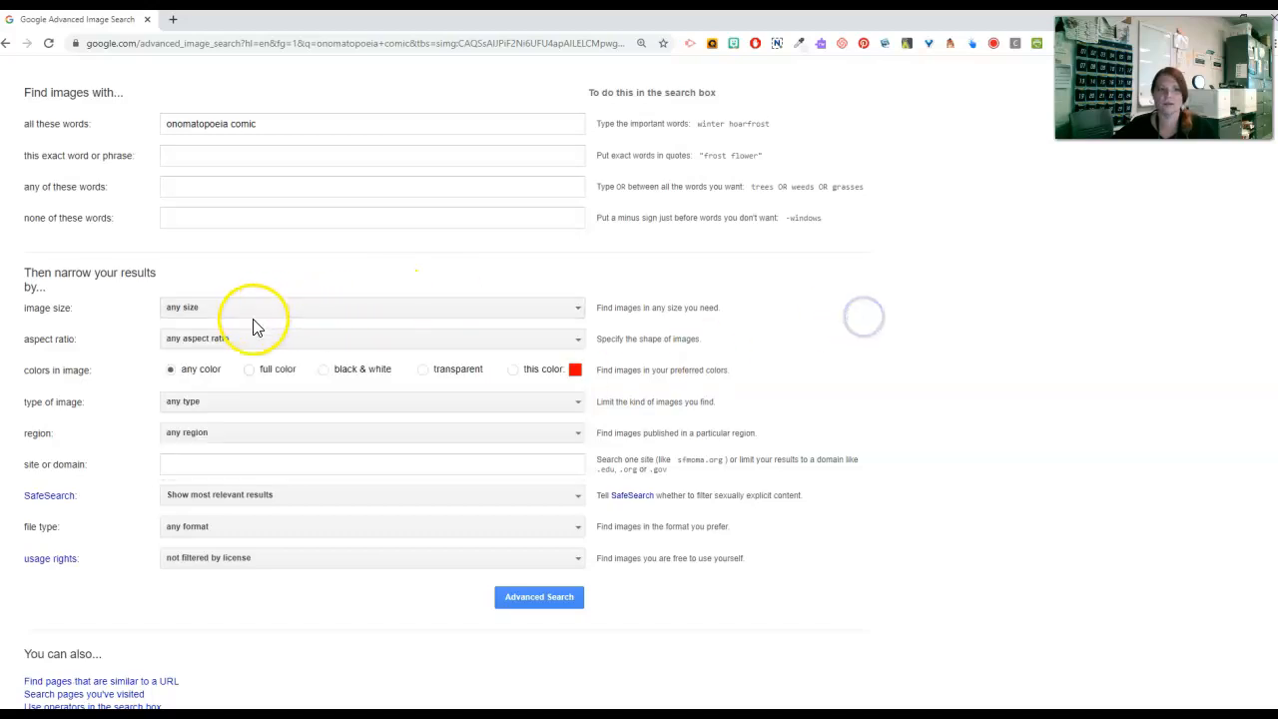
{"action": "left_click", "coordinate": [372, 337]}
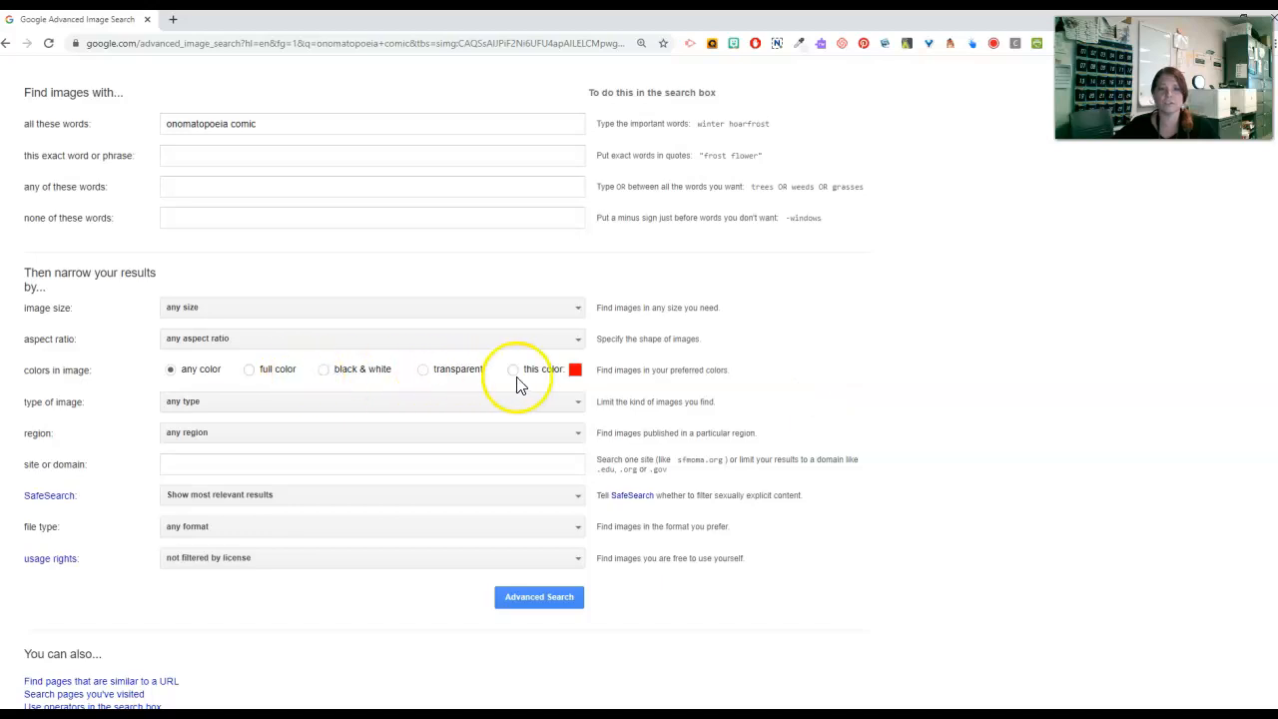
{"action": "left_click", "coordinate": [372, 401]}
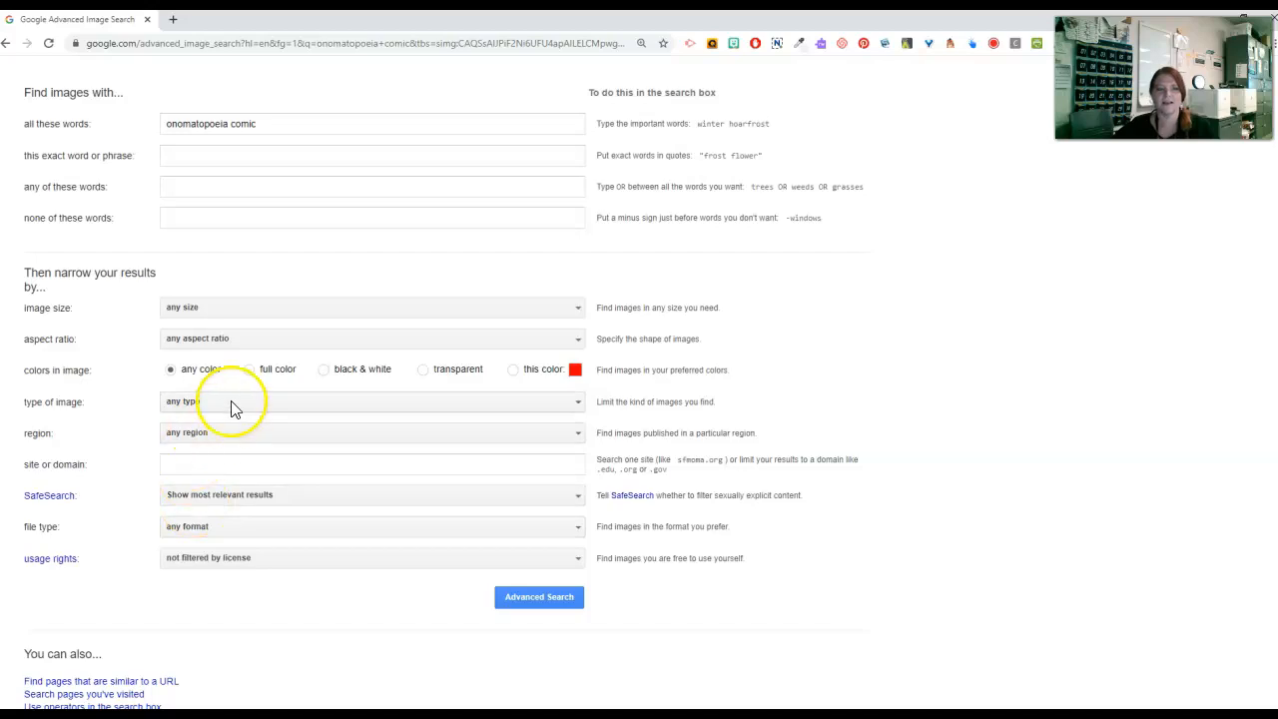
{"action": "left_click", "coordinate": [369, 400]}
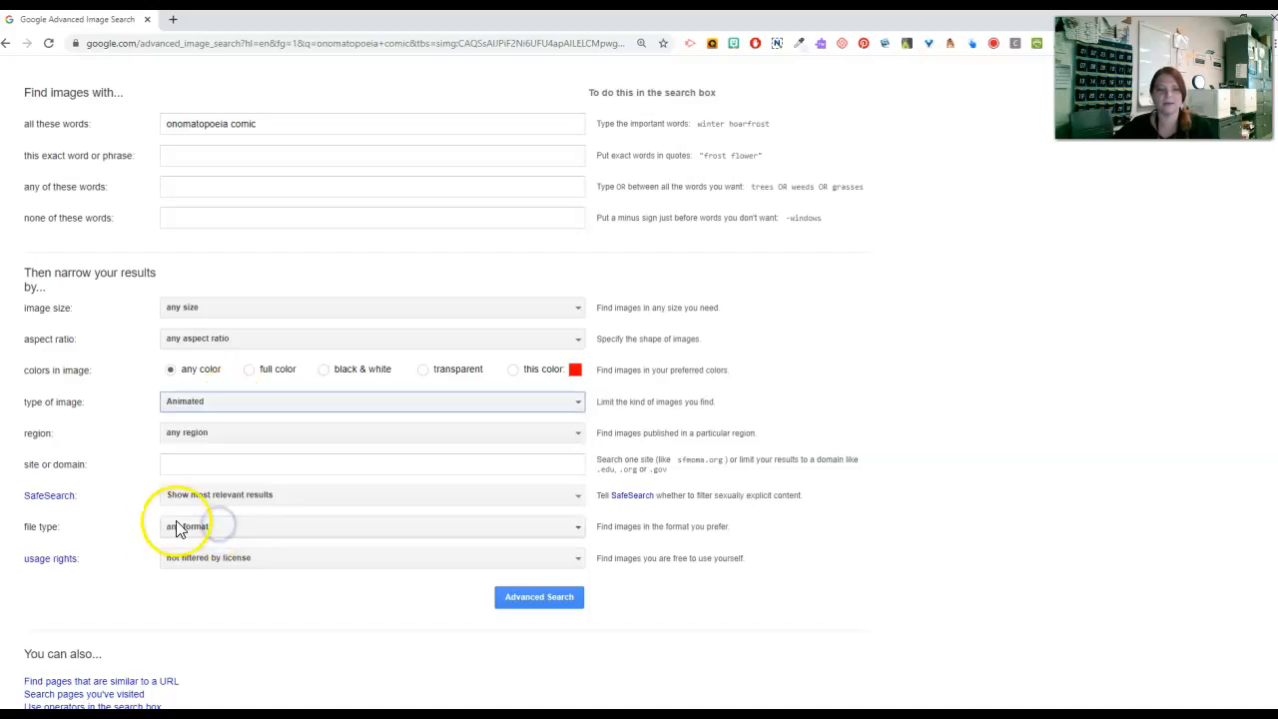
{"action": "left_click", "coordinate": [369, 526]}
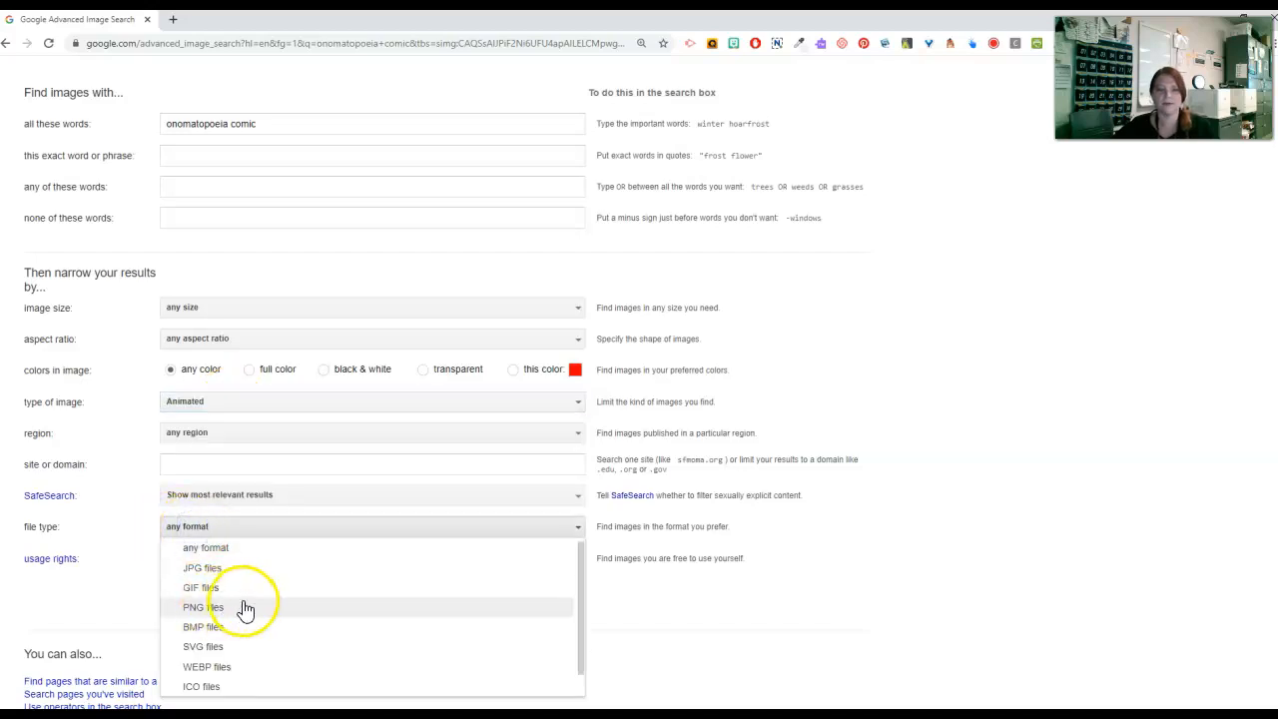
{"action": "left_click", "coordinate": [199, 587]}
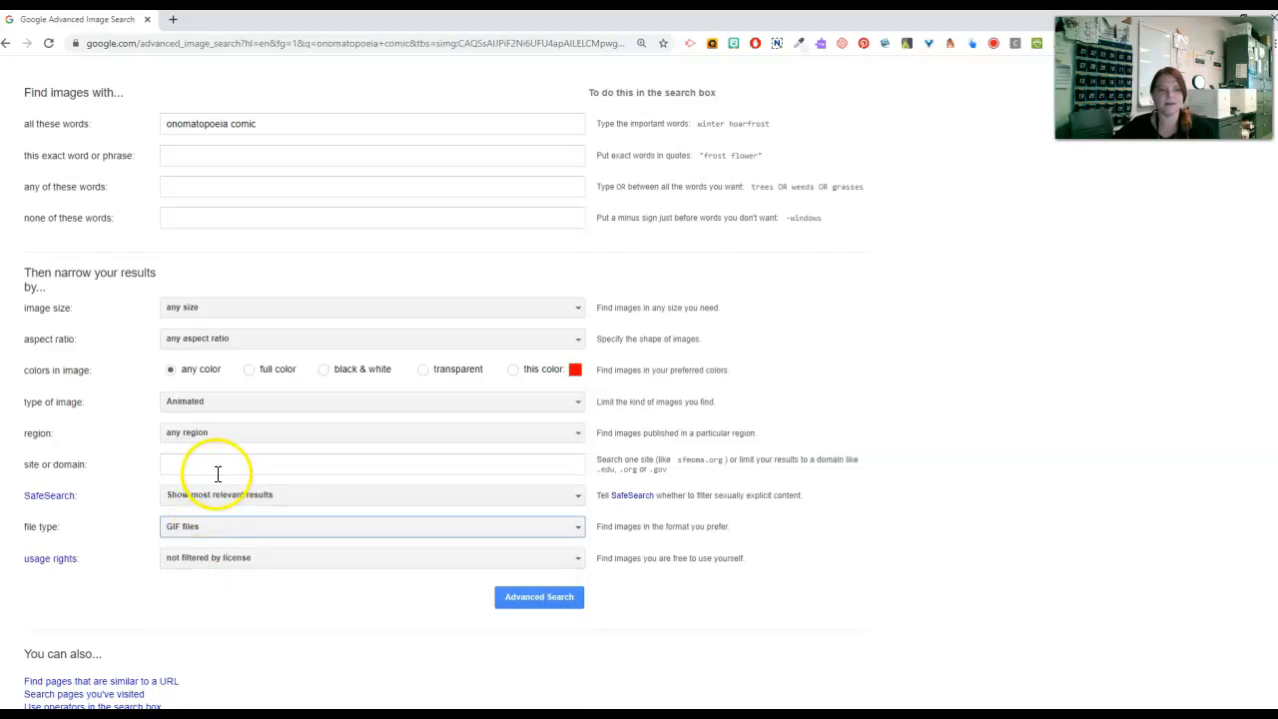
{"action": "left_click", "coordinate": [371, 432]}
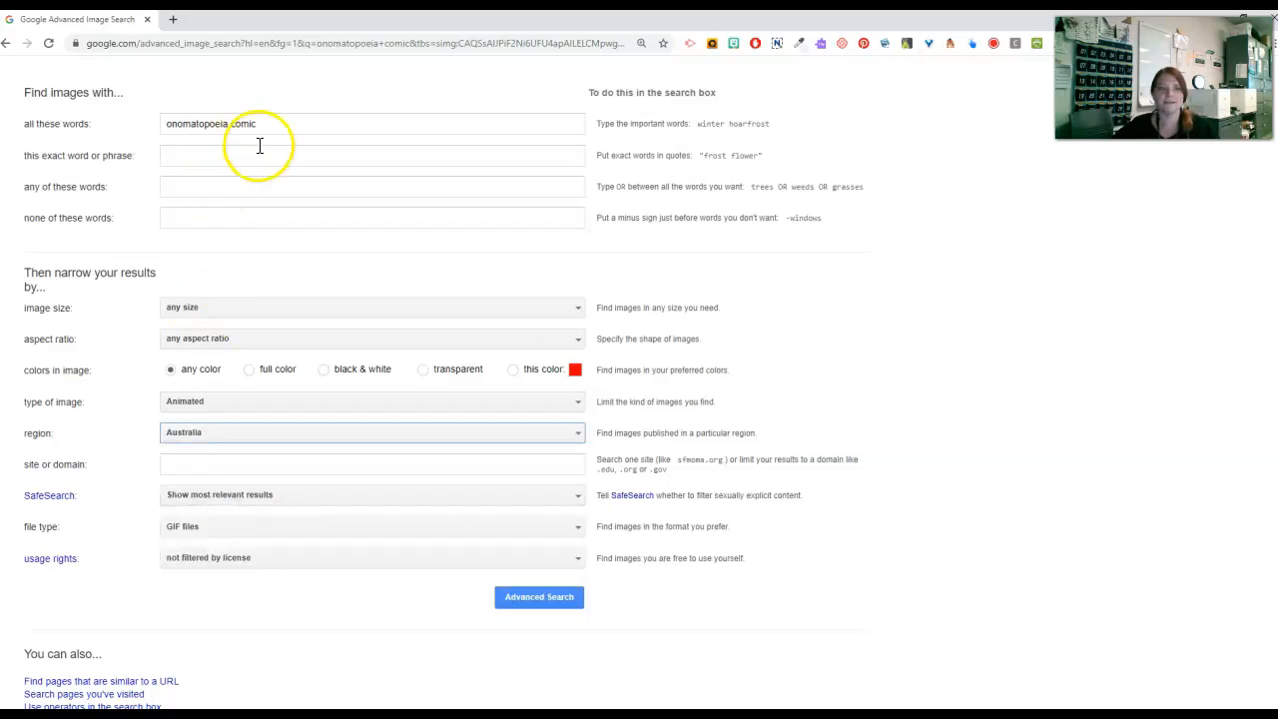
Replace the 'all these words' query with 'kangaroo' and run the advanced search
{"action": "type", "text": "kangaroo"}
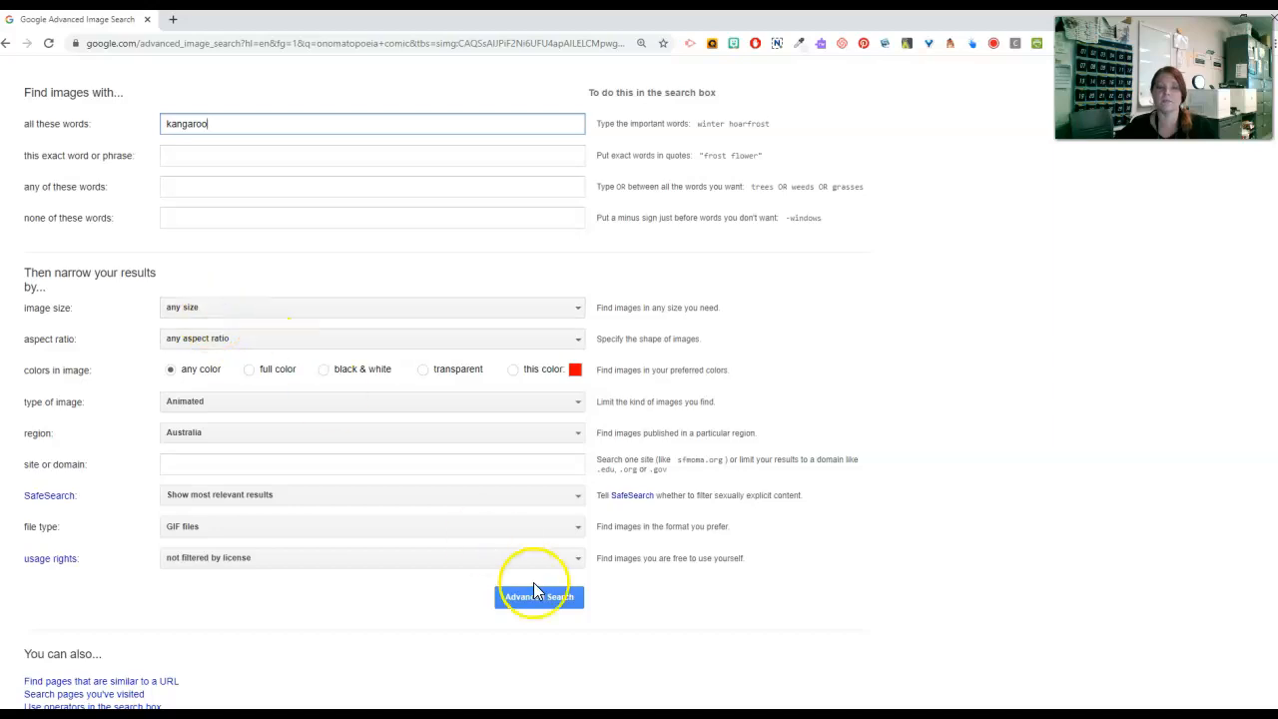
{"action": "left_click", "coordinate": [539, 595]}
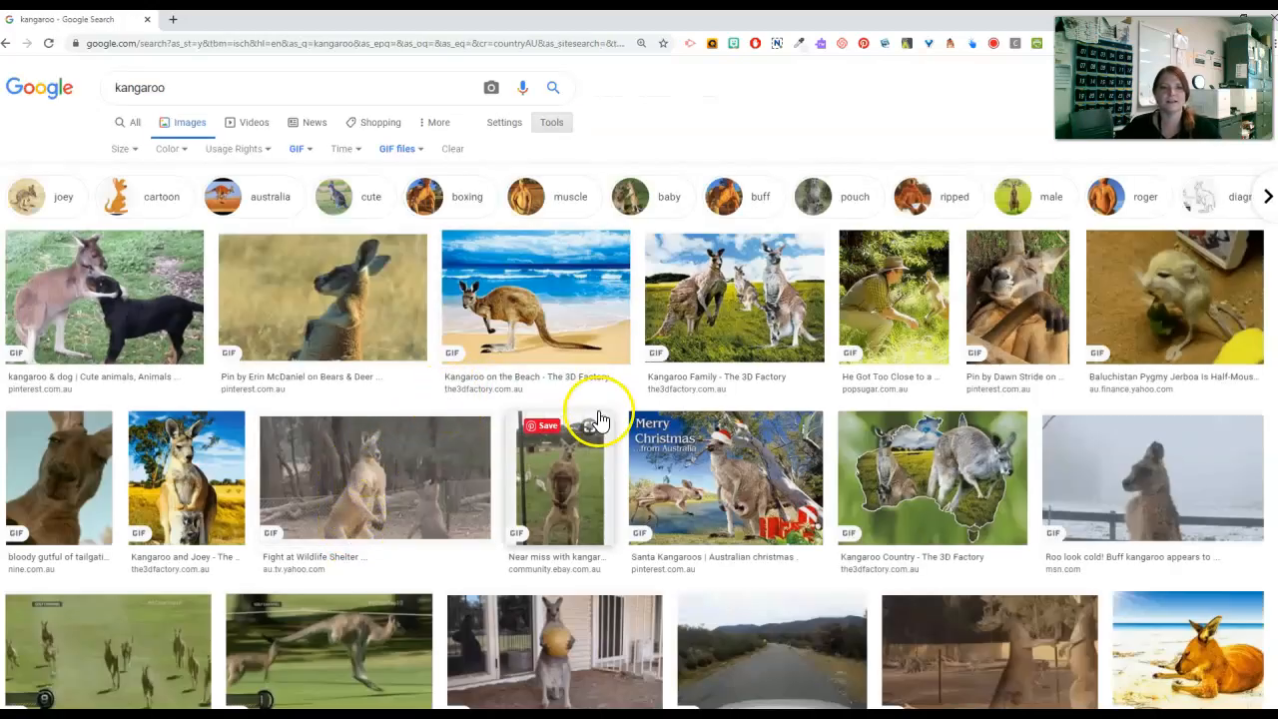
{"action": "left_click", "coordinate": [536, 296]}
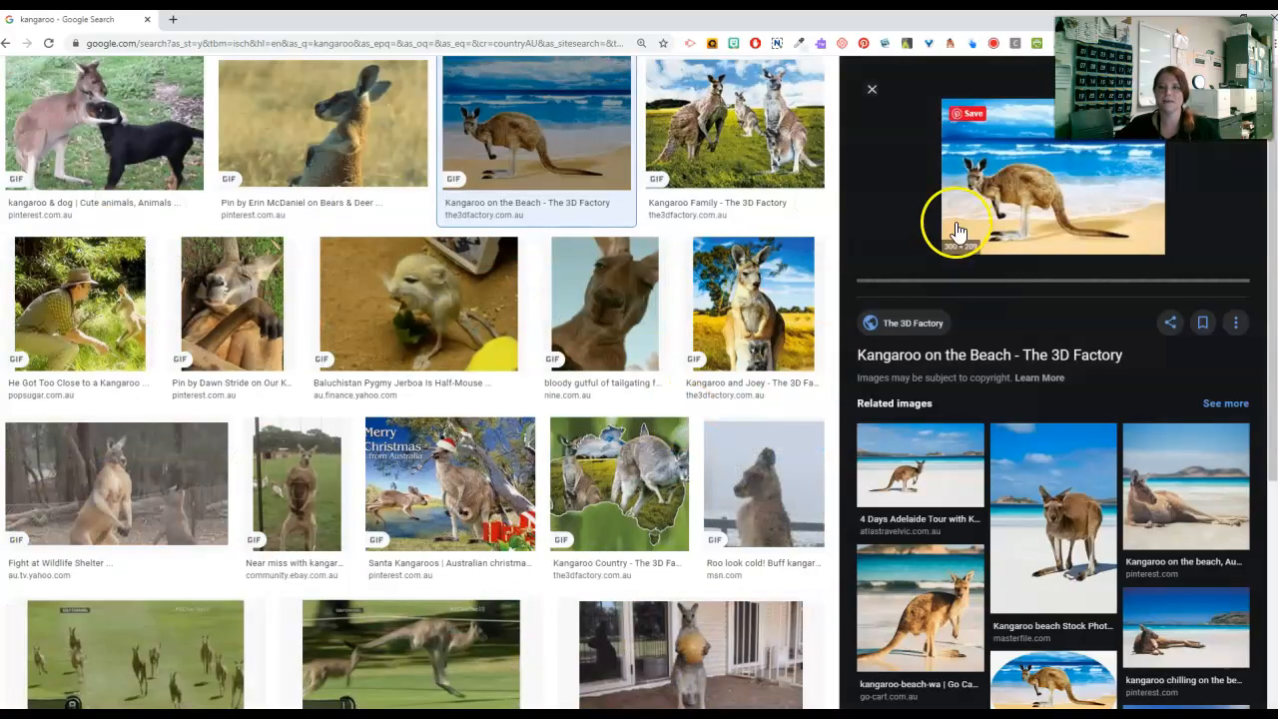
{"action": "mouse_move", "coordinate": [1058, 222]}
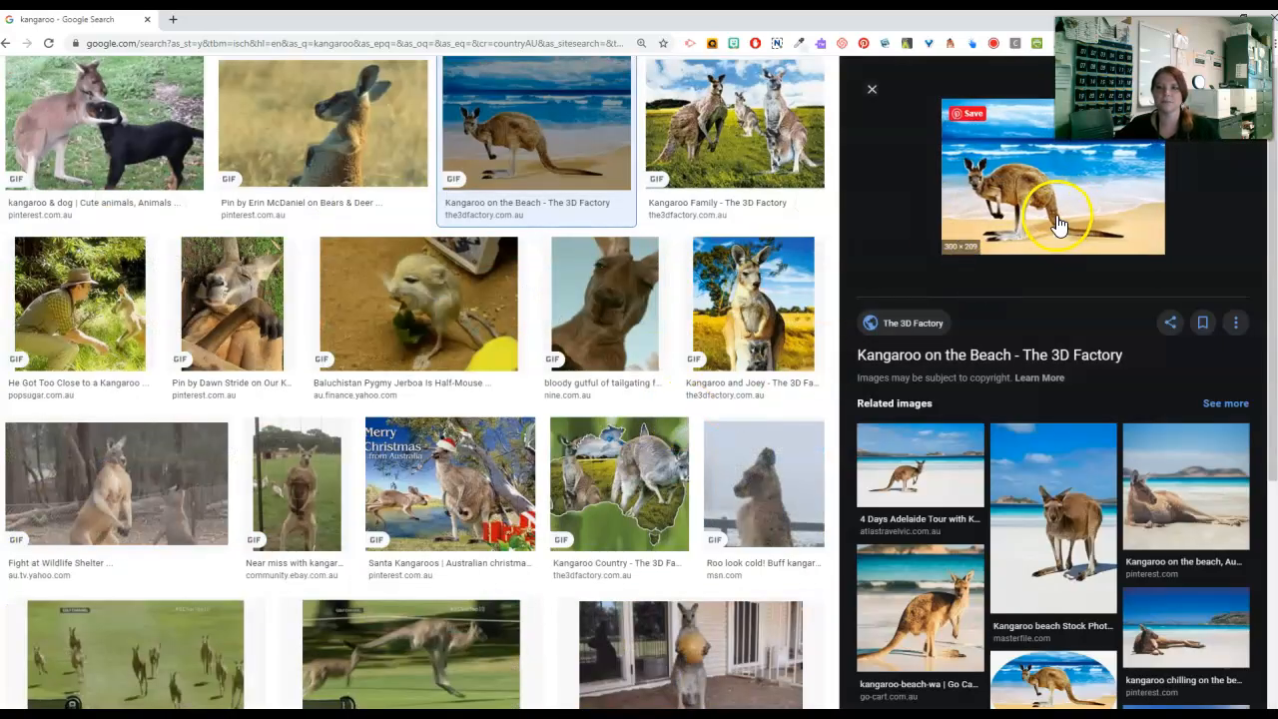
{"action": "left_click", "coordinate": [871, 89]}
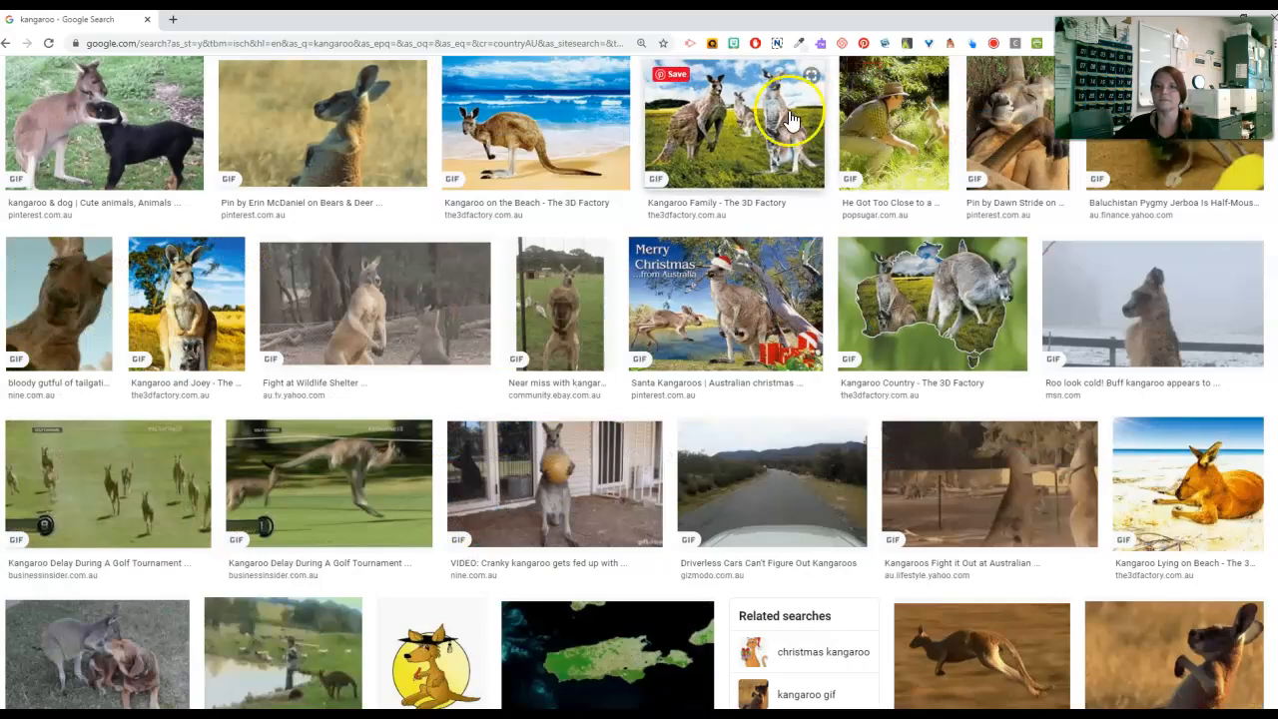
{"action": "left_click", "coordinate": [734, 121]}
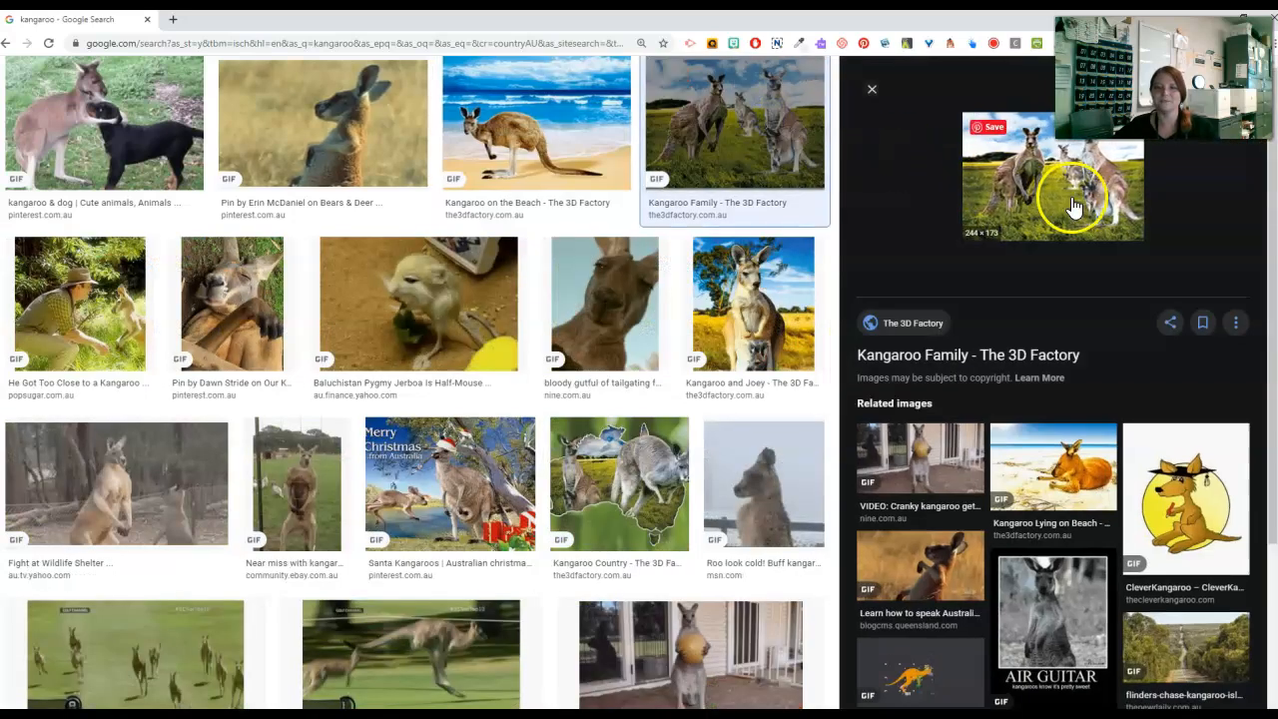
{"action": "left_click", "coordinate": [870, 89]}
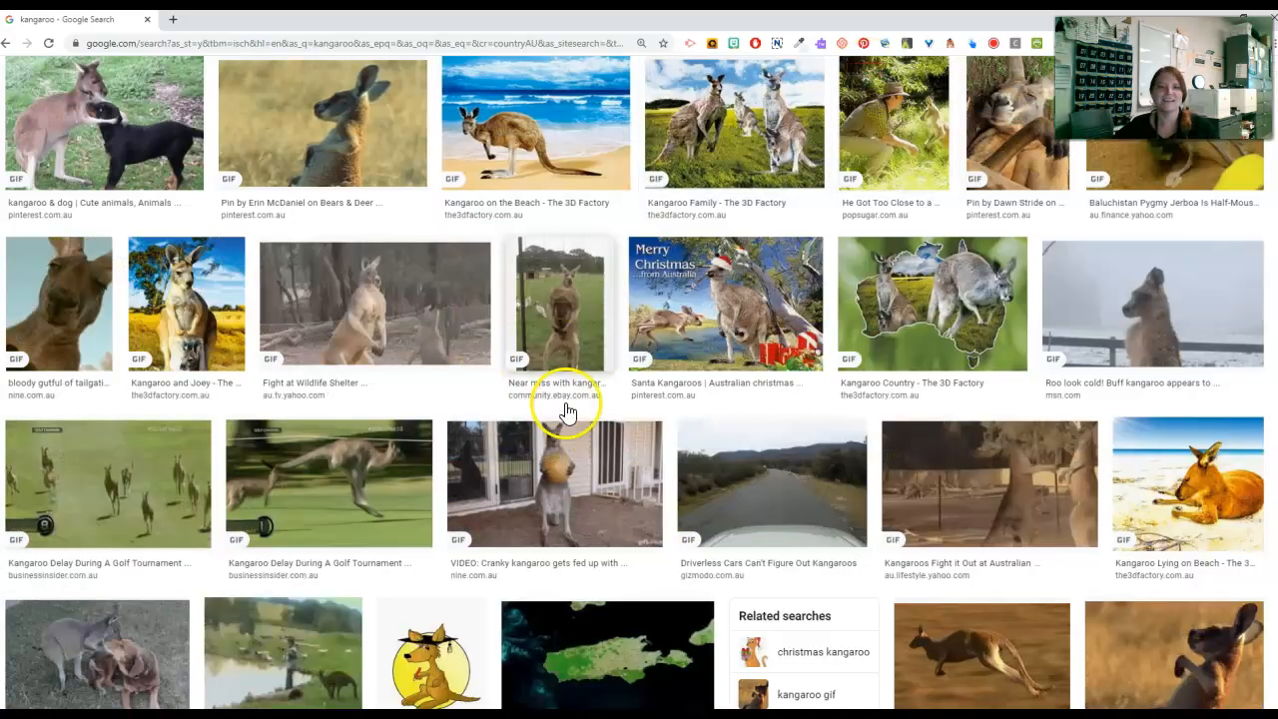
{"action": "left_click", "coordinate": [502, 122]}
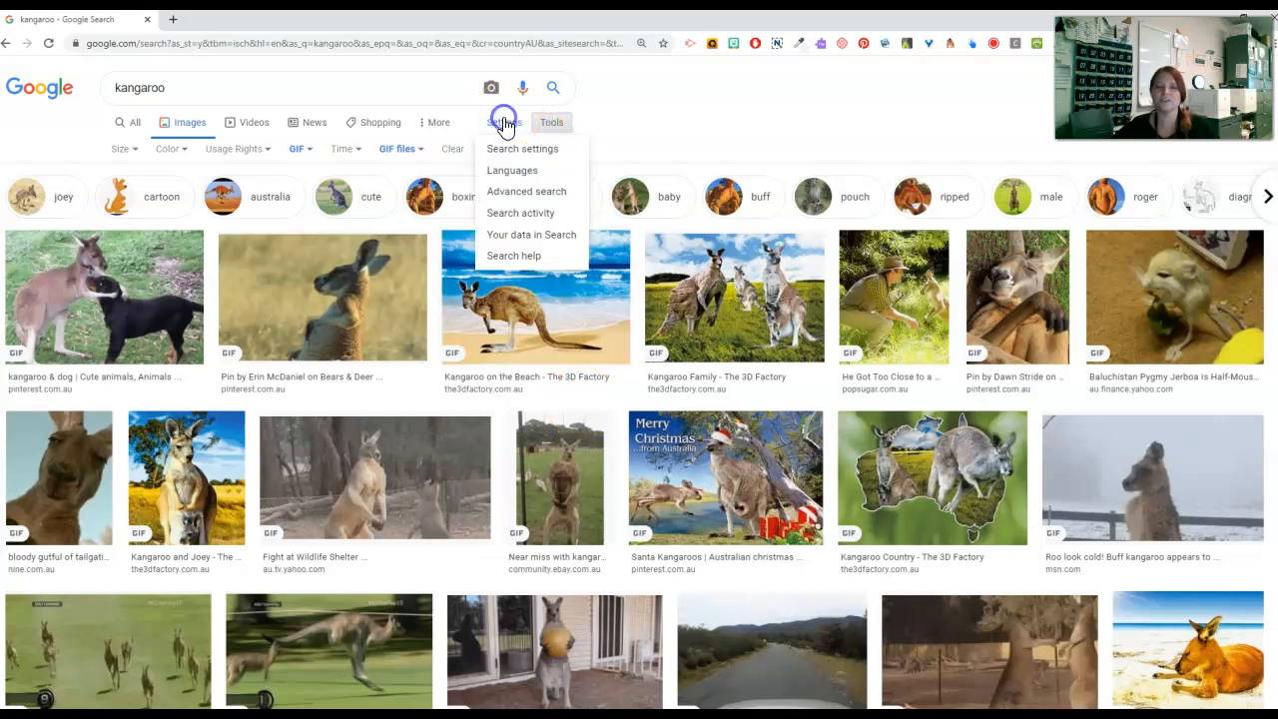
{"action": "mouse_move", "coordinate": [537, 169]}
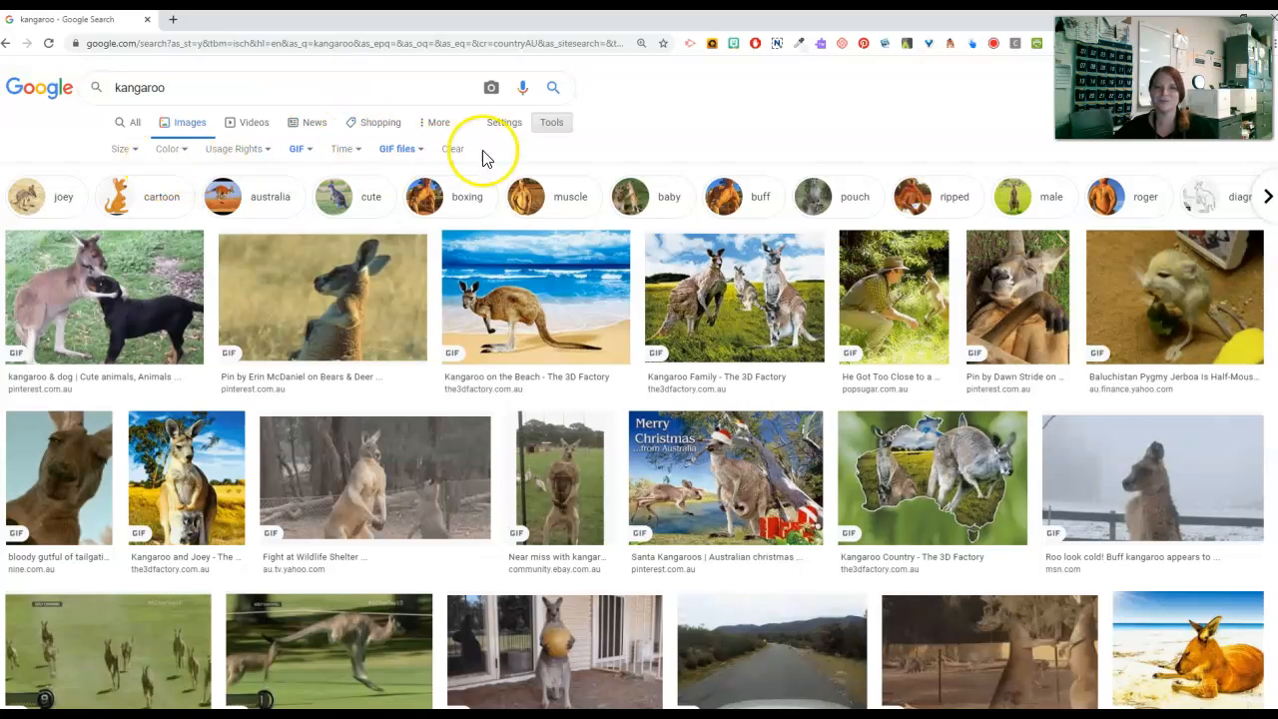
{"action": "left_click", "coordinate": [502, 122]}
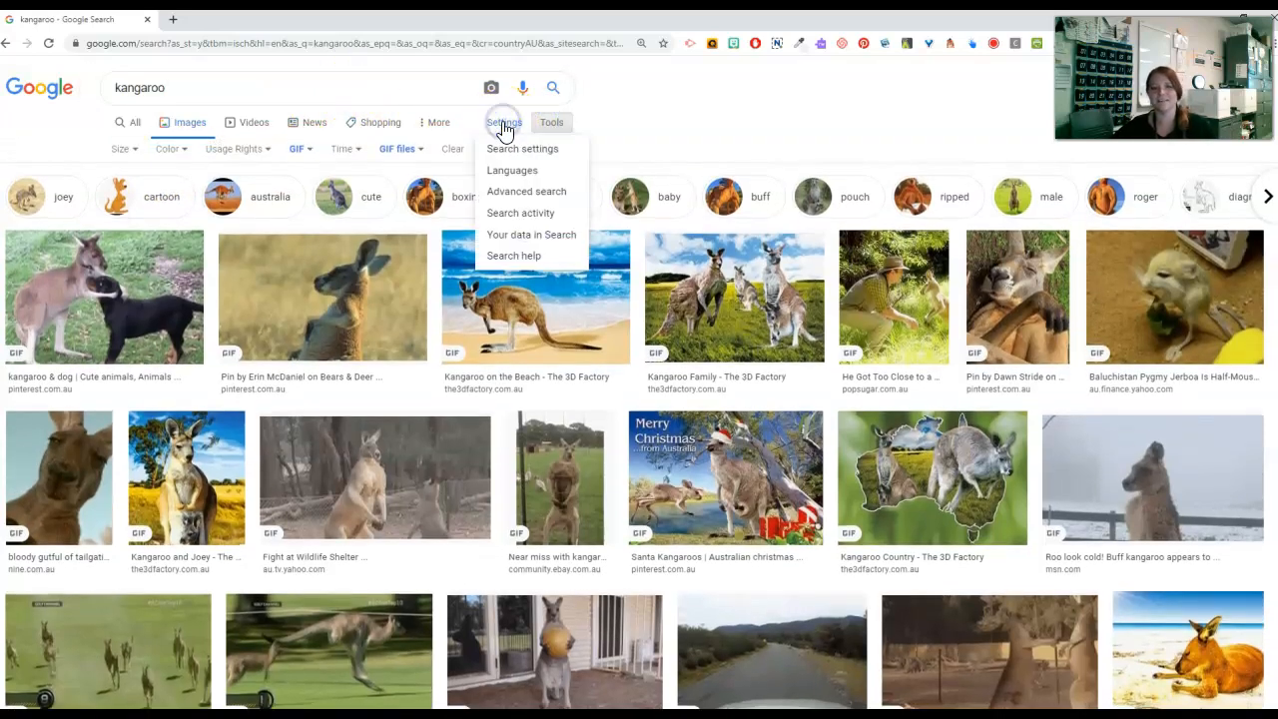
{"action": "left_click", "coordinate": [699, 131]}
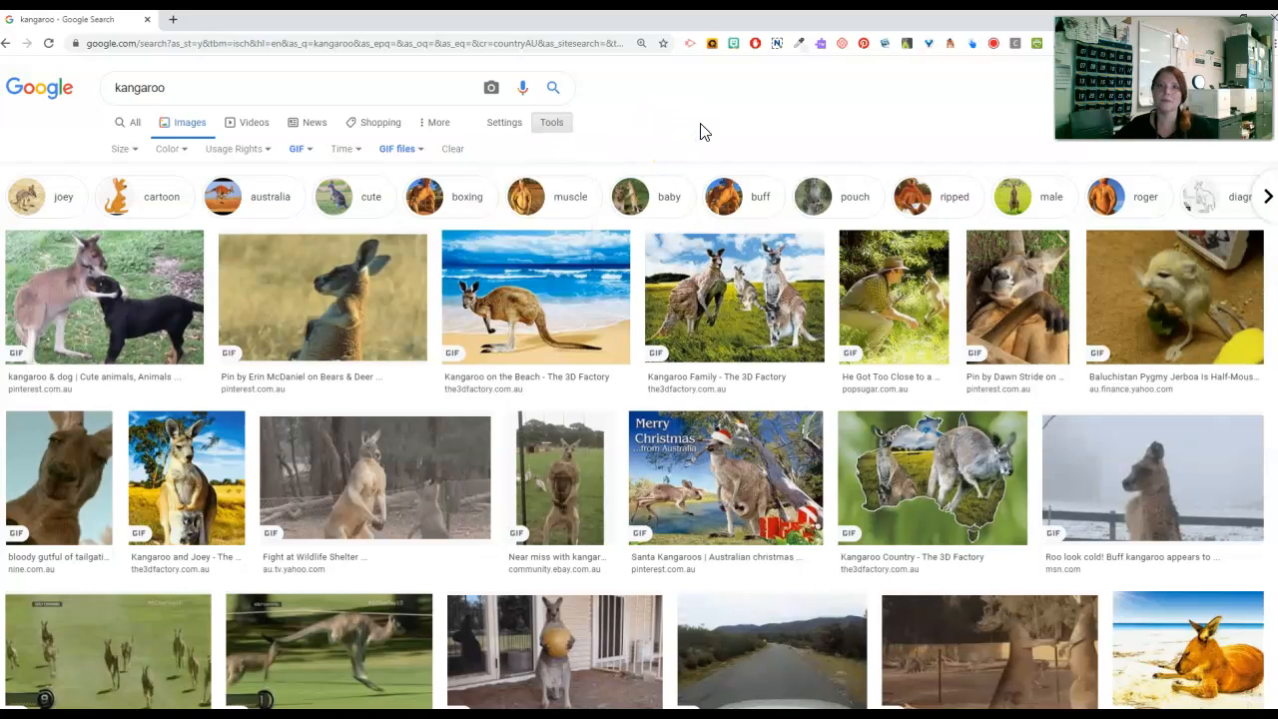